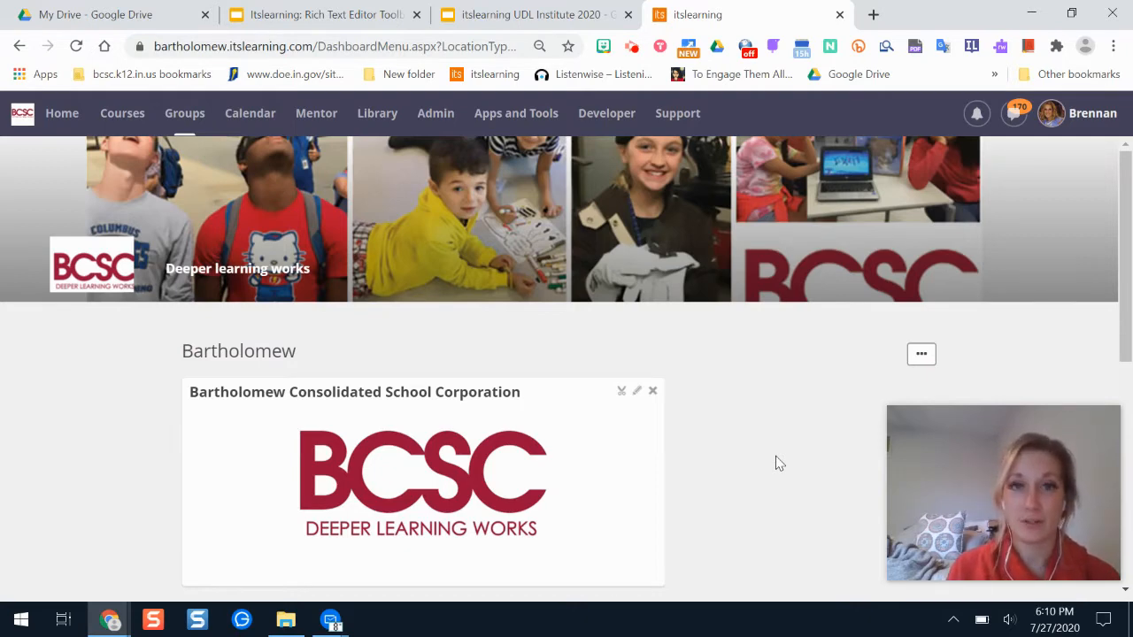
mouse_move(363, 275)
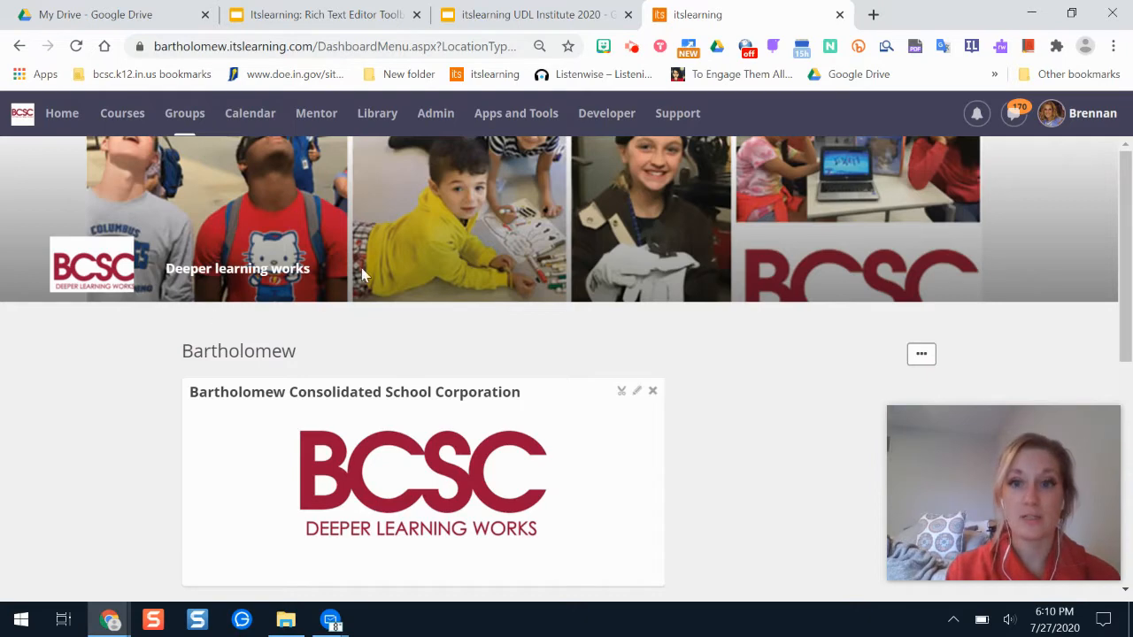
mouse_move(309, 168)
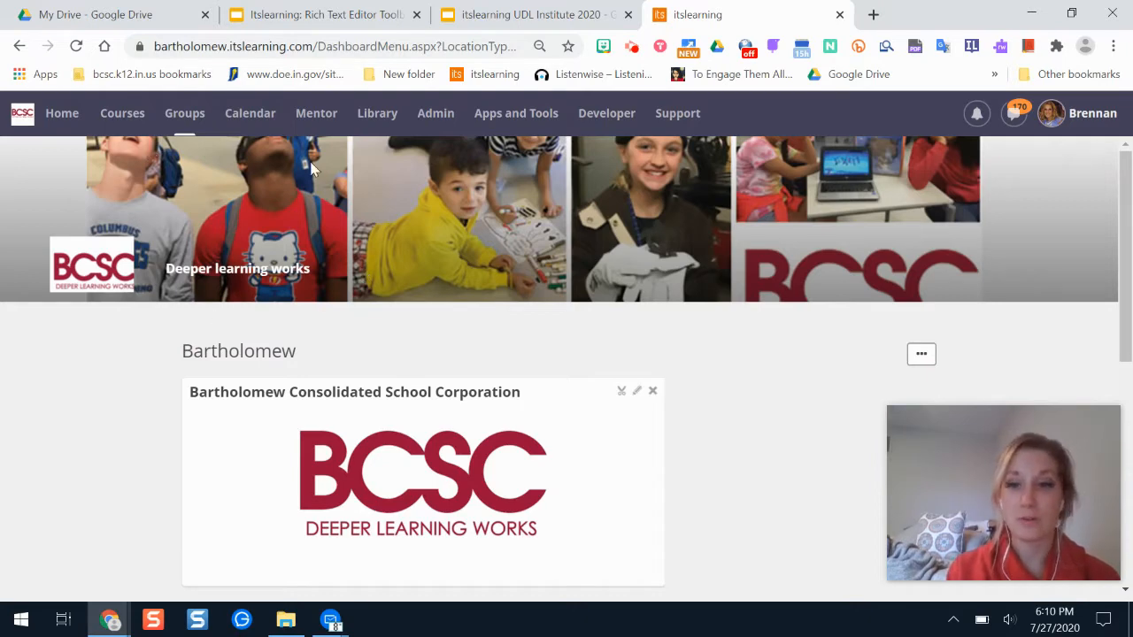
Choose Sample Course Brenny from the Courses list to reach its overview
click(122, 113)
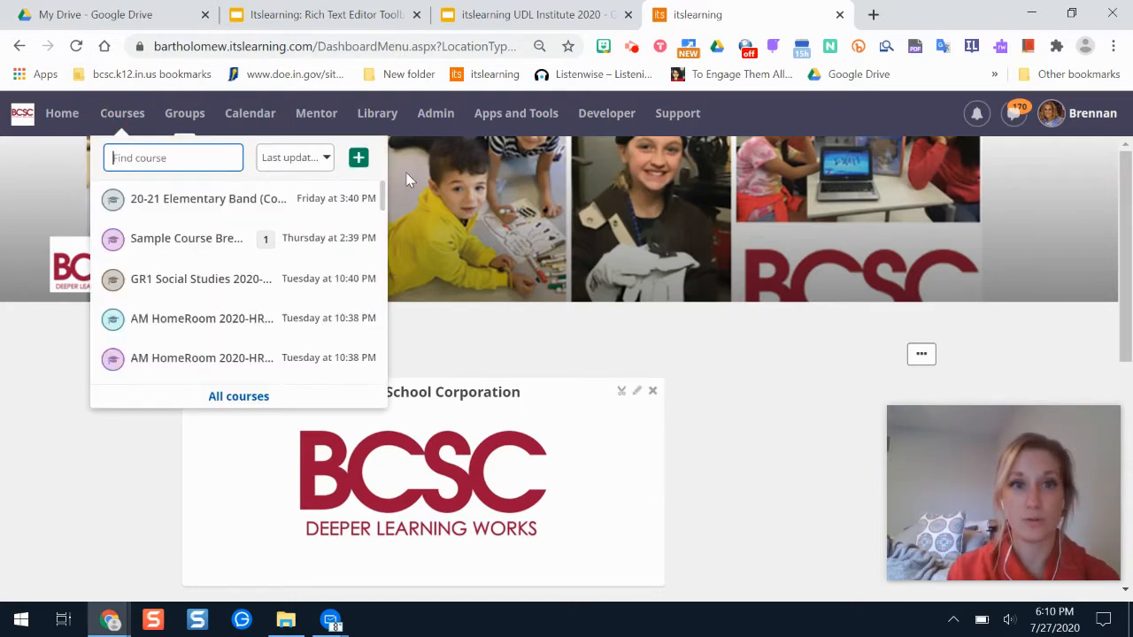
click(436, 114)
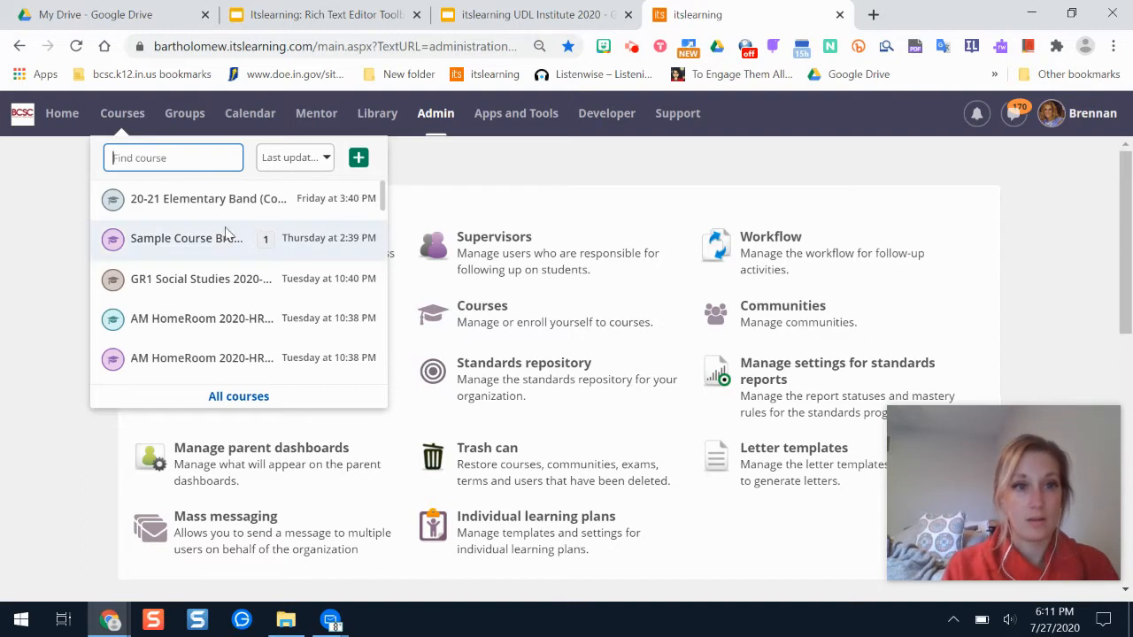
click(244, 237)
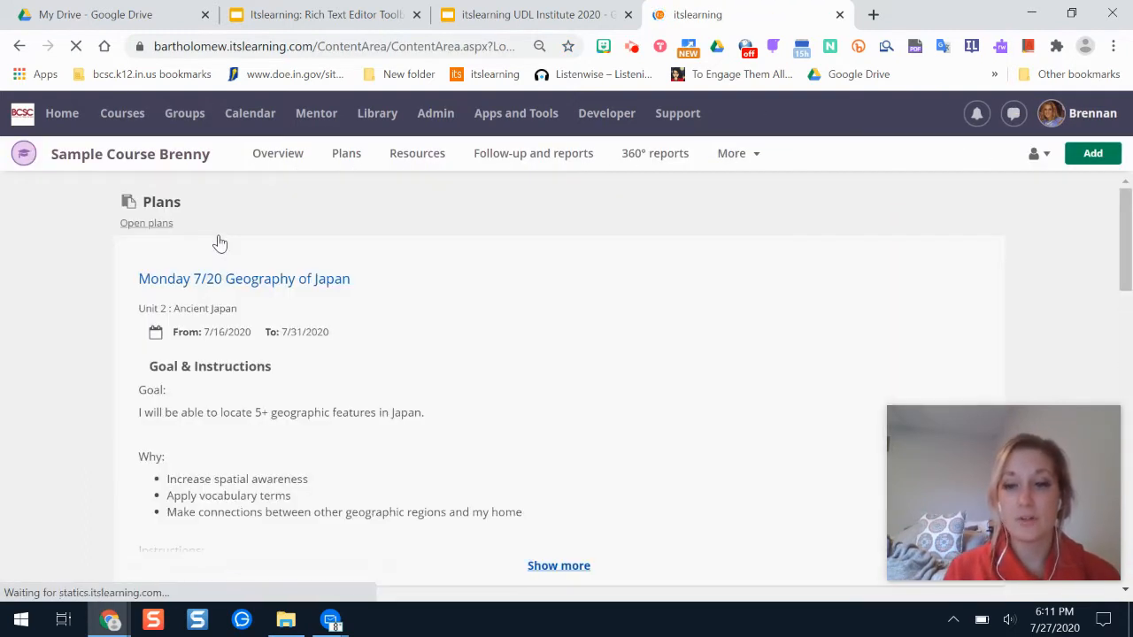
click(278, 152)
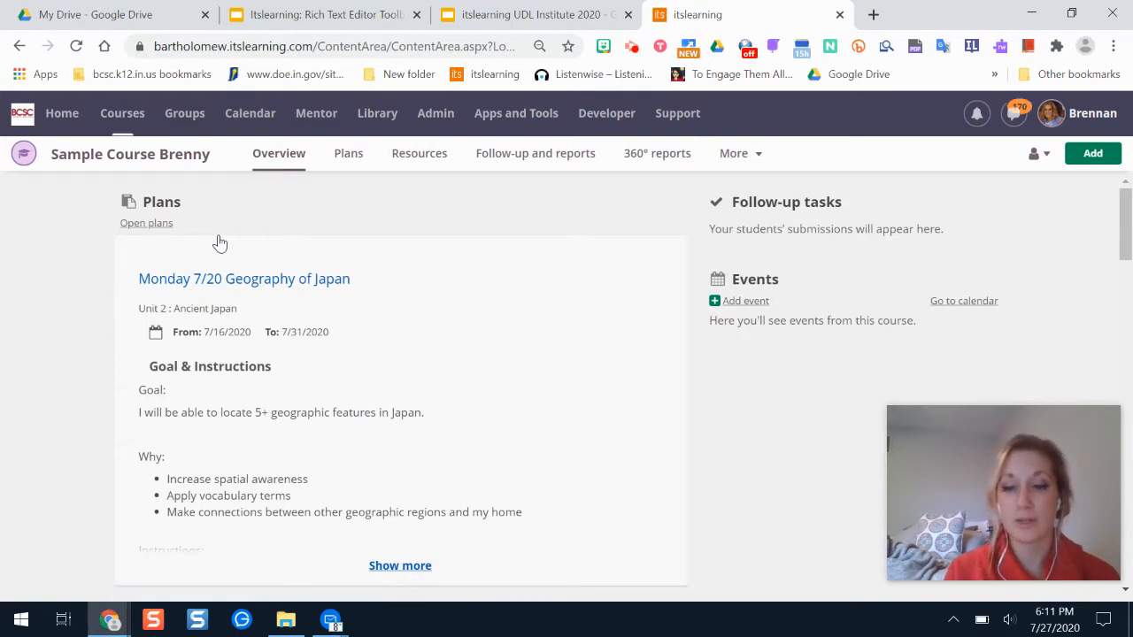
mouse_move(117, 113)
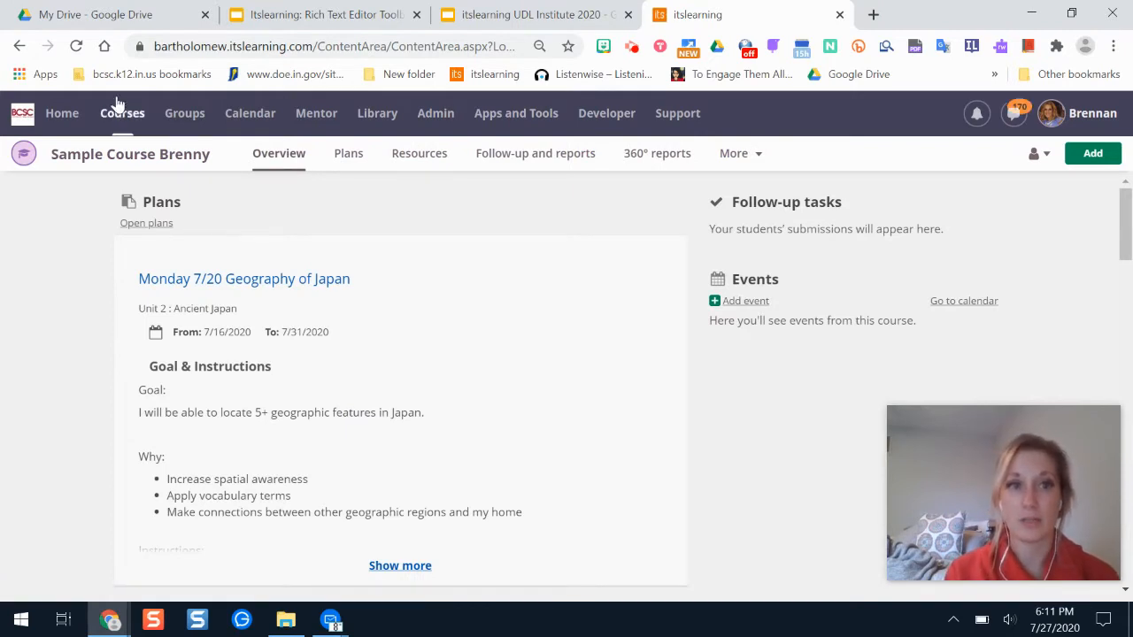
click(121, 113)
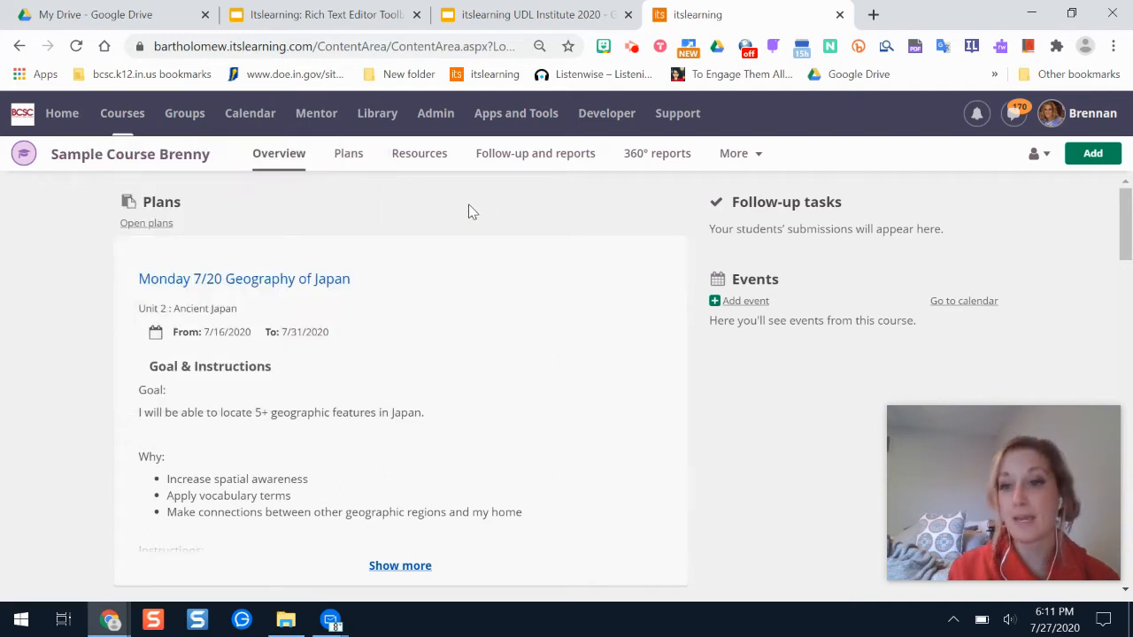
mouse_move(347, 153)
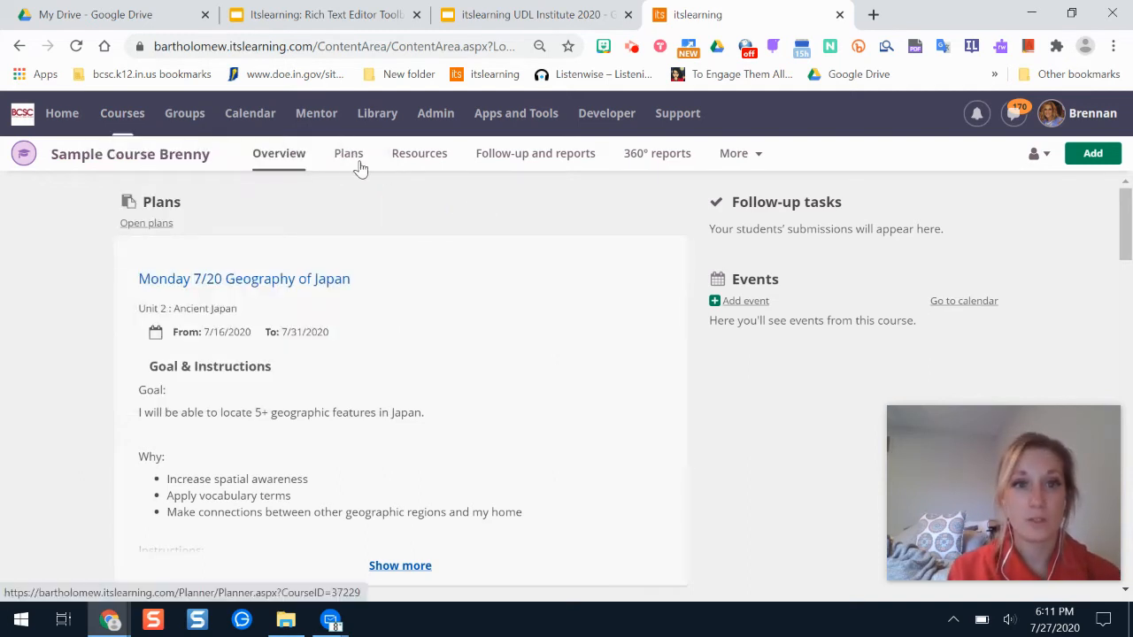
From the Resources Add menu, create a new Page for the lesson
click(418, 153)
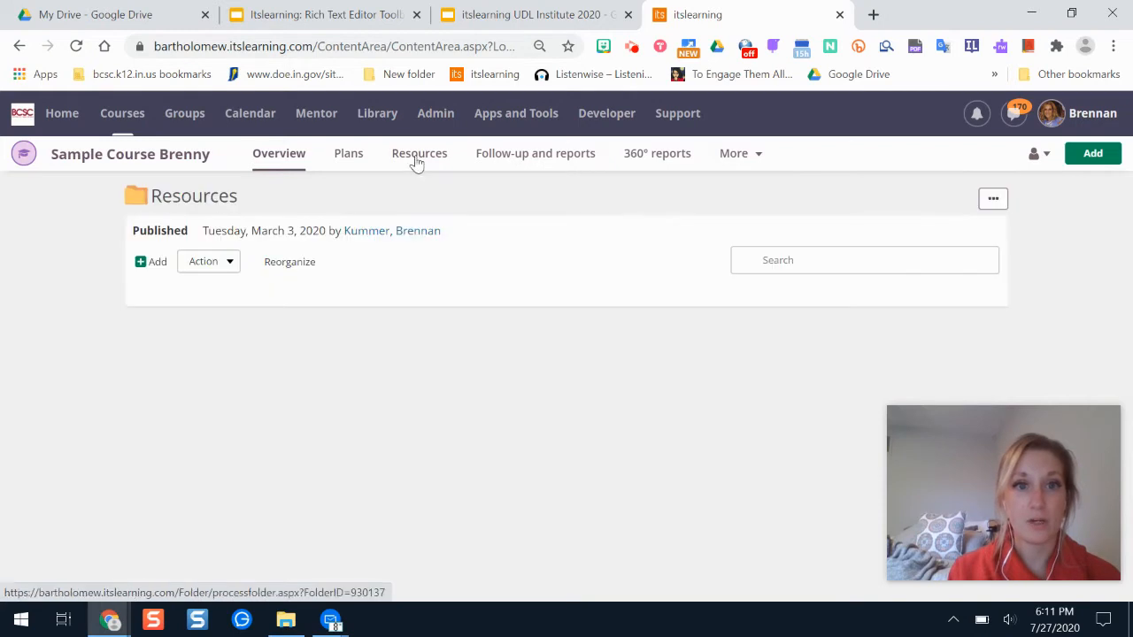
click(418, 152)
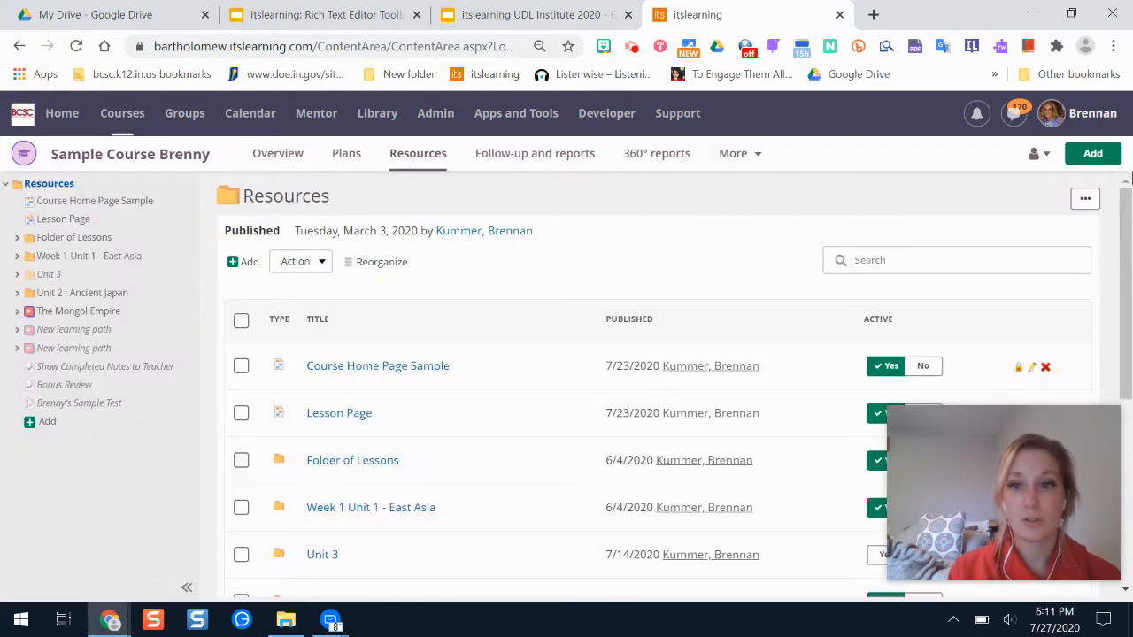
click(1092, 152)
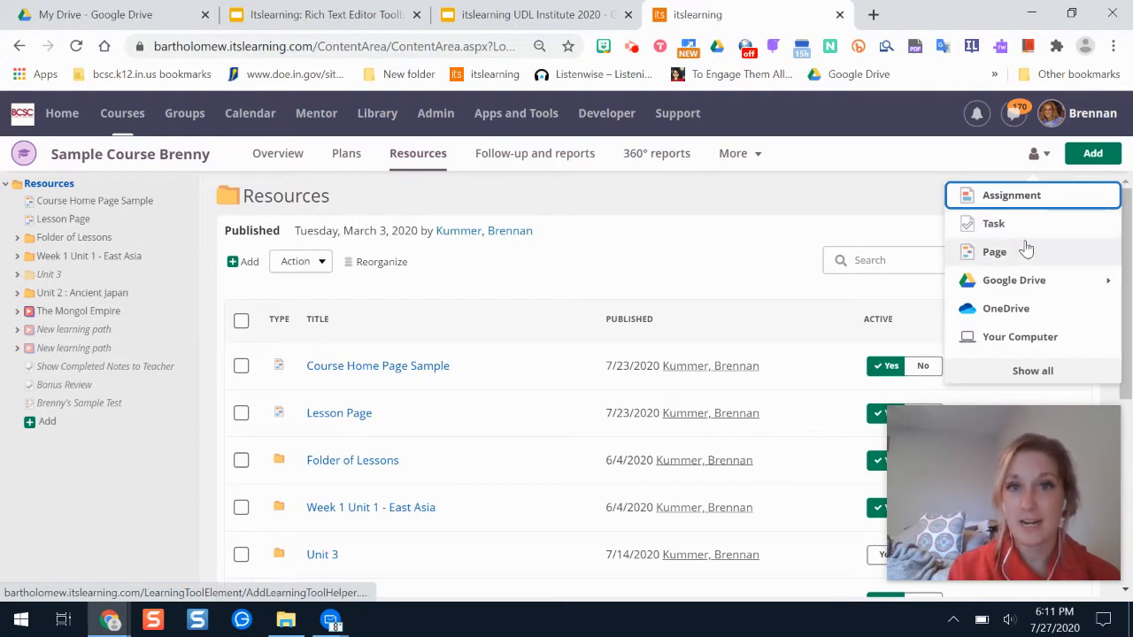
mouse_move(1012, 264)
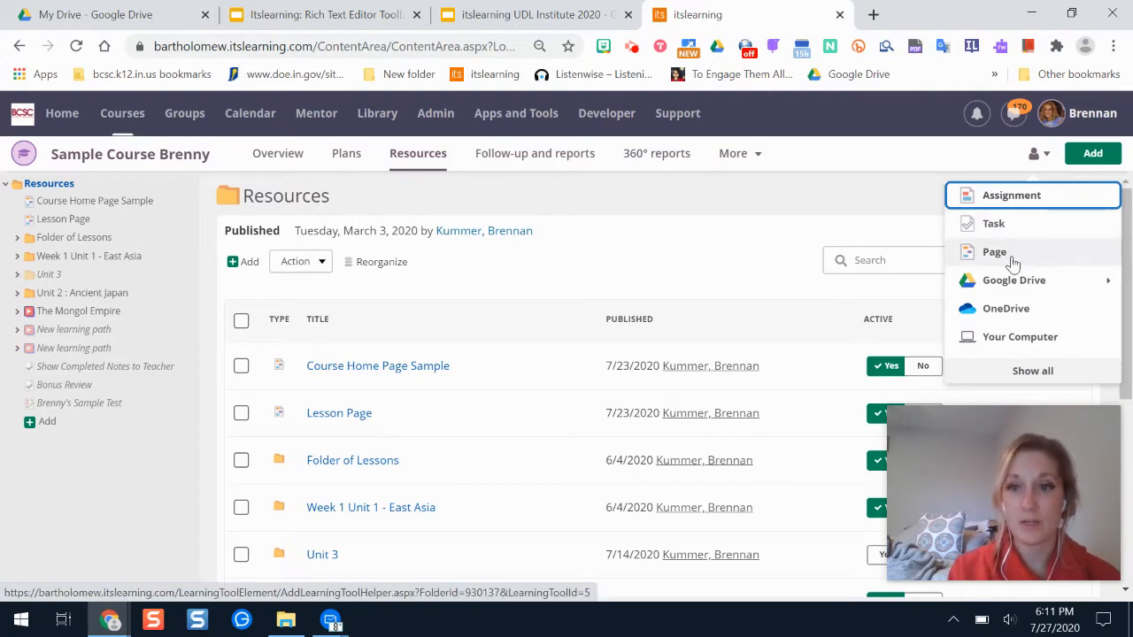
click(995, 251)
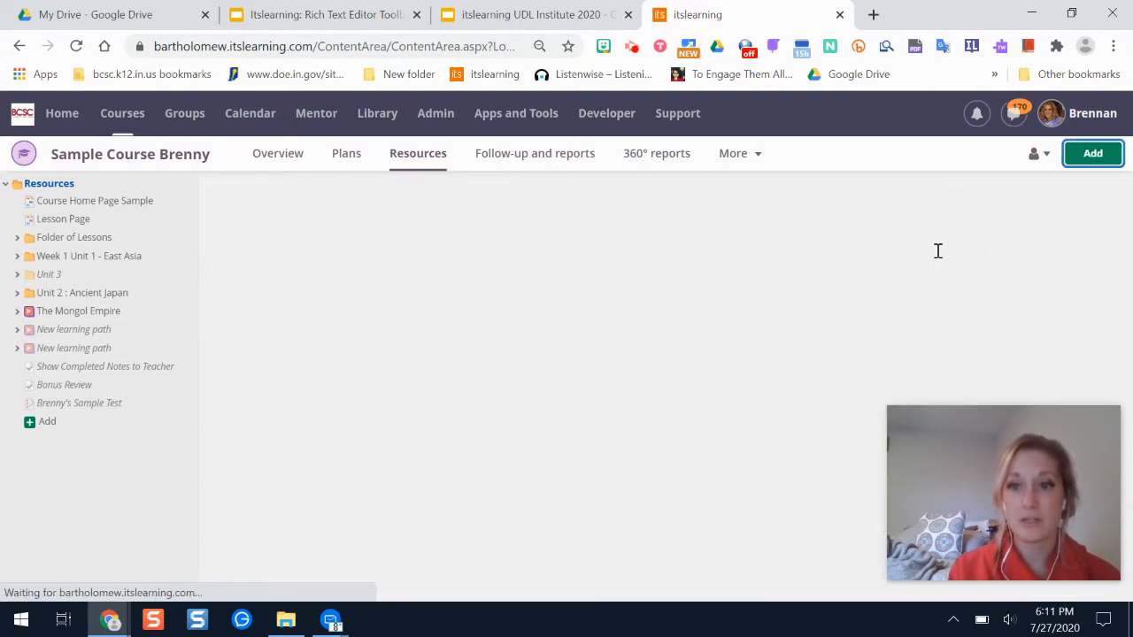
click(1092, 152)
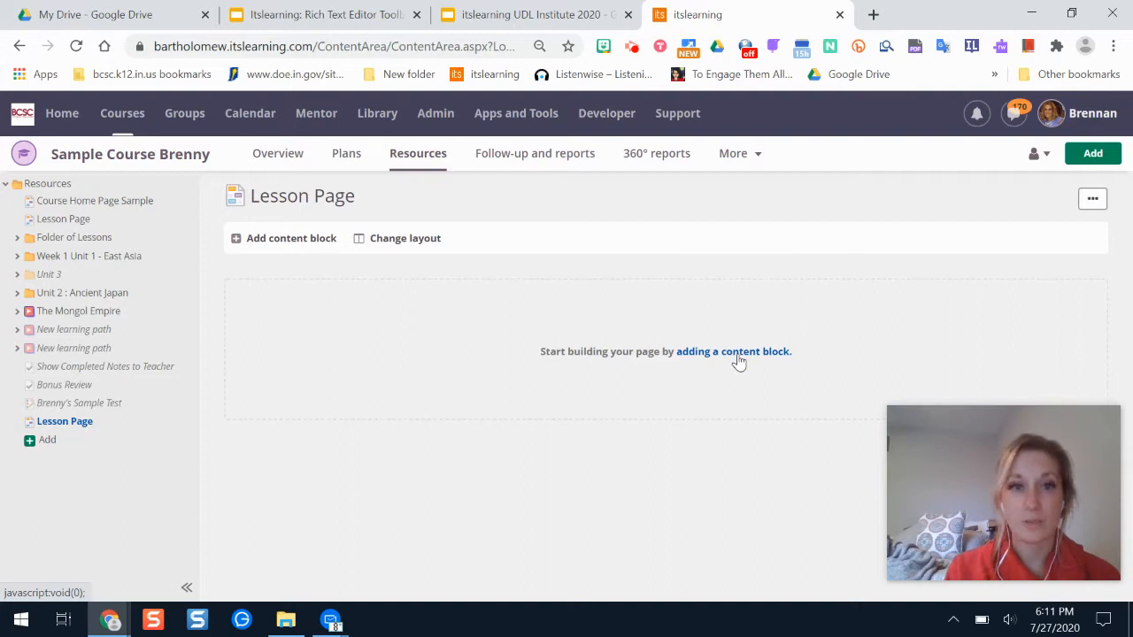
Add a Rich content block to the empty Lesson Page
click(732, 350)
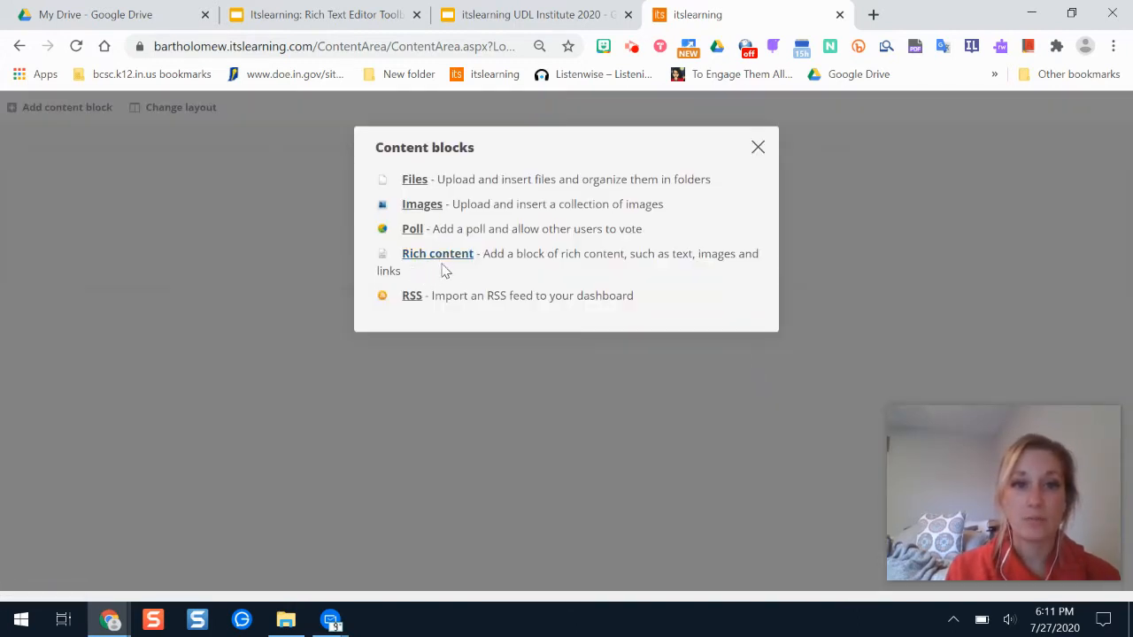
mouse_move(432, 248)
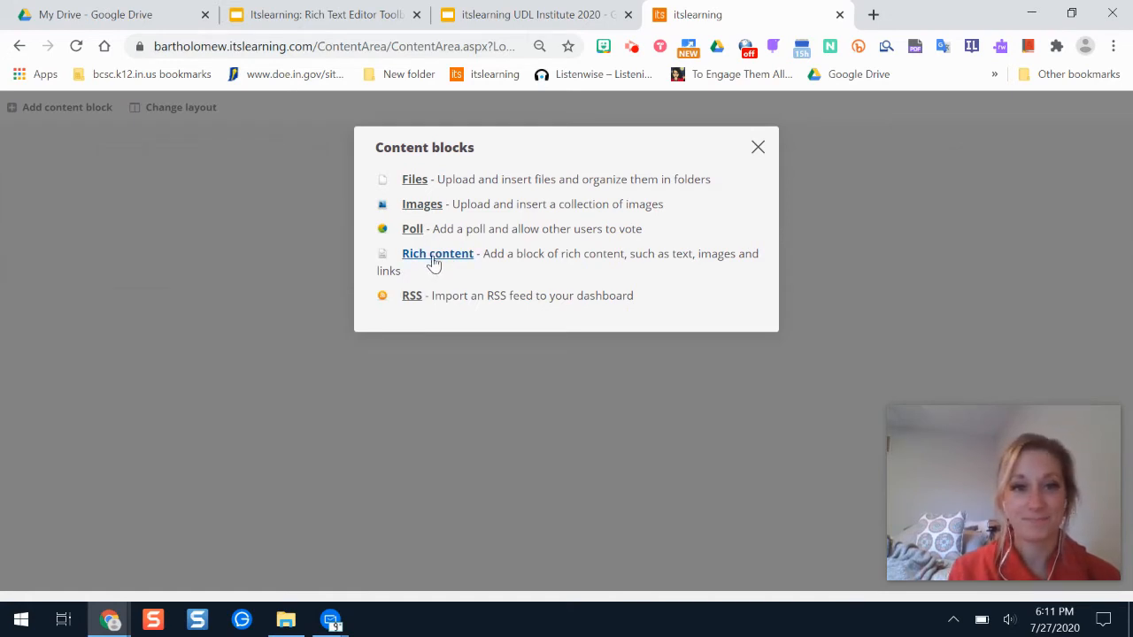
click(437, 253)
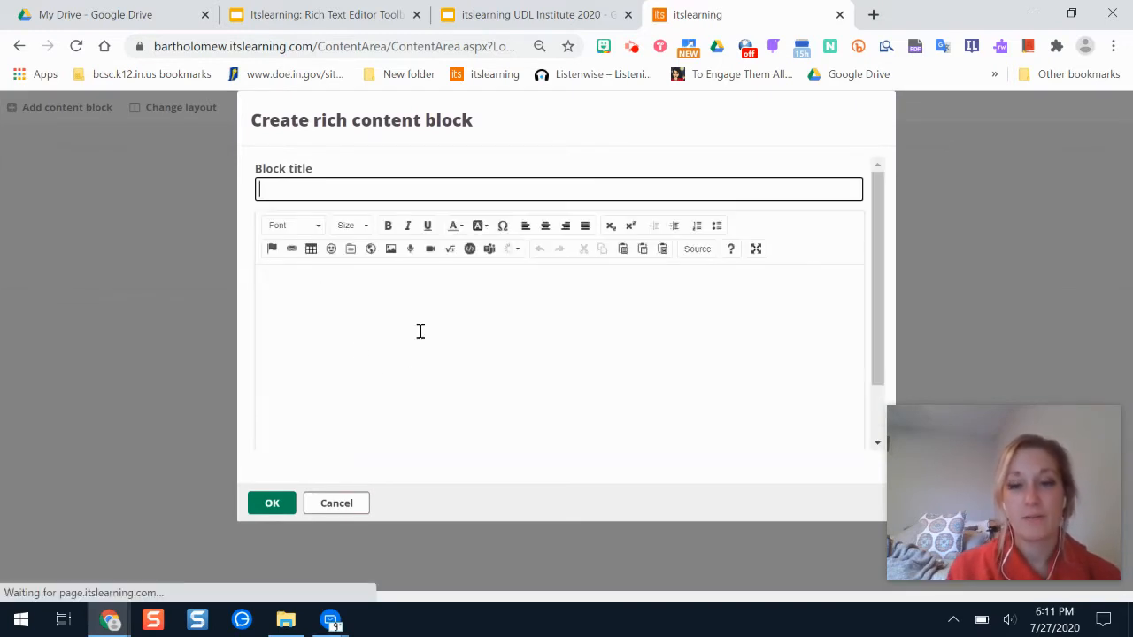
Enter 'Lesson Materials and Goal' as the block title
click(559, 188)
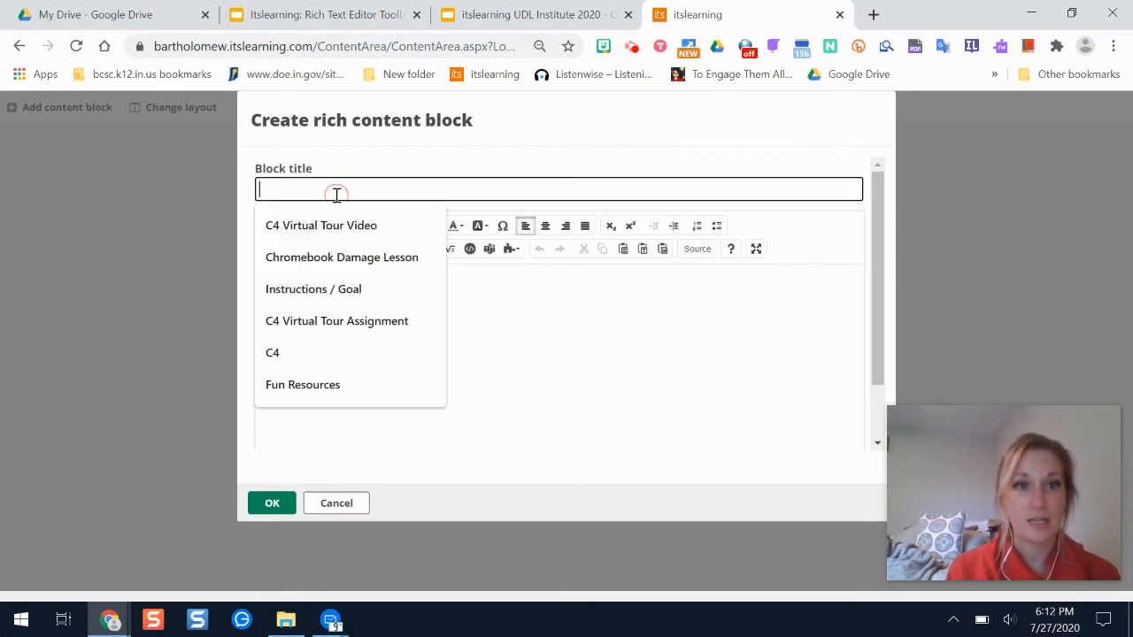
text(Lesson)
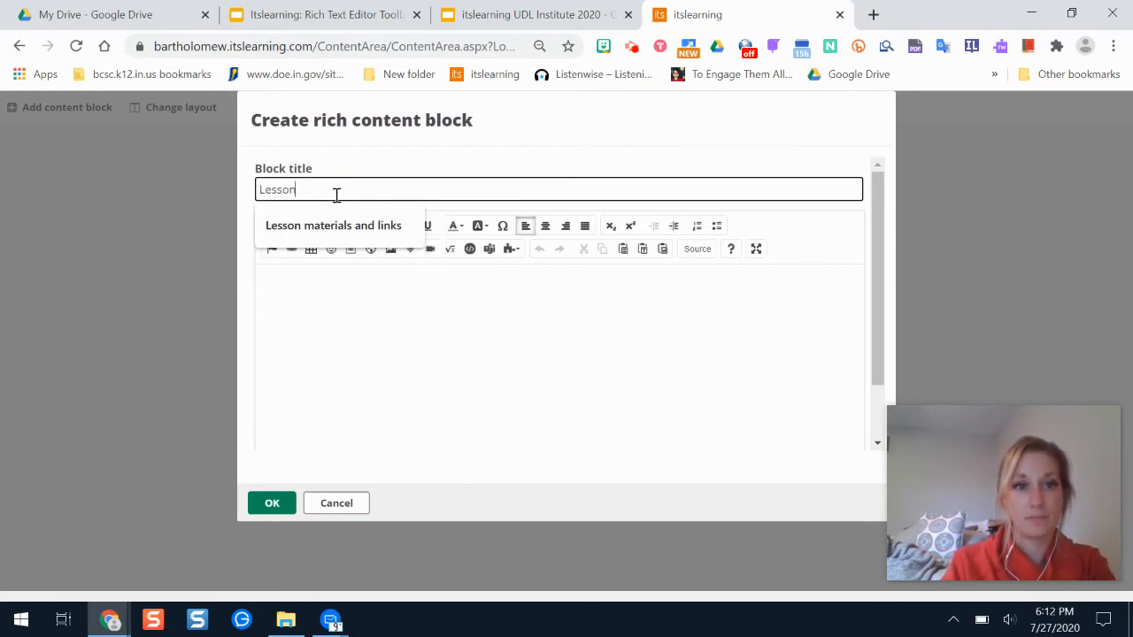
text(Materials and Goal)
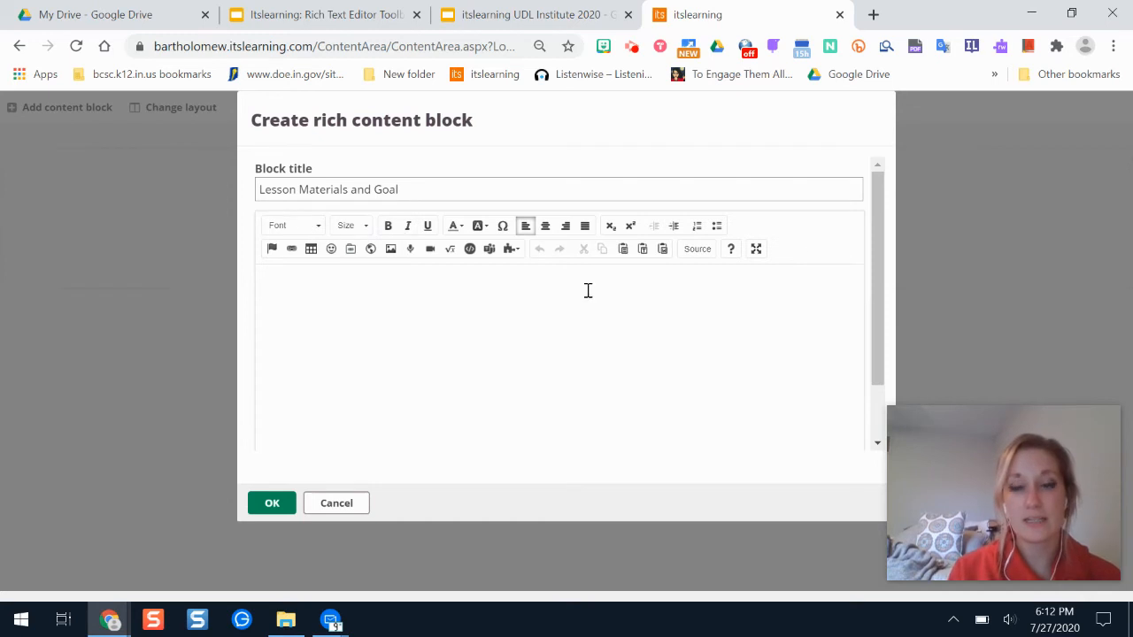
mouse_move(428, 225)
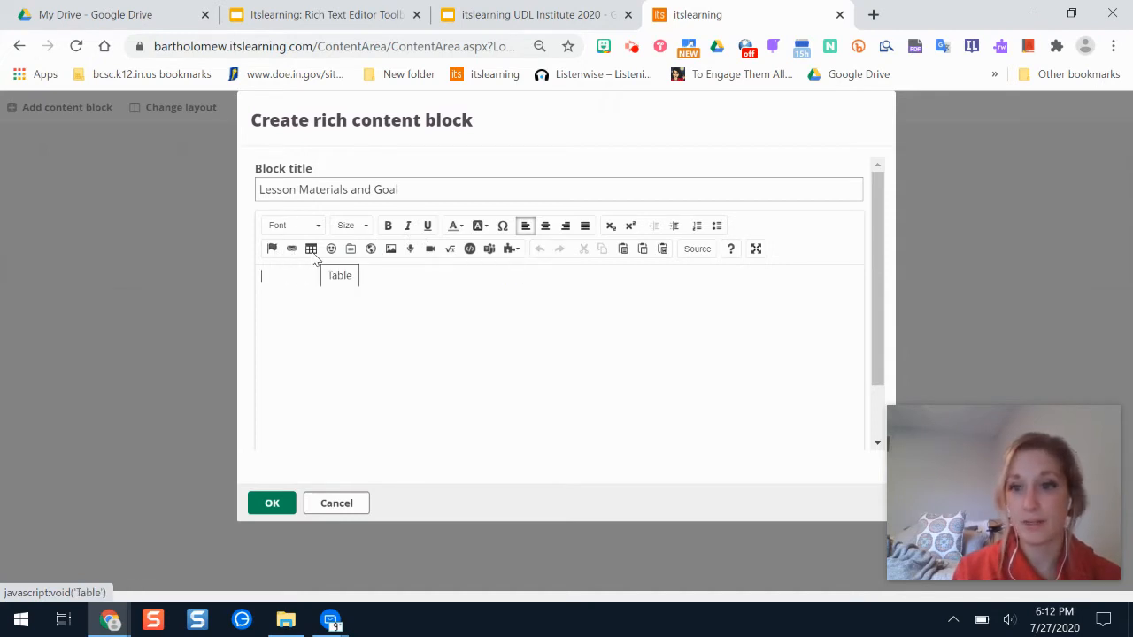
mouse_move(369, 248)
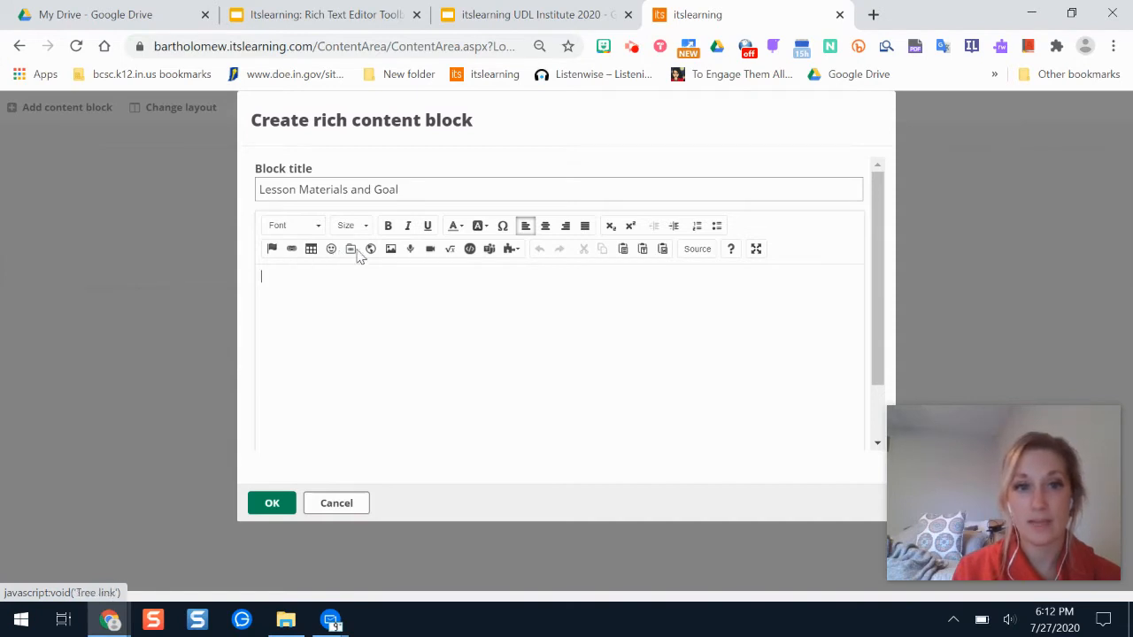
mouse_move(386, 262)
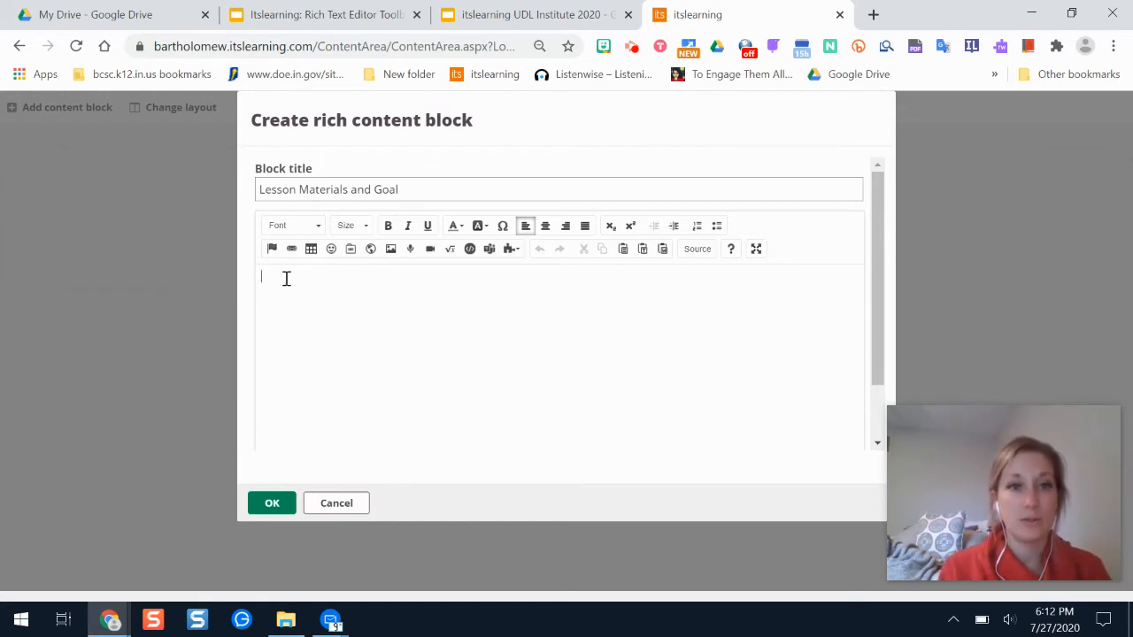
mouse_move(325, 343)
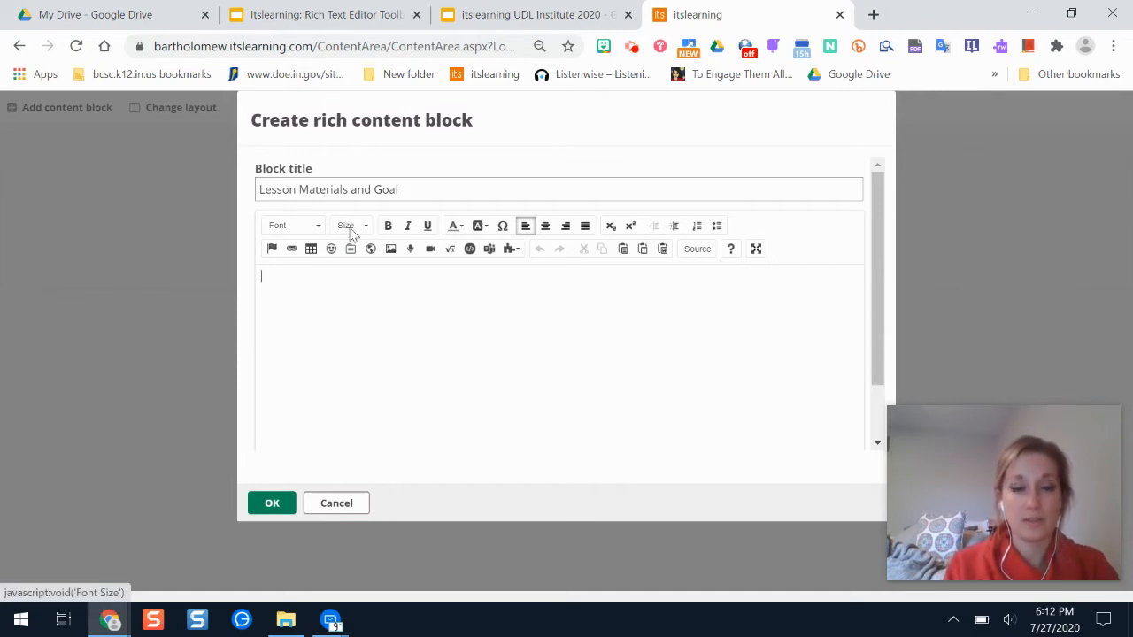
Write the goal 'I will be able to explain the significance of the Nile River in Egypt.'
text(I will be able to explain the)
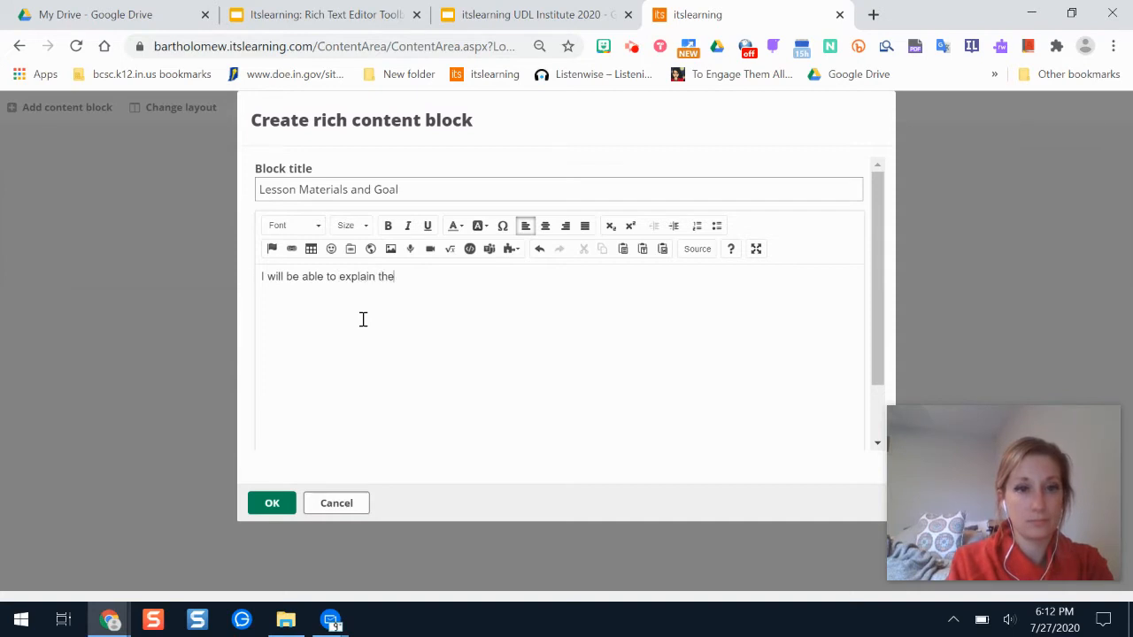
text(significanc eo t)
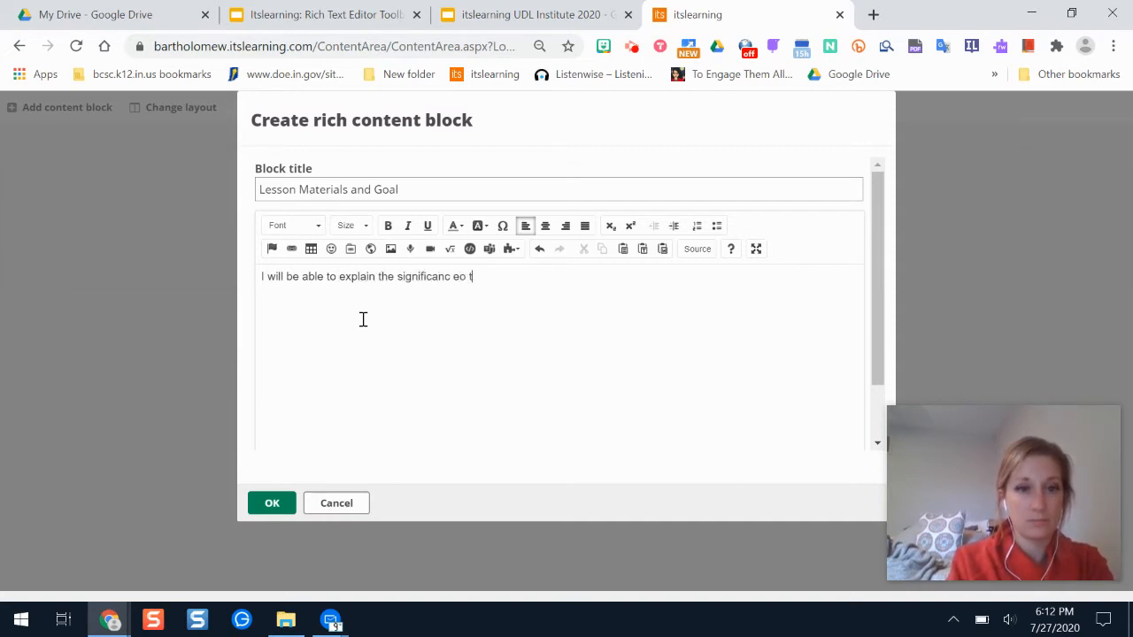
text(f the Nile River in)
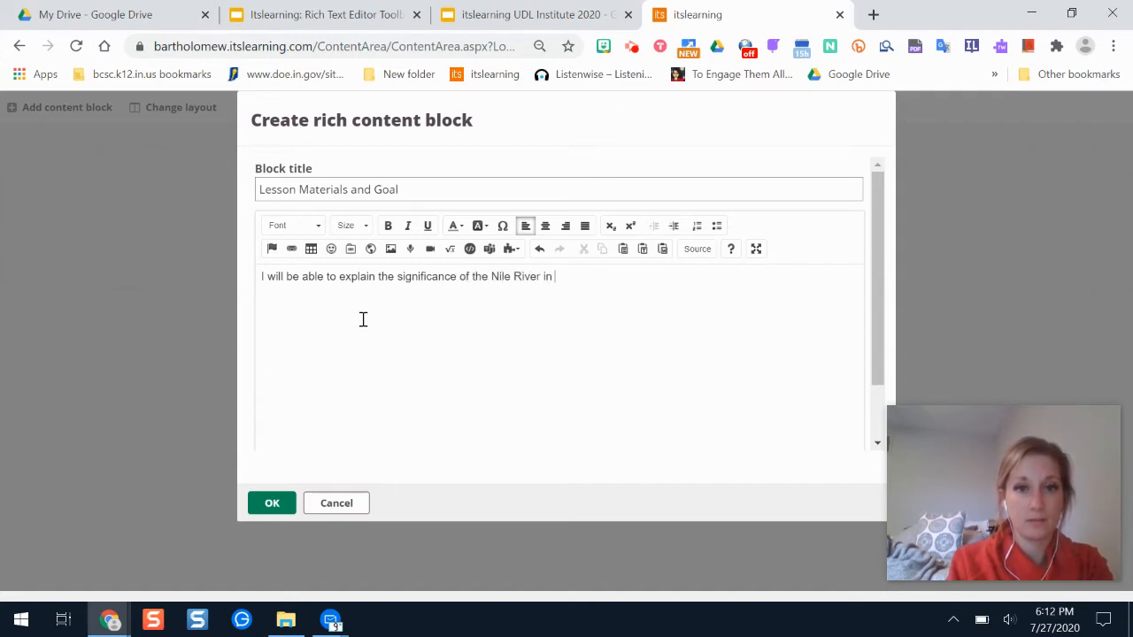
text(Egypt.)
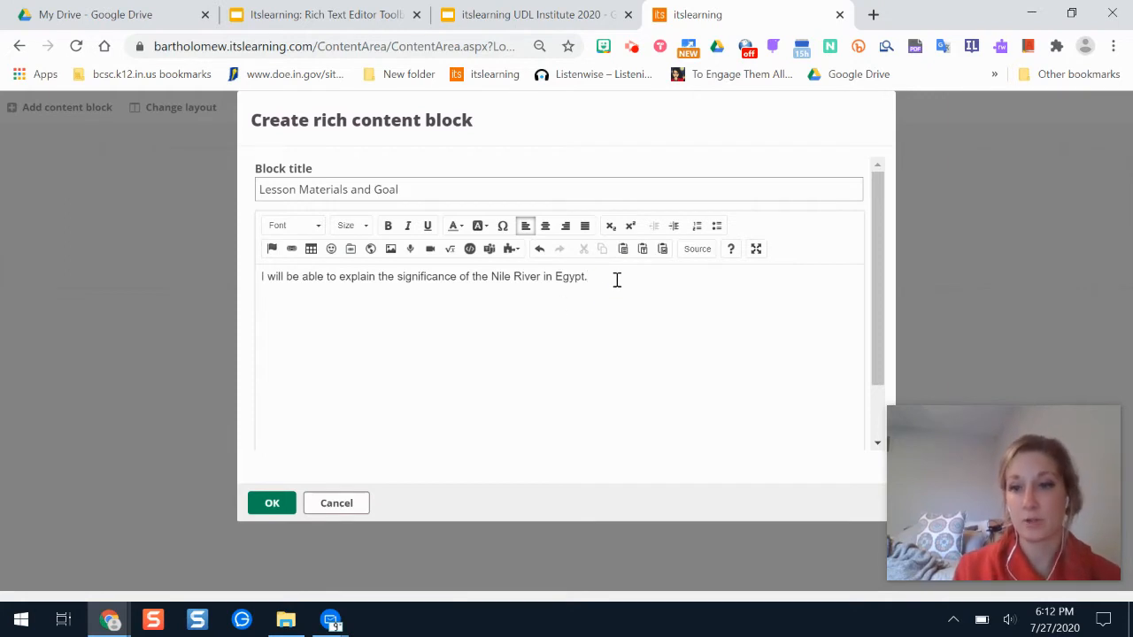
mouse_move(390, 247)
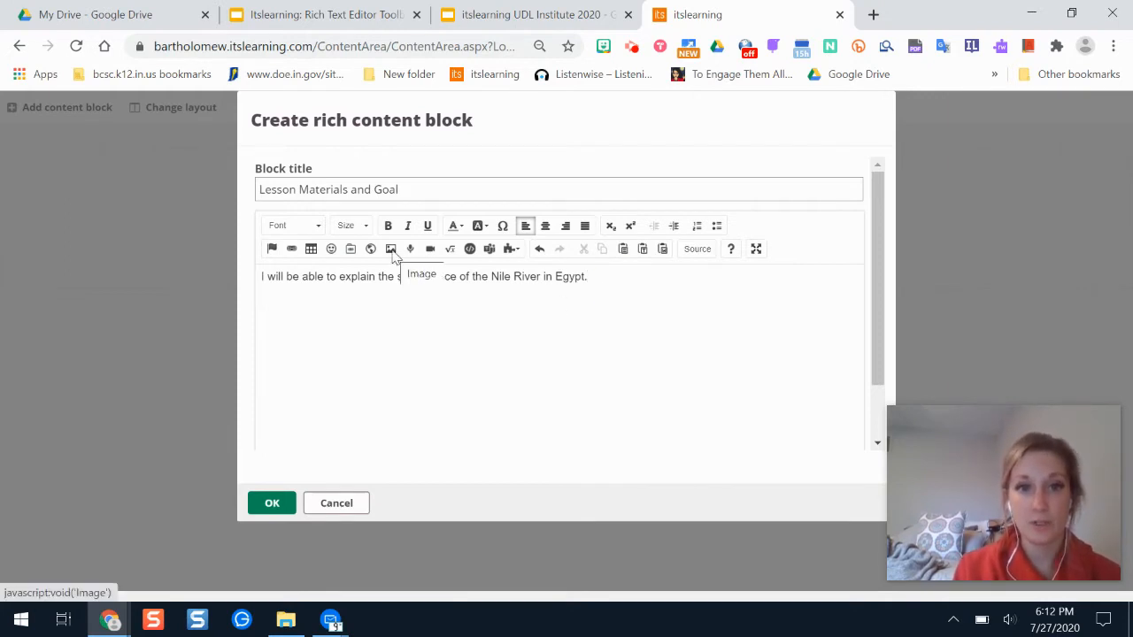
Bring up the image library to insert a map below the goal sentence
click(390, 248)
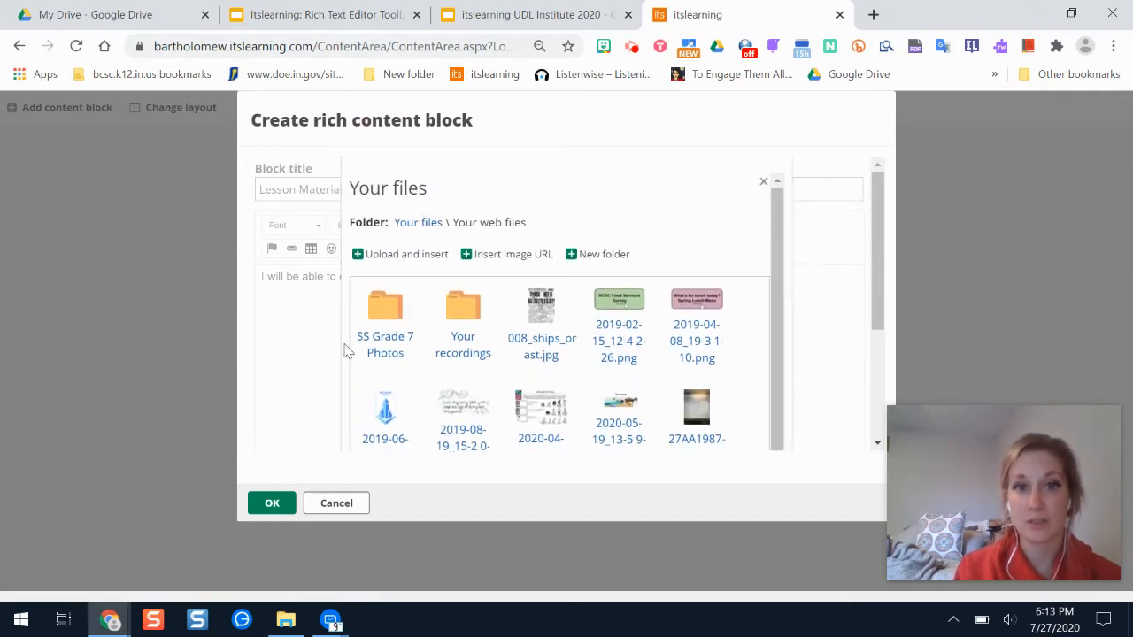
mouse_move(542, 281)
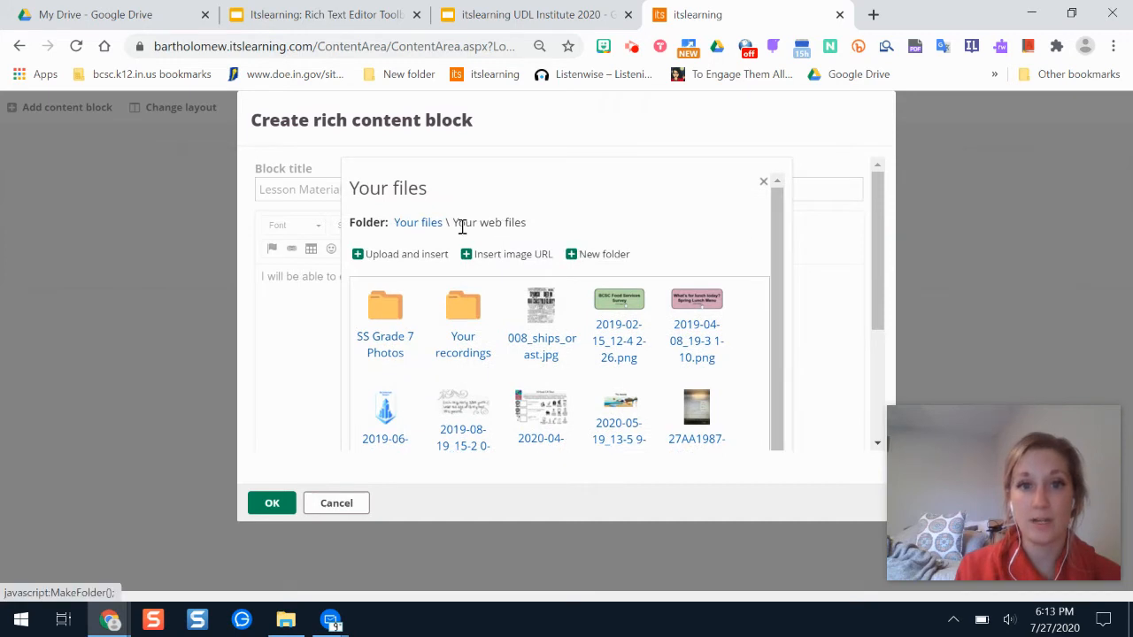
mouse_move(396, 262)
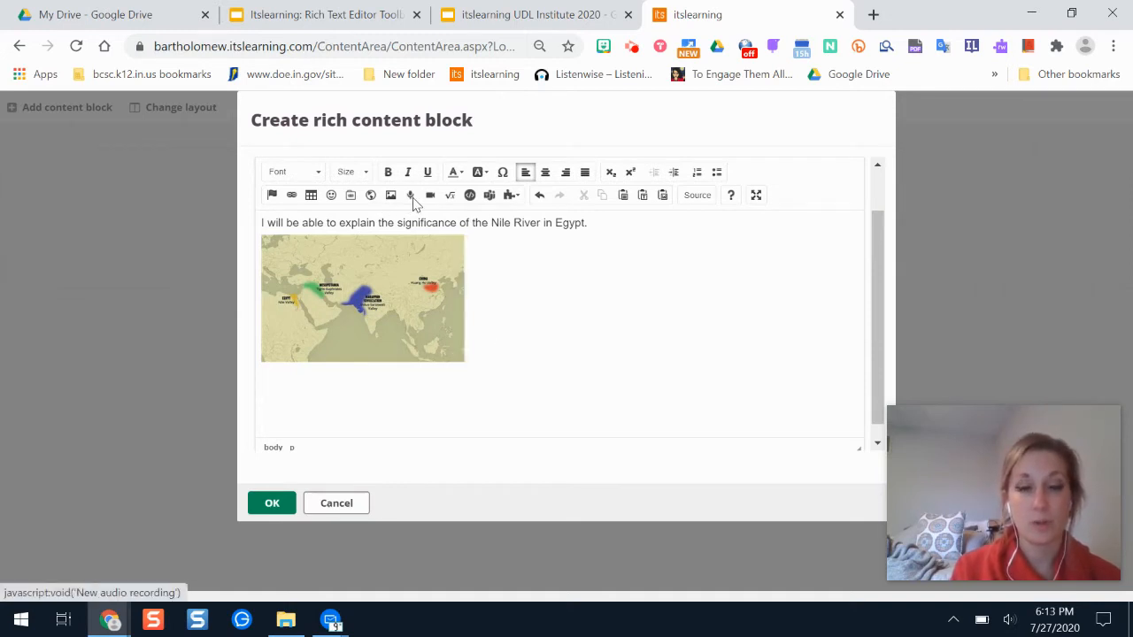
mouse_move(411, 195)
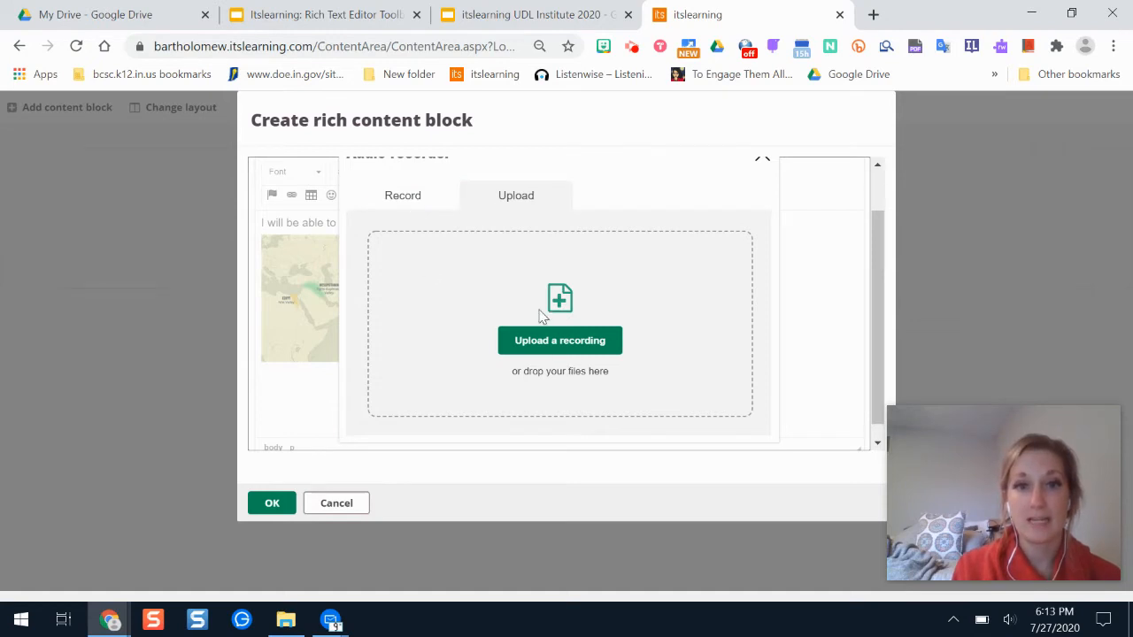
mouse_move(516, 194)
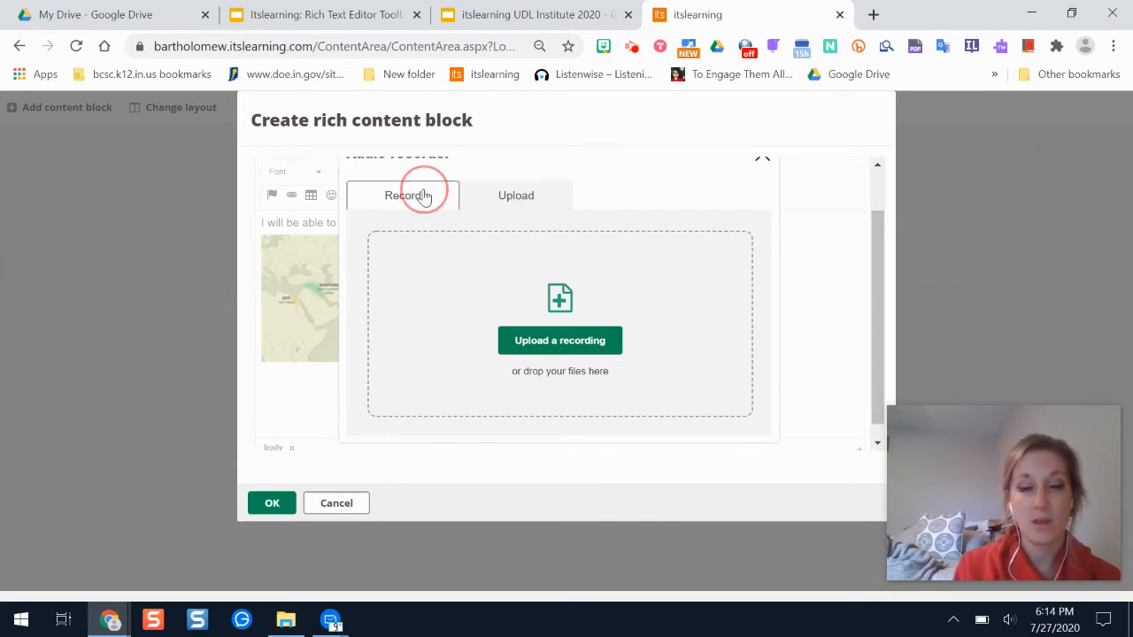
click(403, 194)
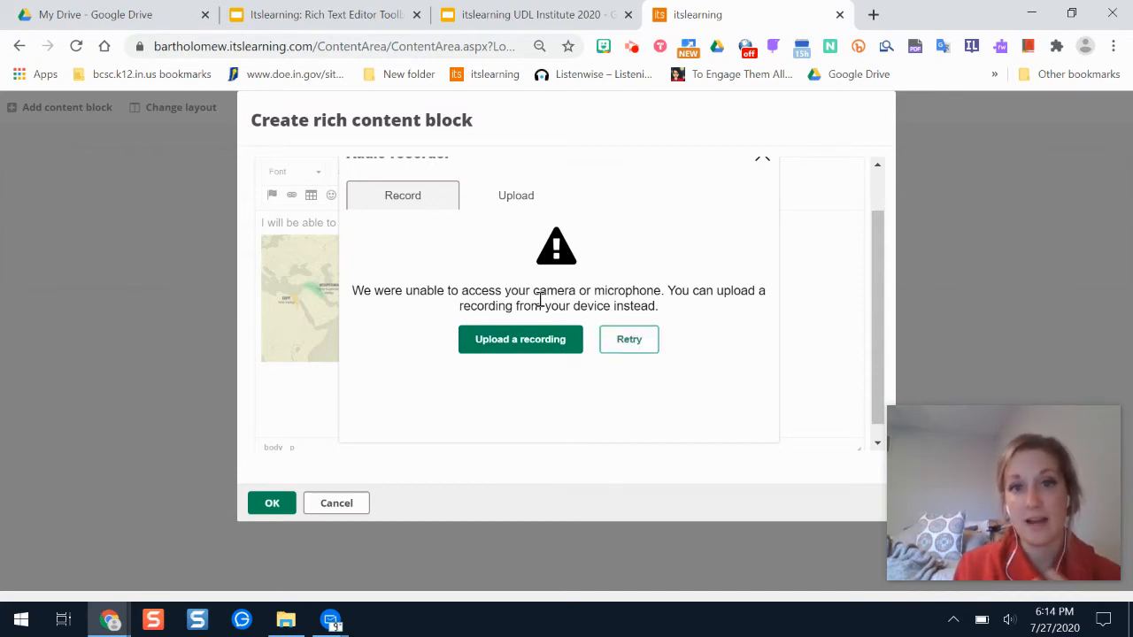
mouse_move(800, 279)
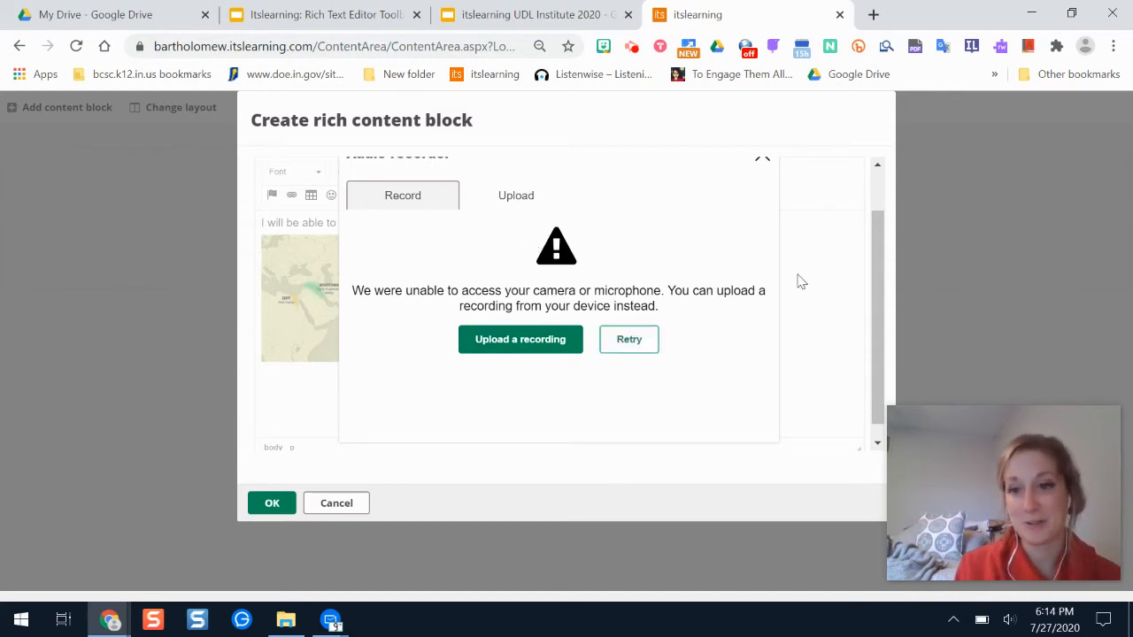
mouse_move(534, 276)
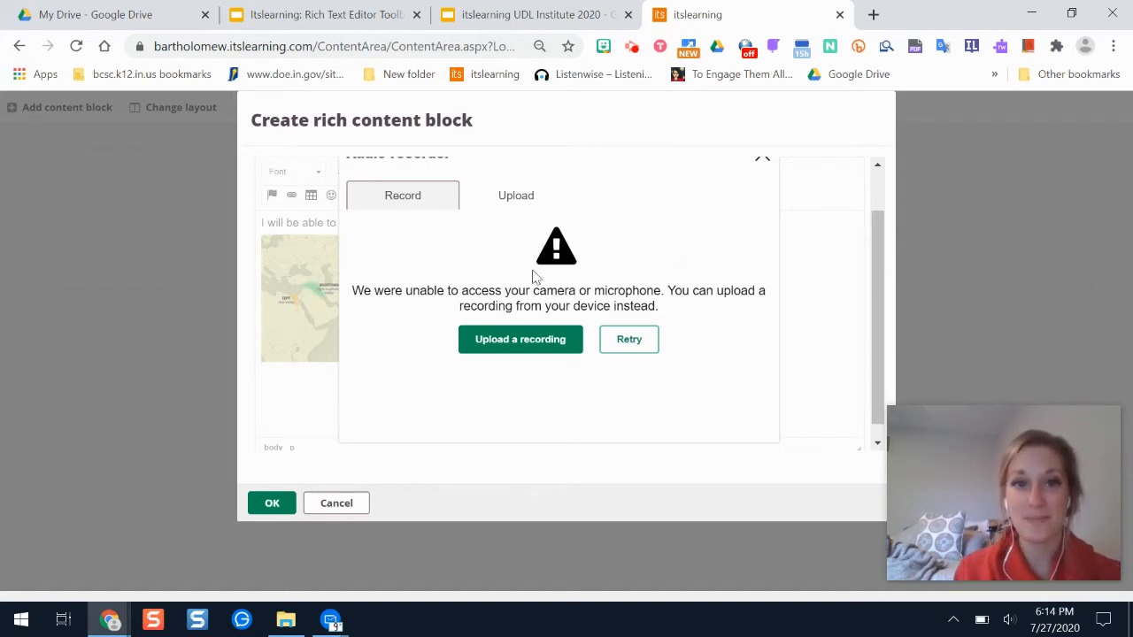
mouse_move(586, 283)
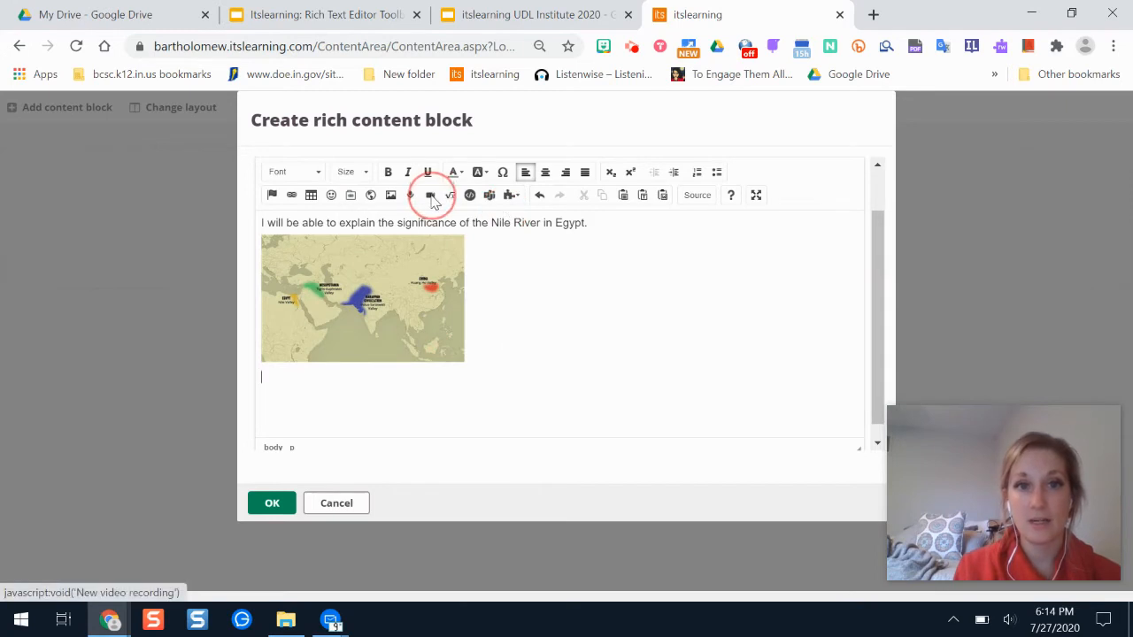
Record a new video explaining the lesson goal
click(430, 195)
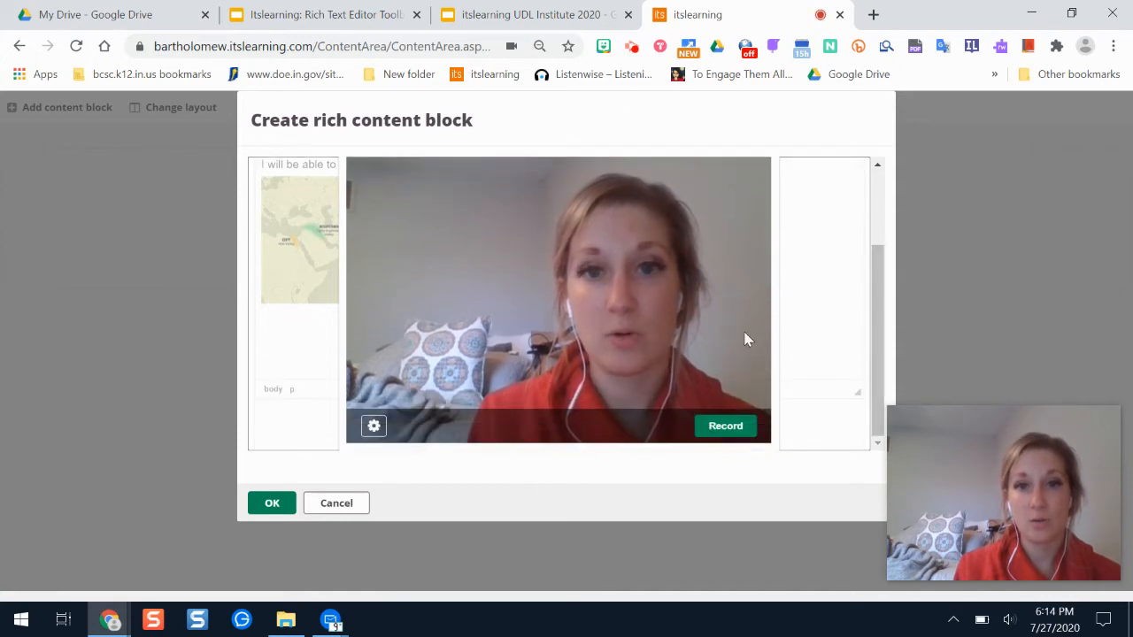
click(726, 425)
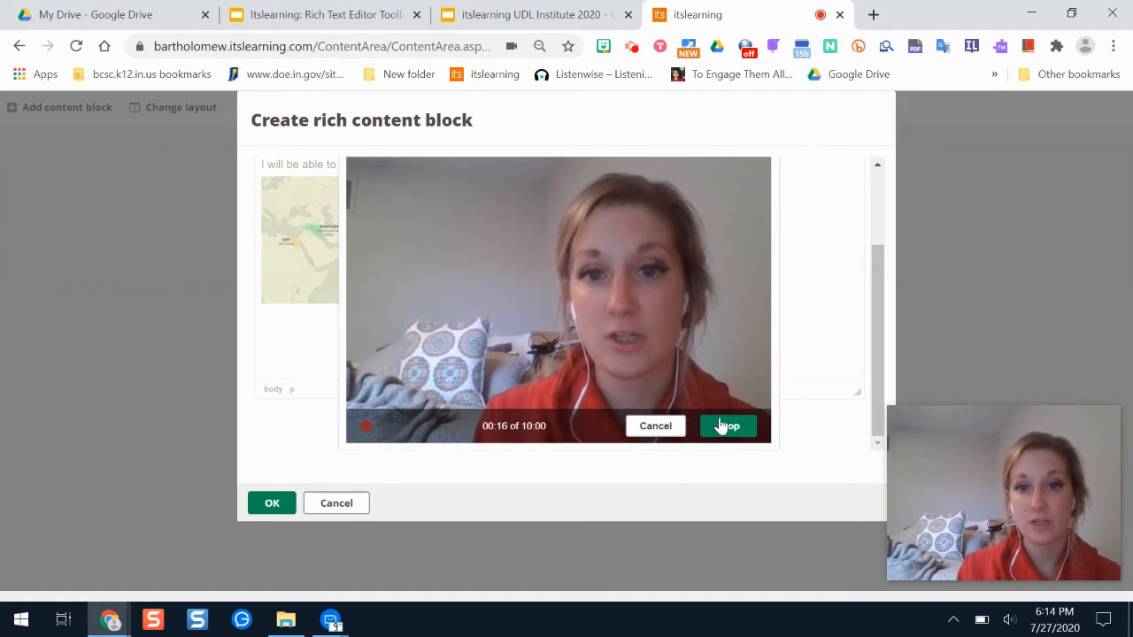
click(728, 425)
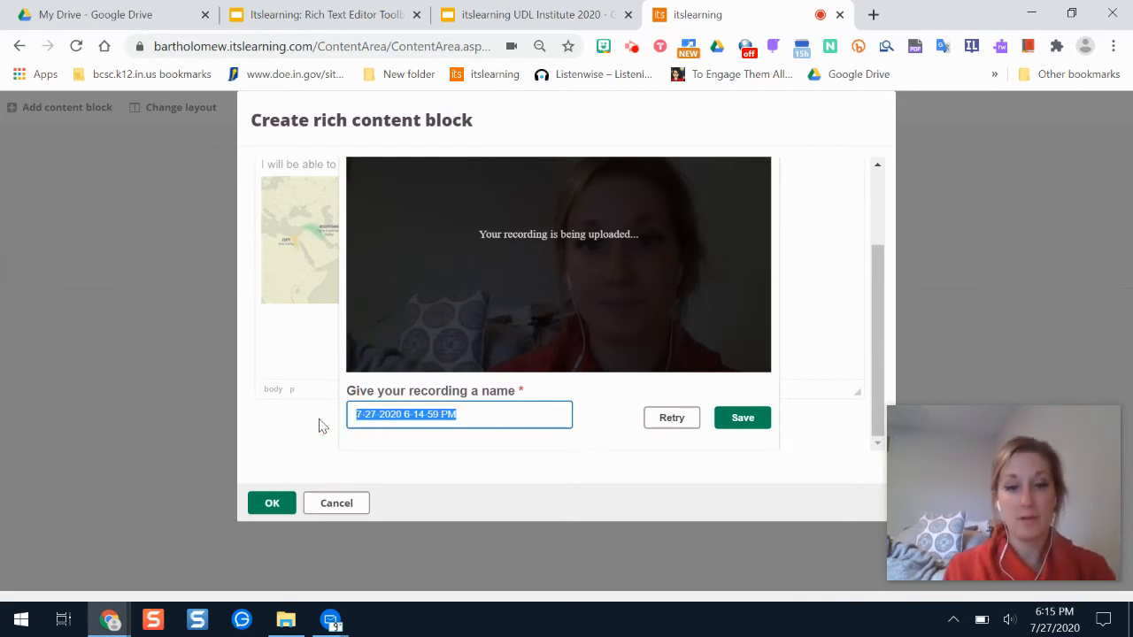
Name the recording 'Lesson Goal Explained' and save it into the block
text(Les)
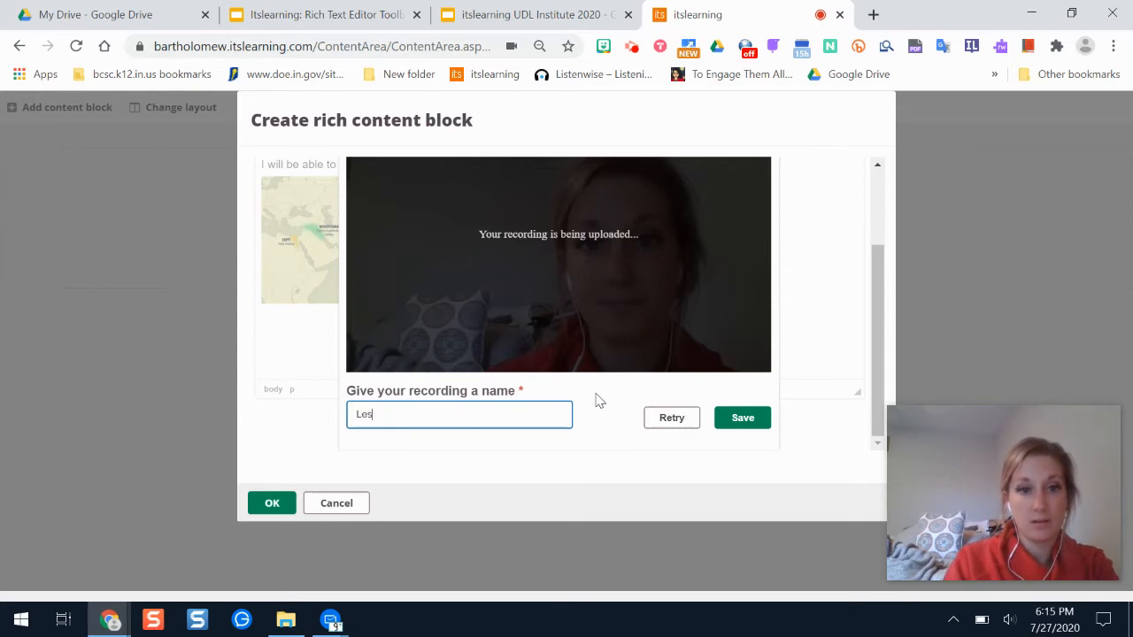
text(Lesson Goal)
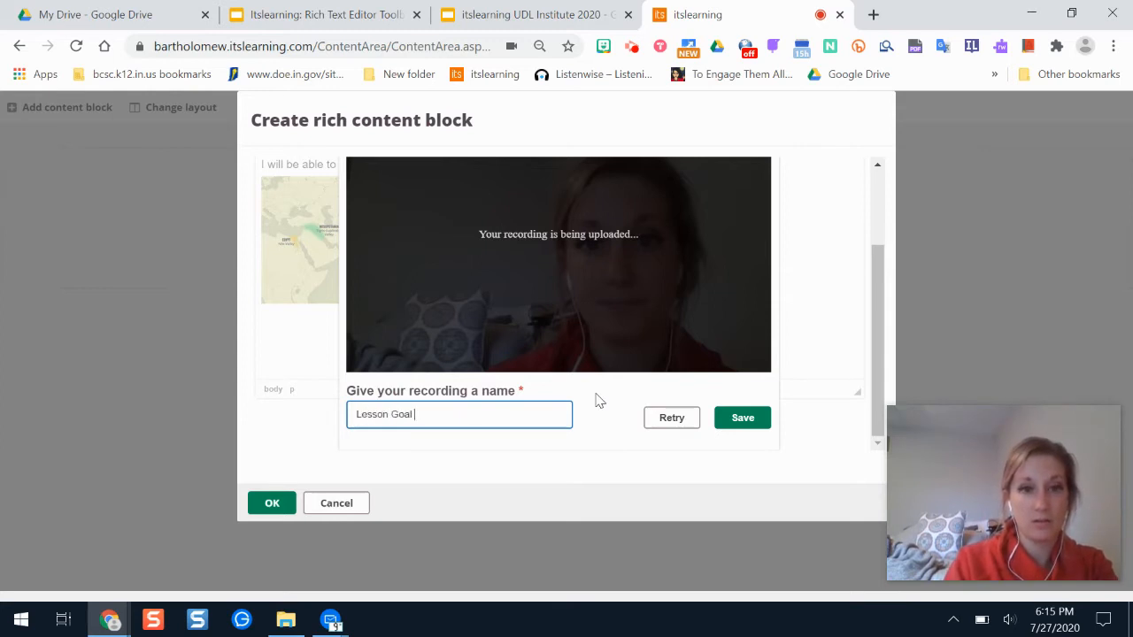
text(Explained)
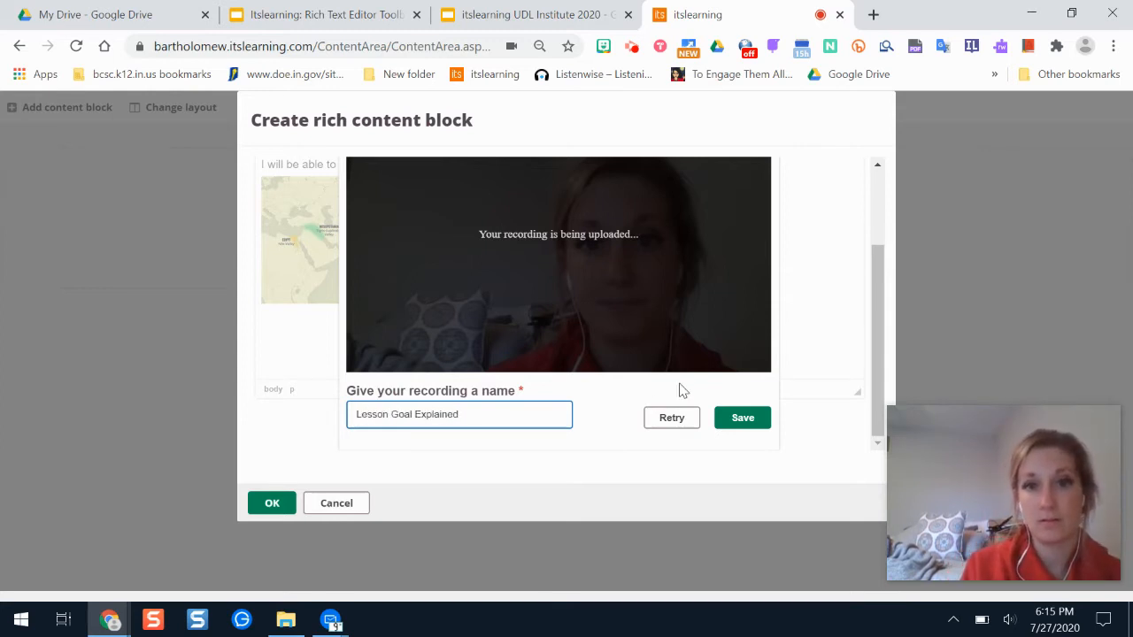
click(741, 418)
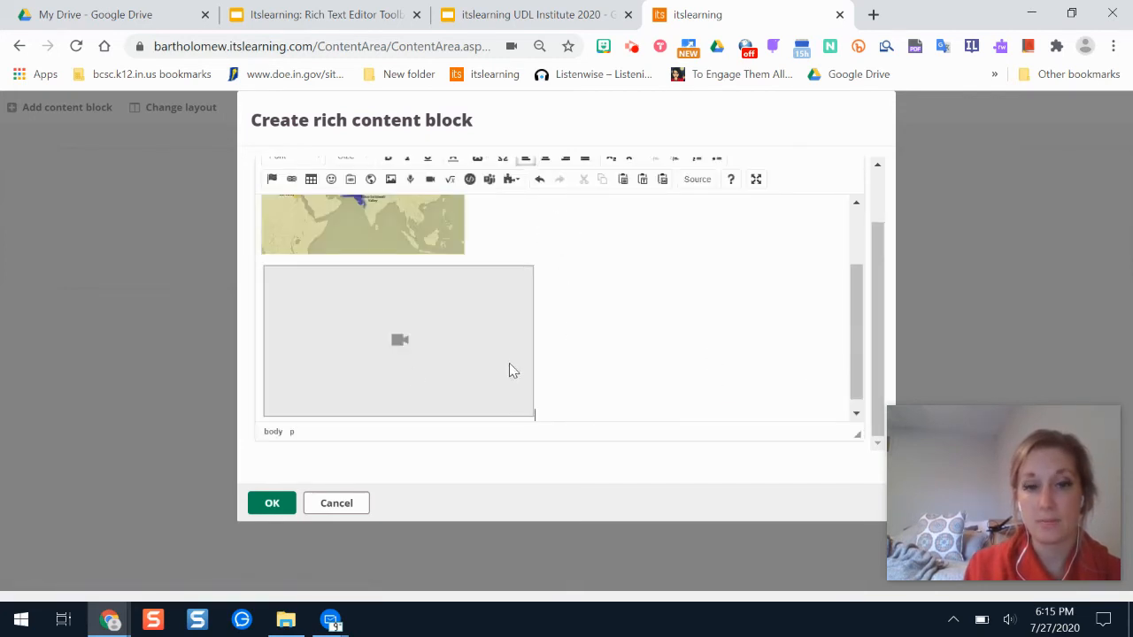
Save the block with goal, map and video, and start adding another content block
click(398, 340)
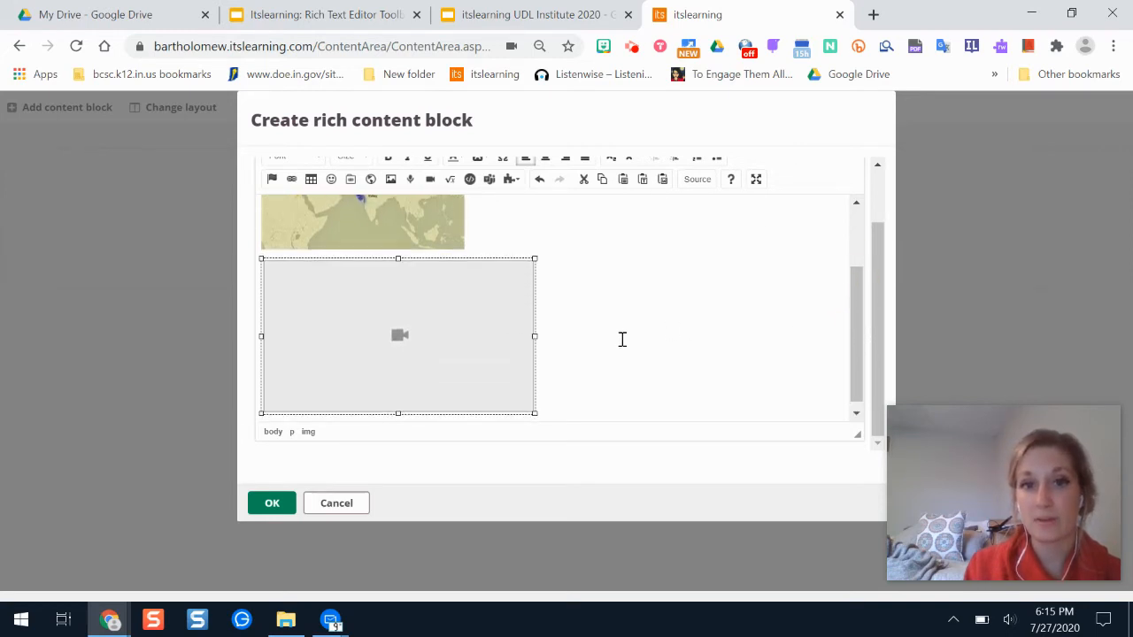
click(273, 502)
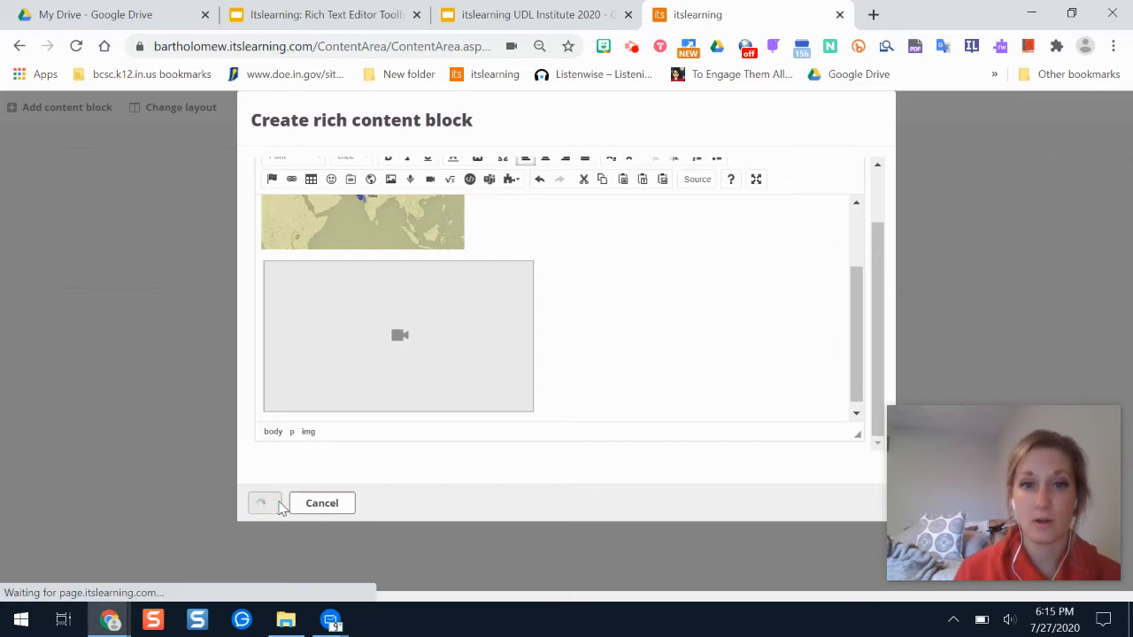
click(262, 502)
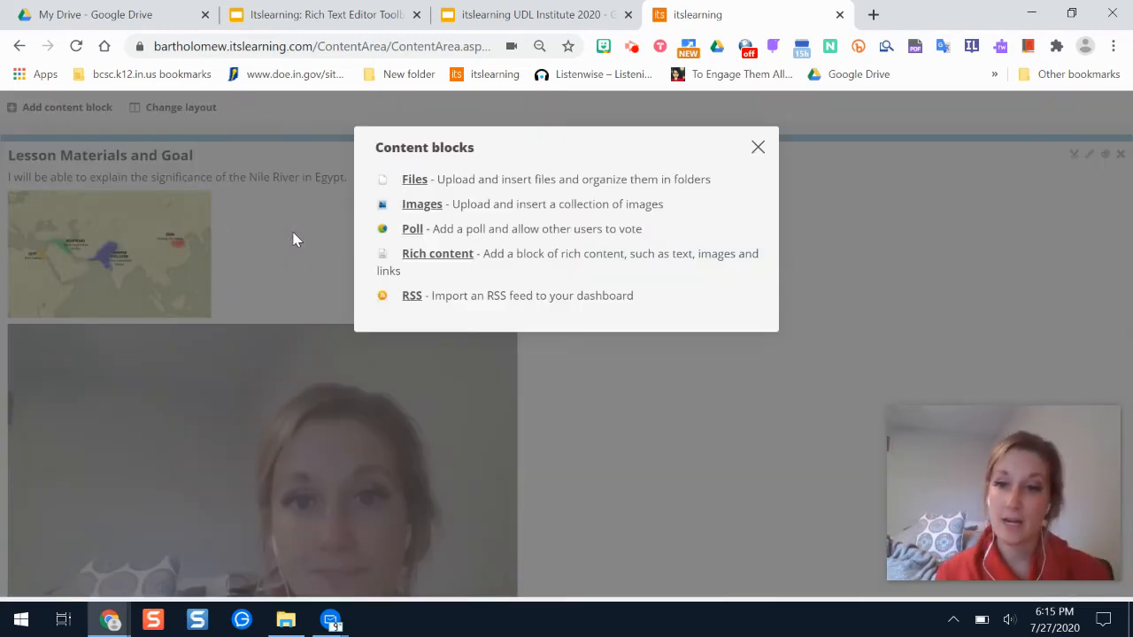
mouse_move(336, 237)
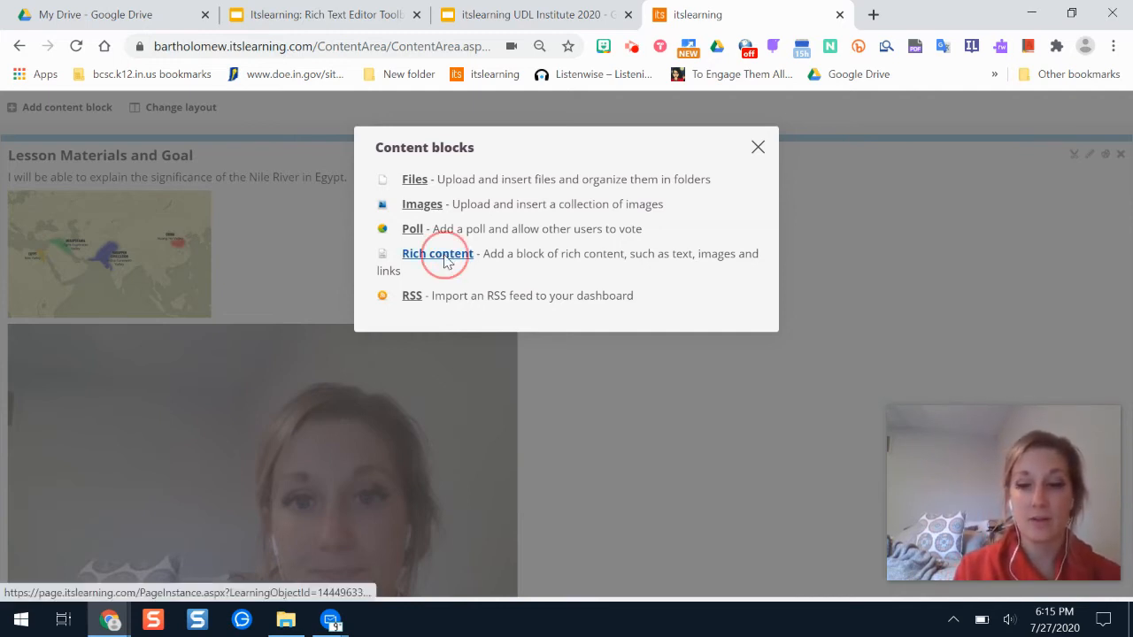
Start a rich content block titled 'Slideshow' with the body text 'Link to slides'
click(435, 254)
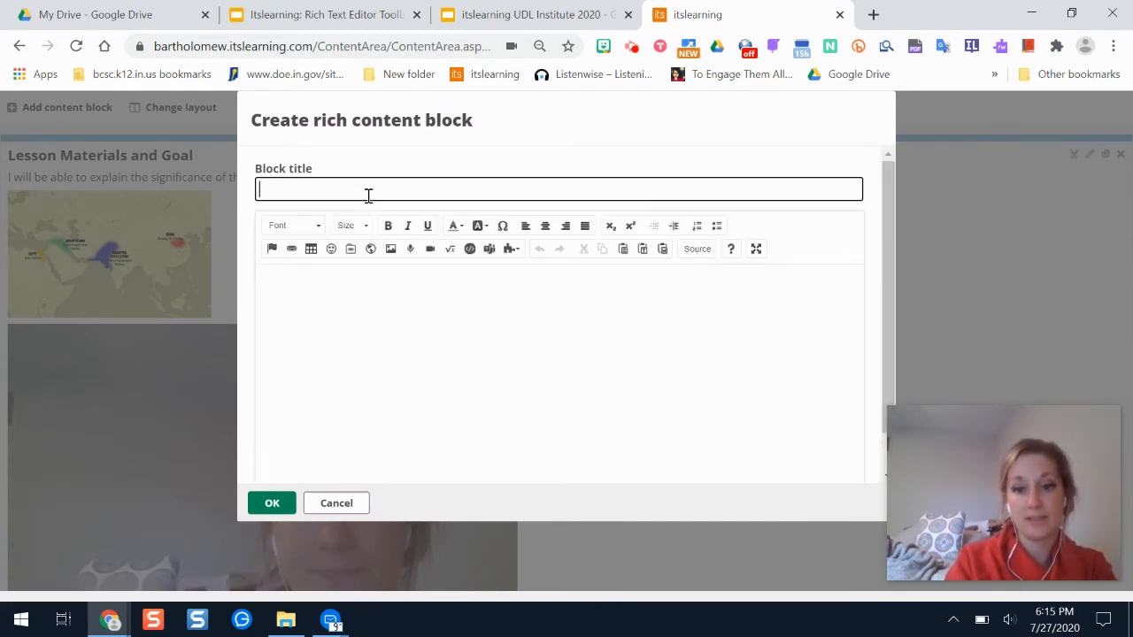
text(Slieshow)
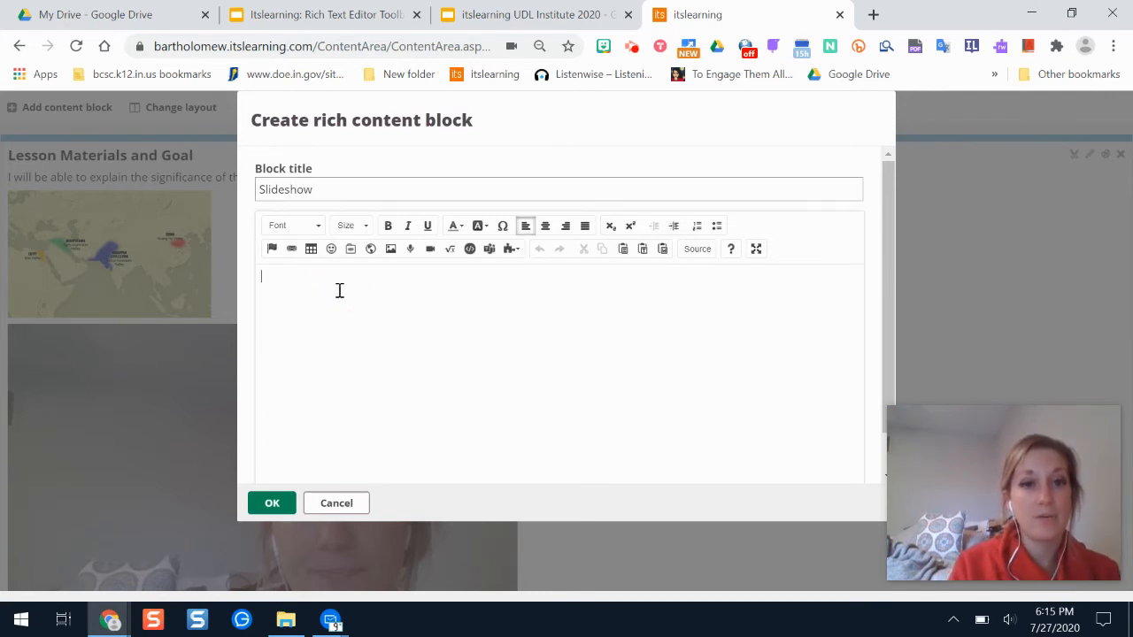
text(Link)
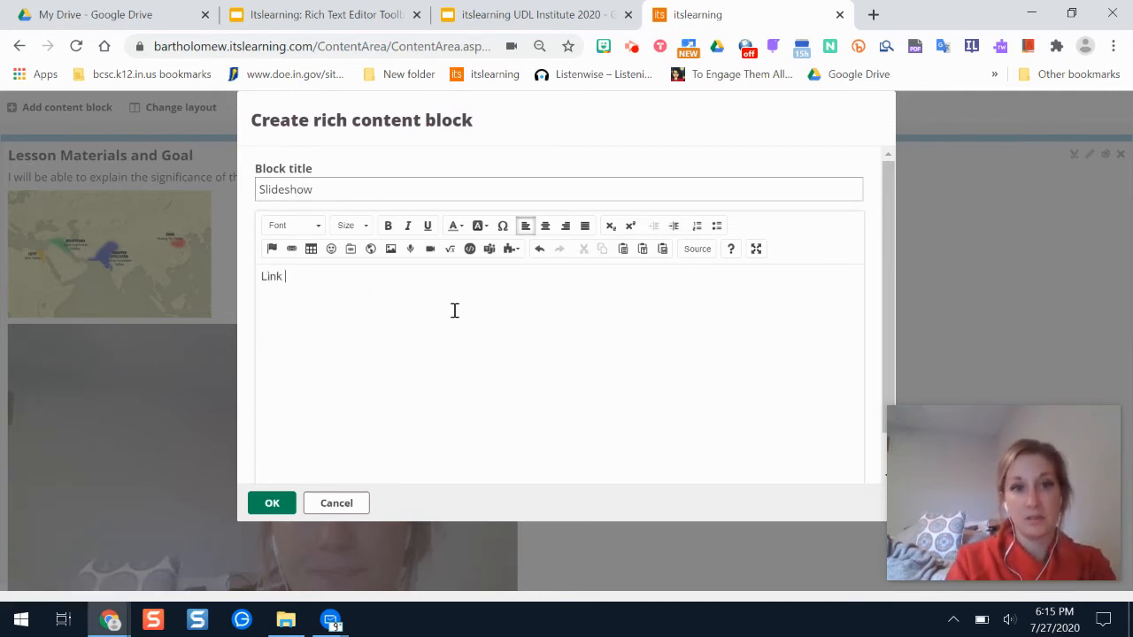
text(to slides)
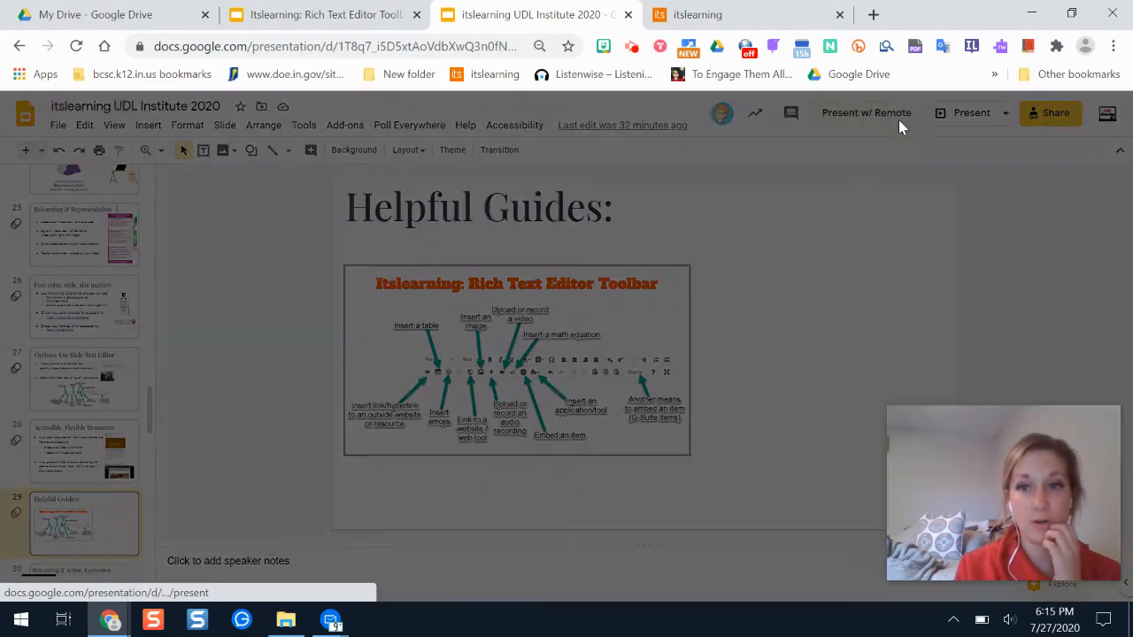
Check the Google Slides sharing so anyone with the link can view
click(1049, 113)
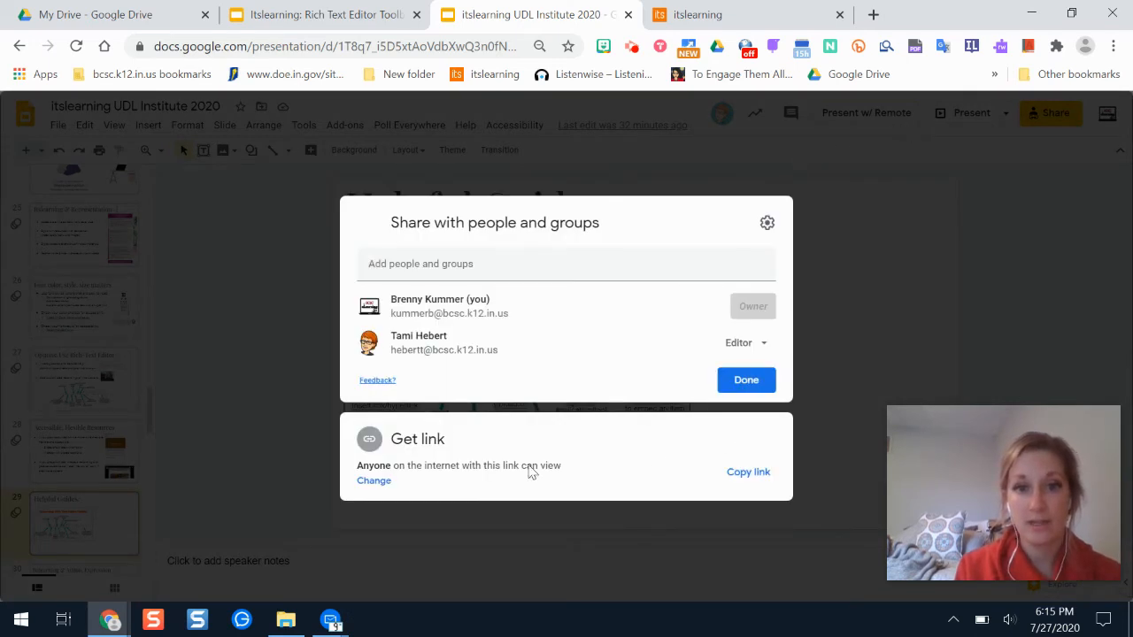
click(747, 471)
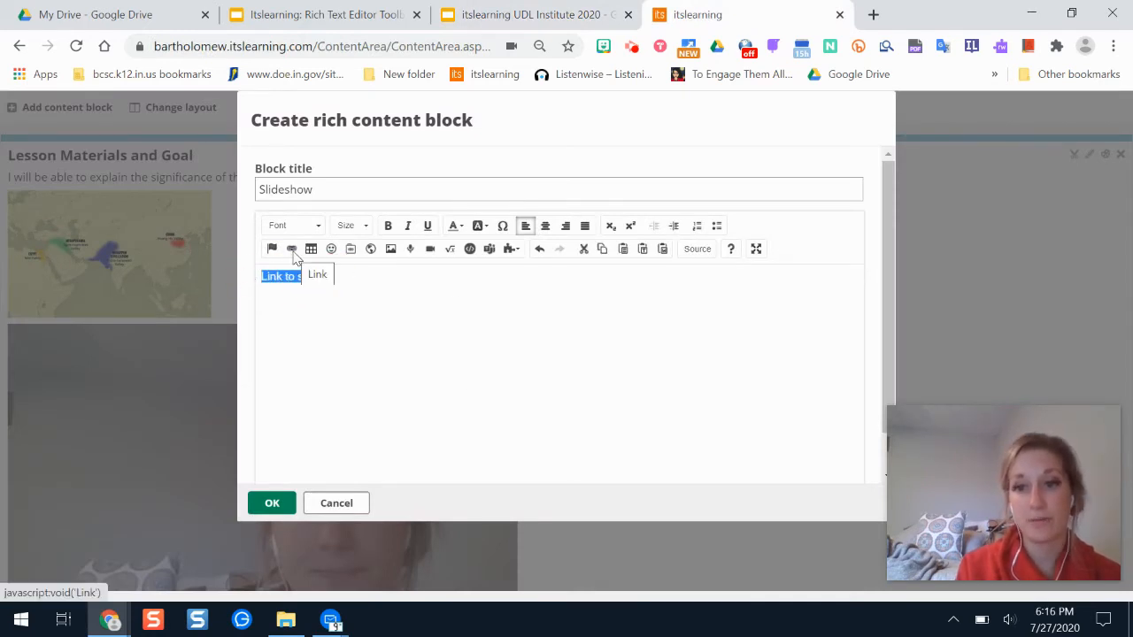
Make 'Link to slides' a hyperlink to the pasted Google Slides share URL, with a new line below
click(290, 248)
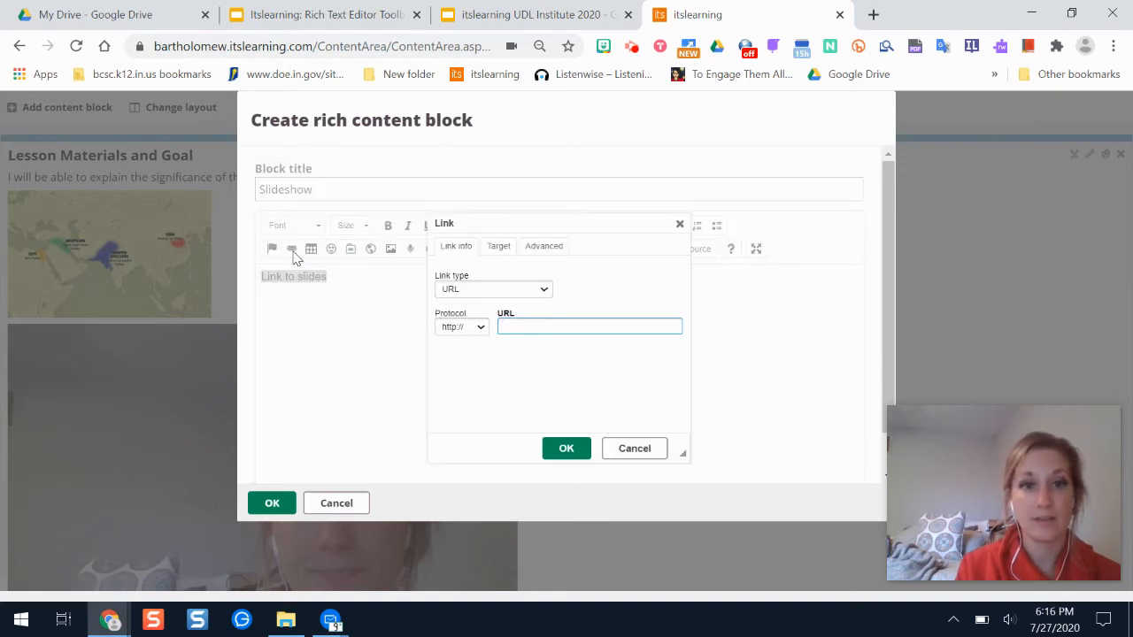
right_click(589, 326)
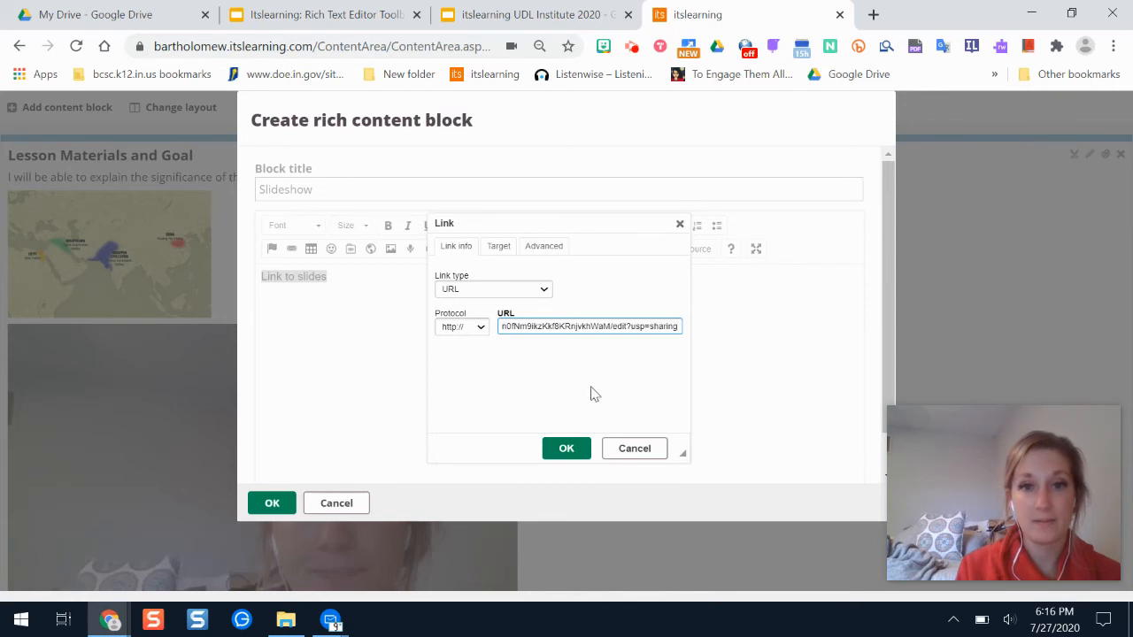
click(566, 448)
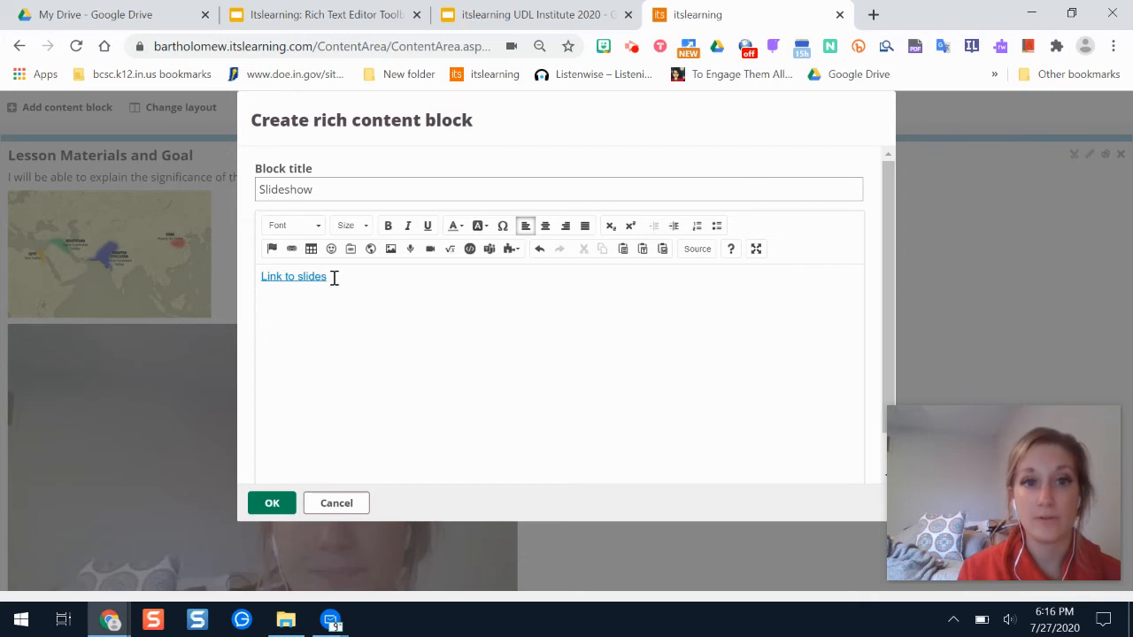
mouse_move(409, 326)
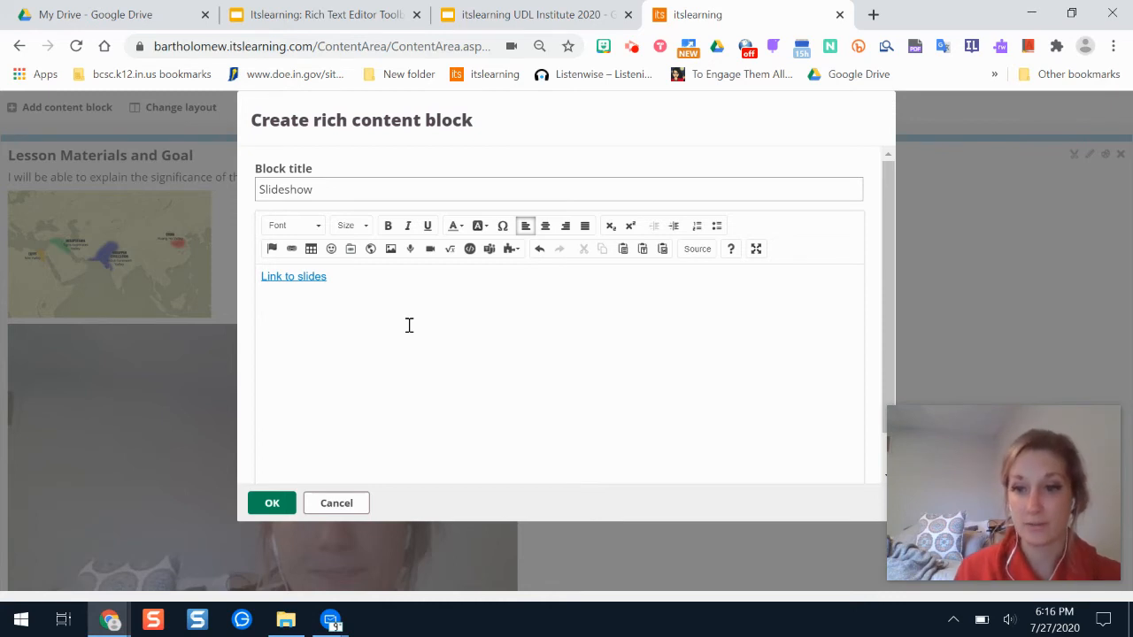
mouse_move(343, 282)
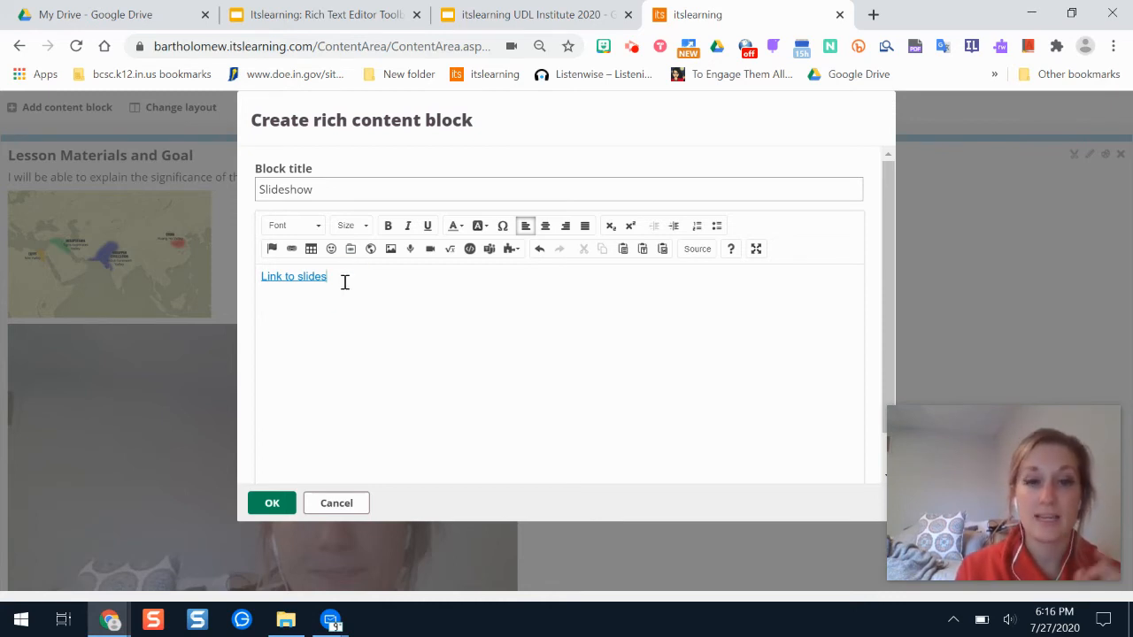
key(Enter)
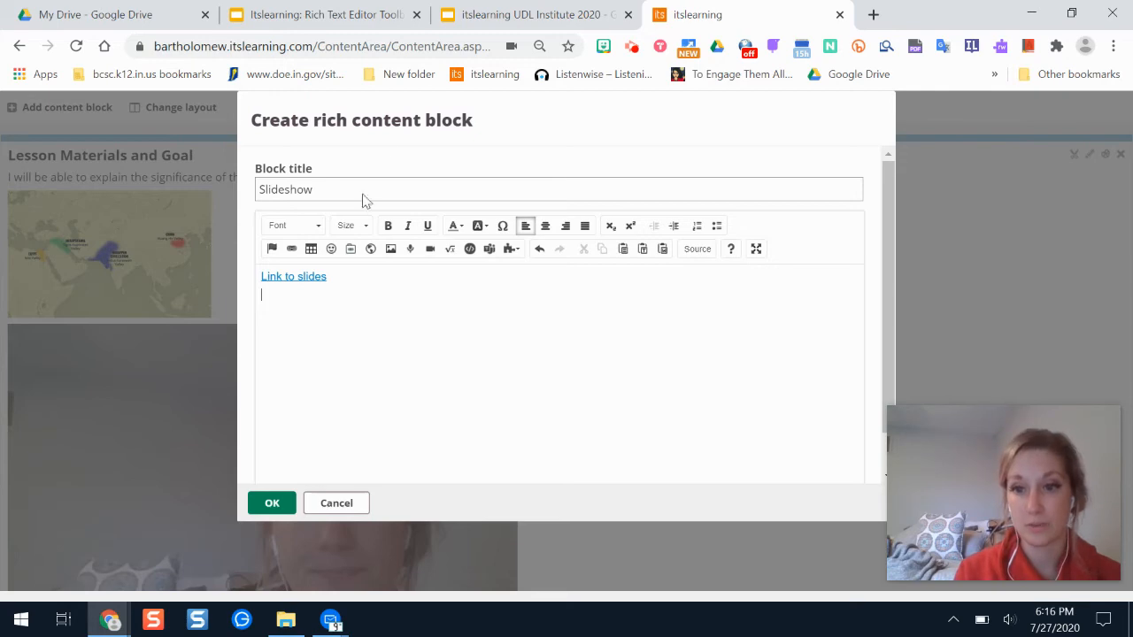
click(531, 14)
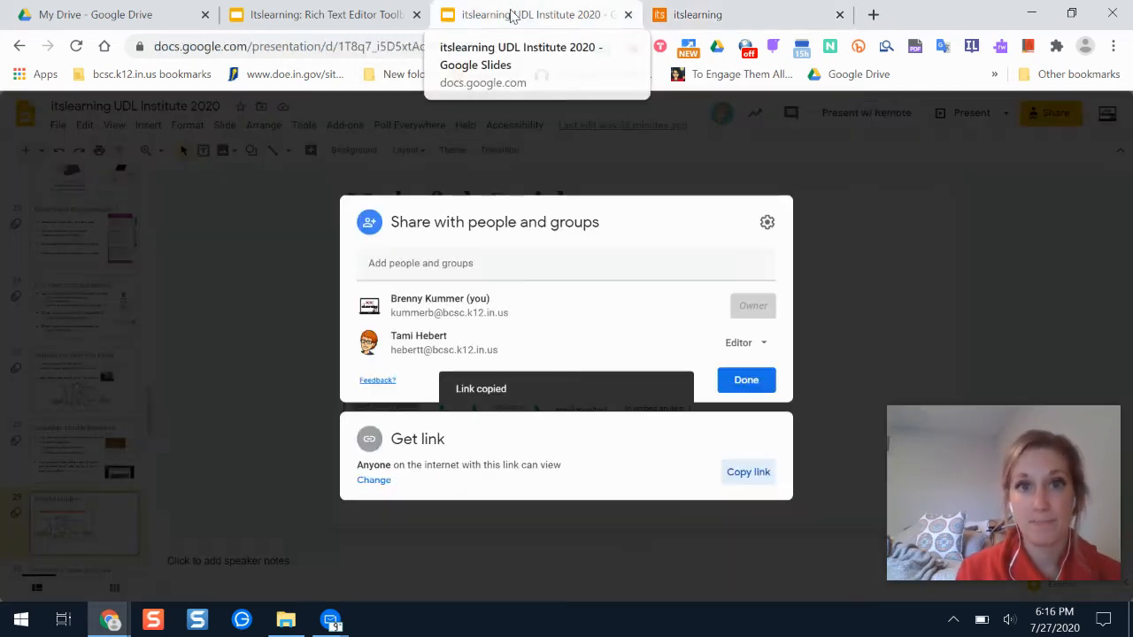
click(319, 14)
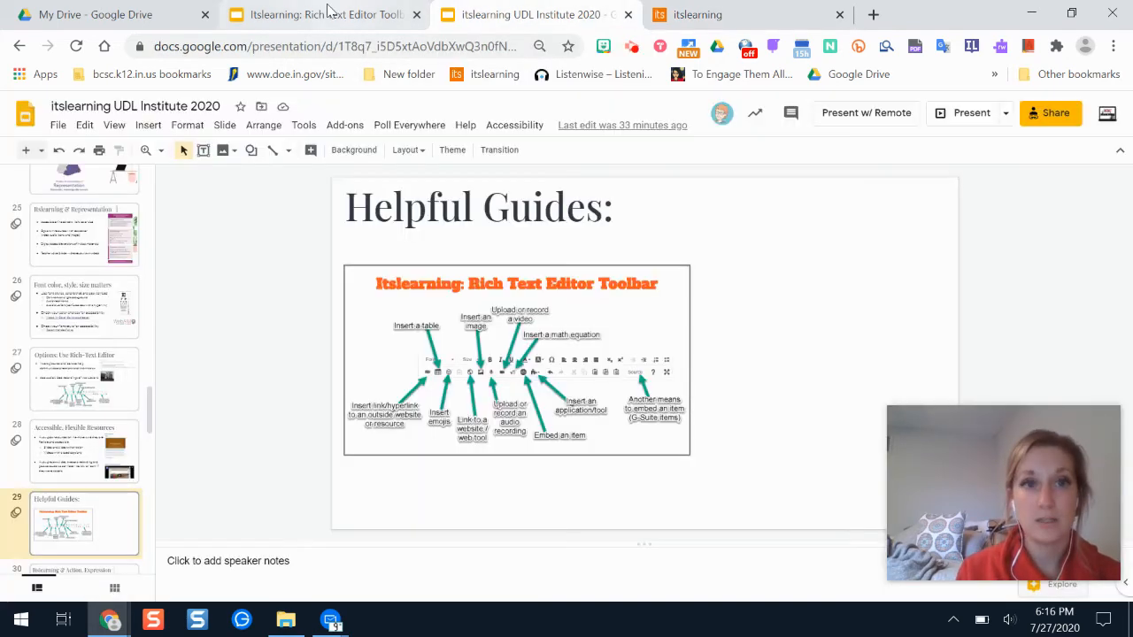
click(319, 14)
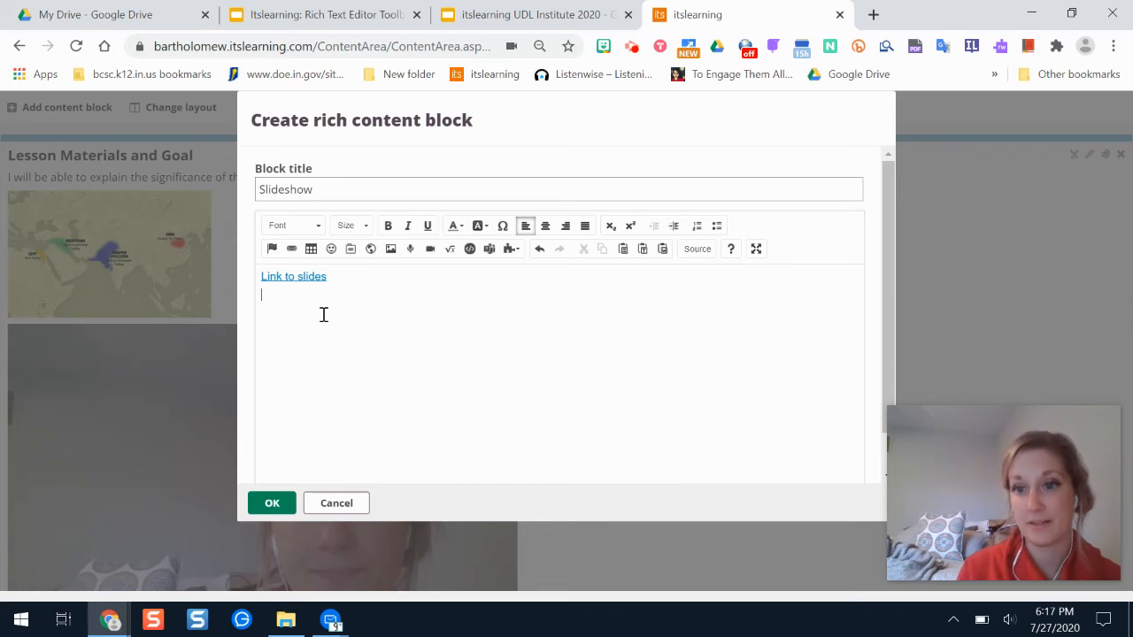
mouse_move(403, 340)
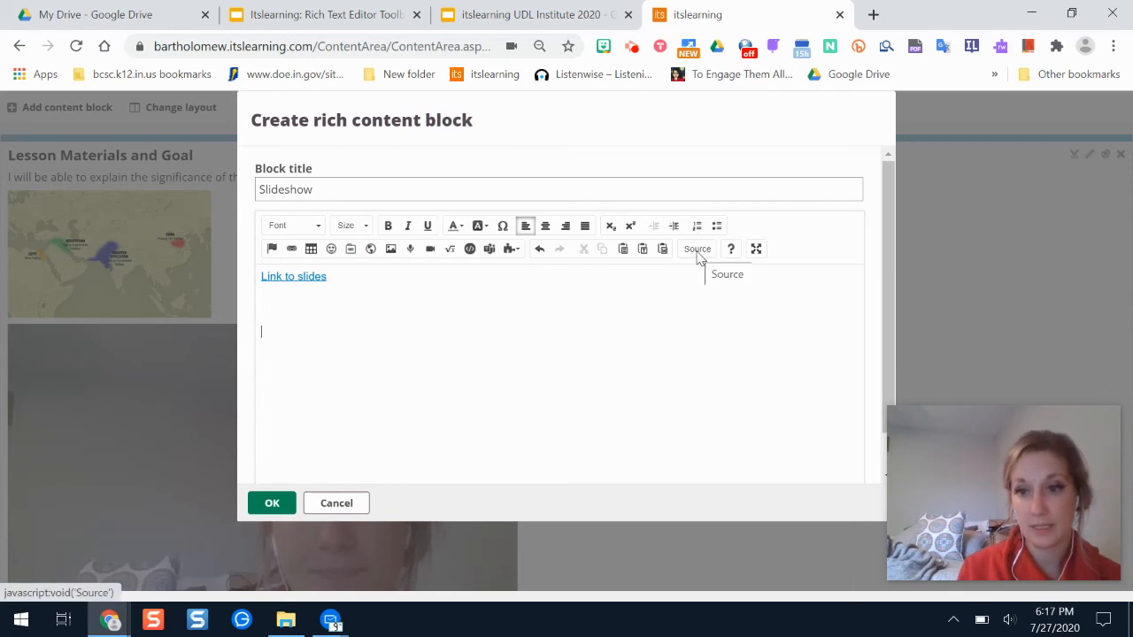
Show the Slideshow block's HTML source, then bring up the Rich Text Editor Toolbar deck
click(697, 248)
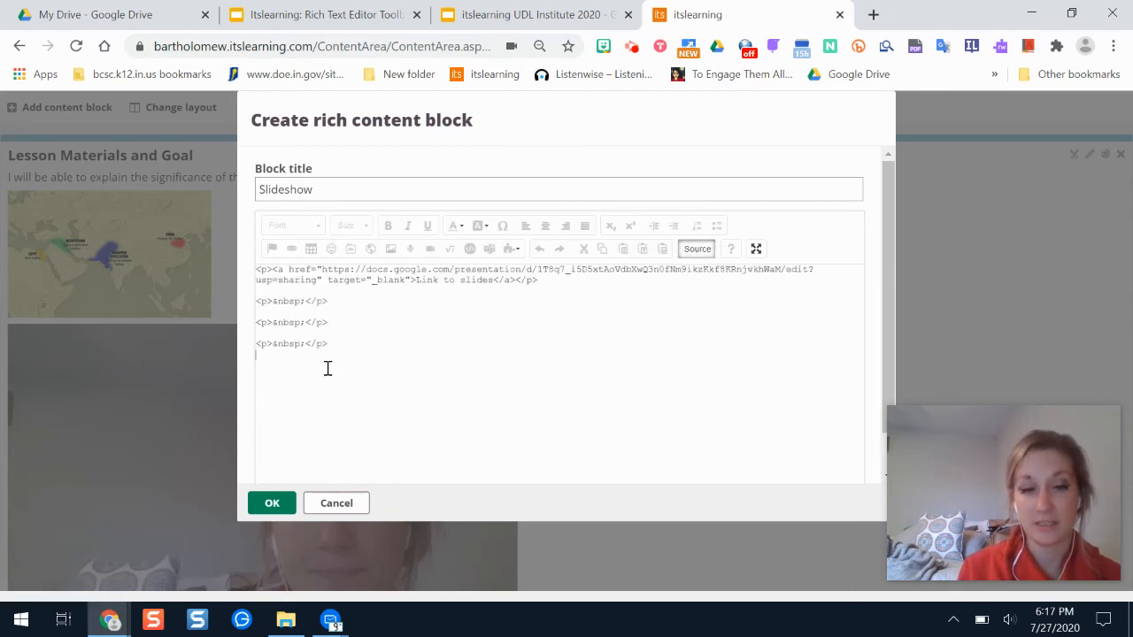
mouse_move(542, 274)
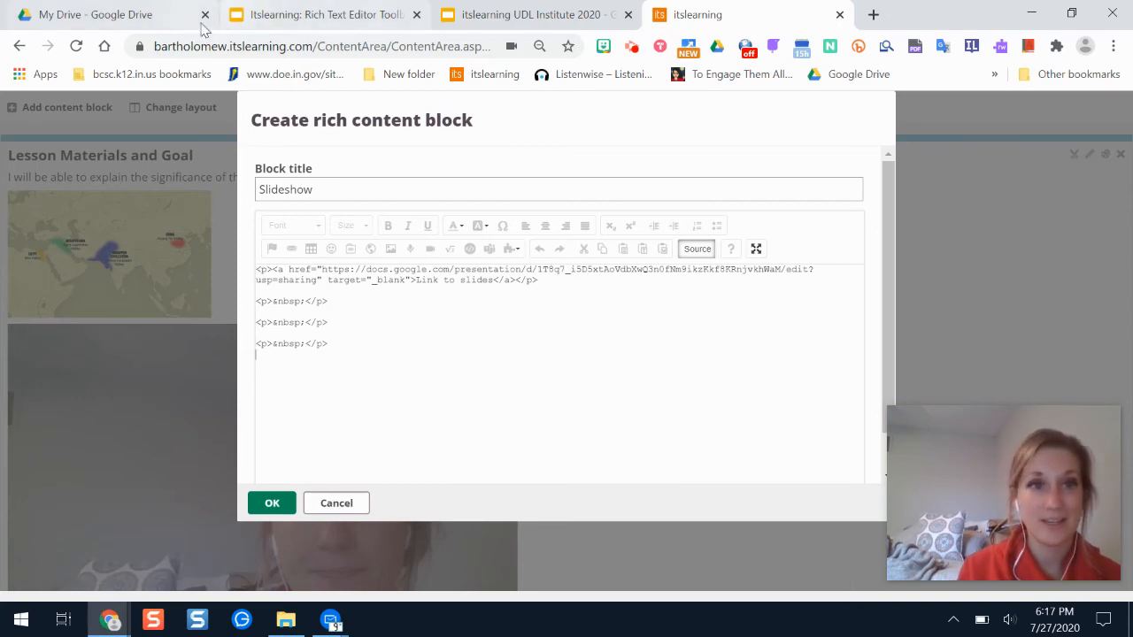
click(326, 14)
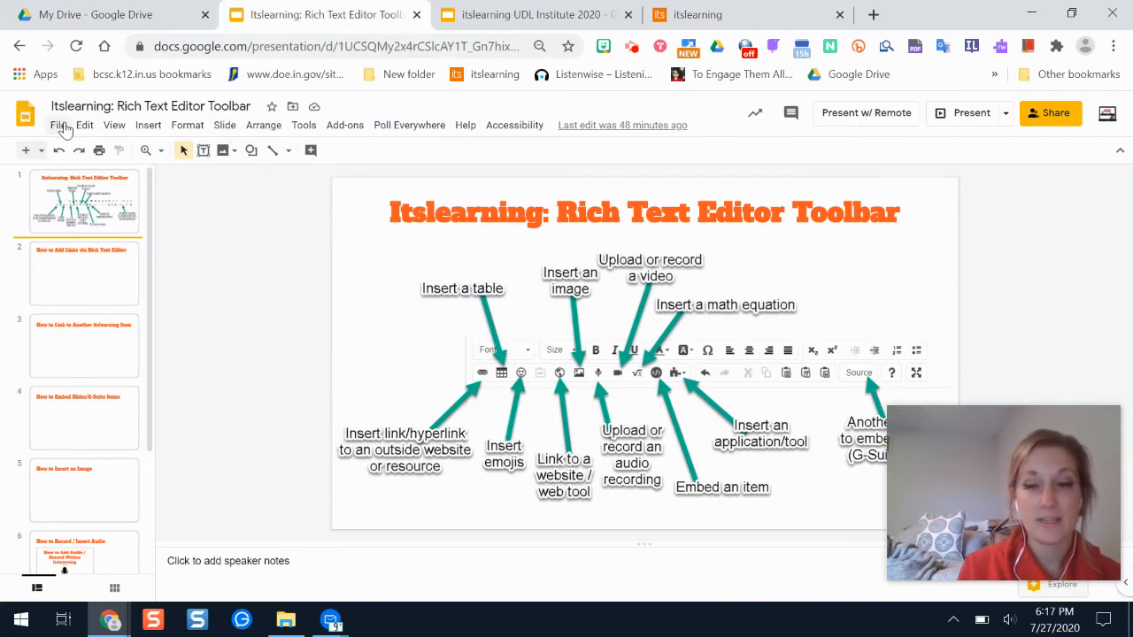
Find Publish to the web greyed out for the Toolbar deck and return to the UDL Institute 2020 deck's File menu
click(59, 124)
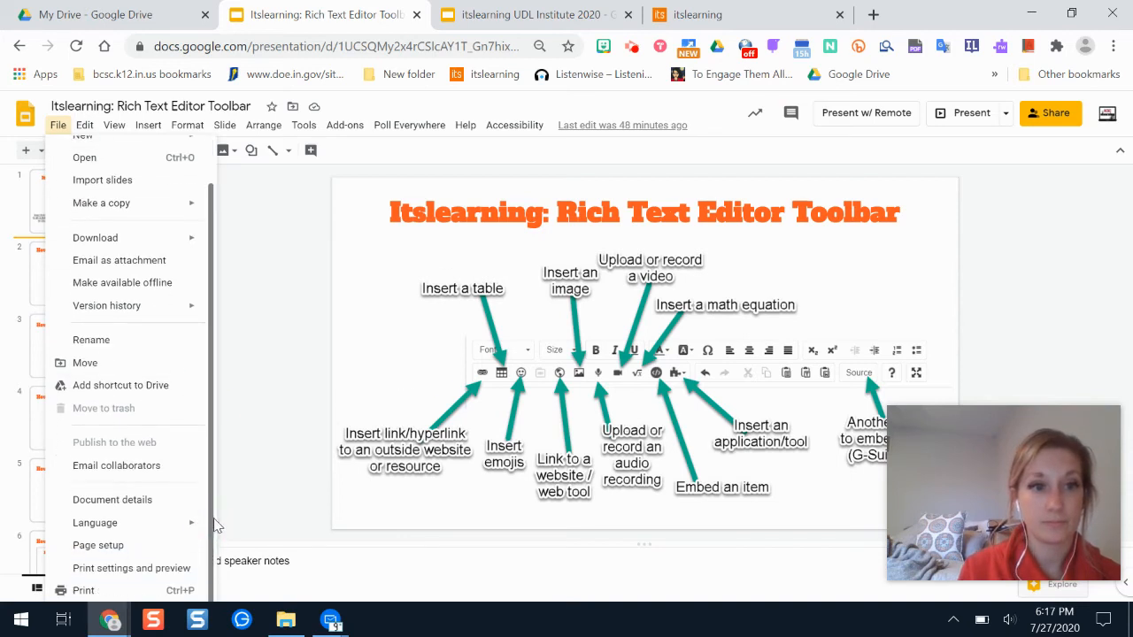
key(Escape)
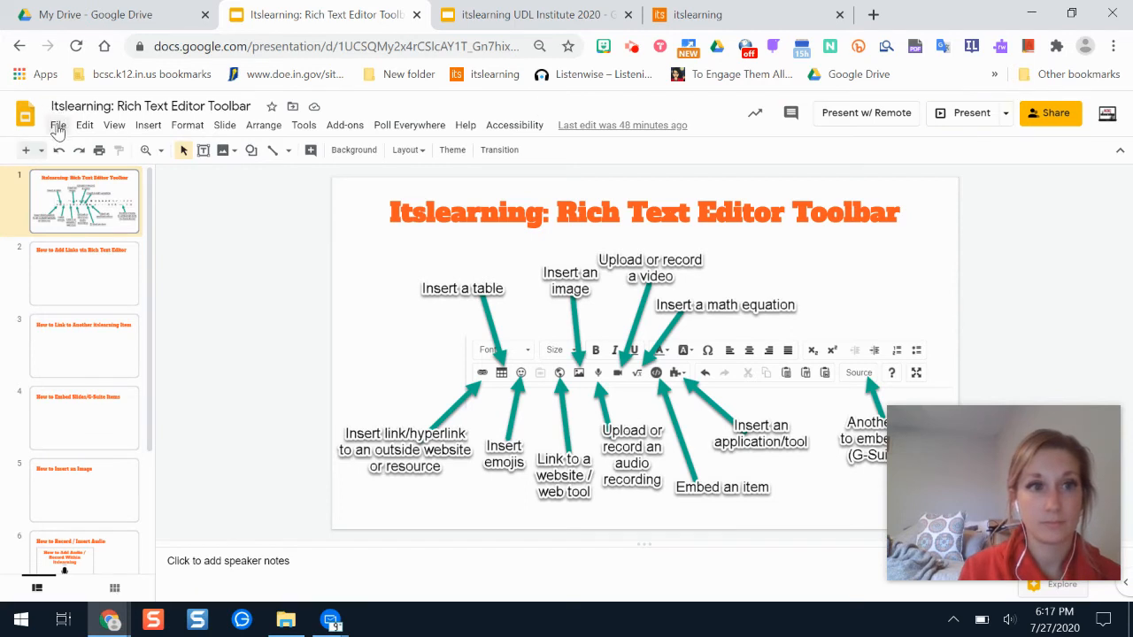
click(57, 124)
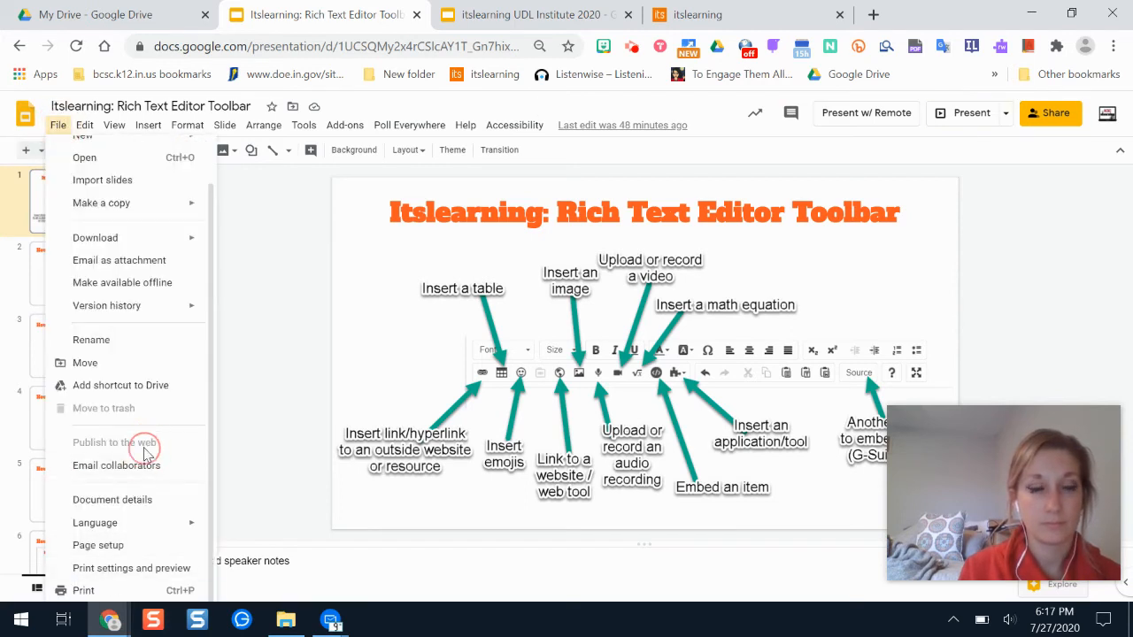
click(463, 124)
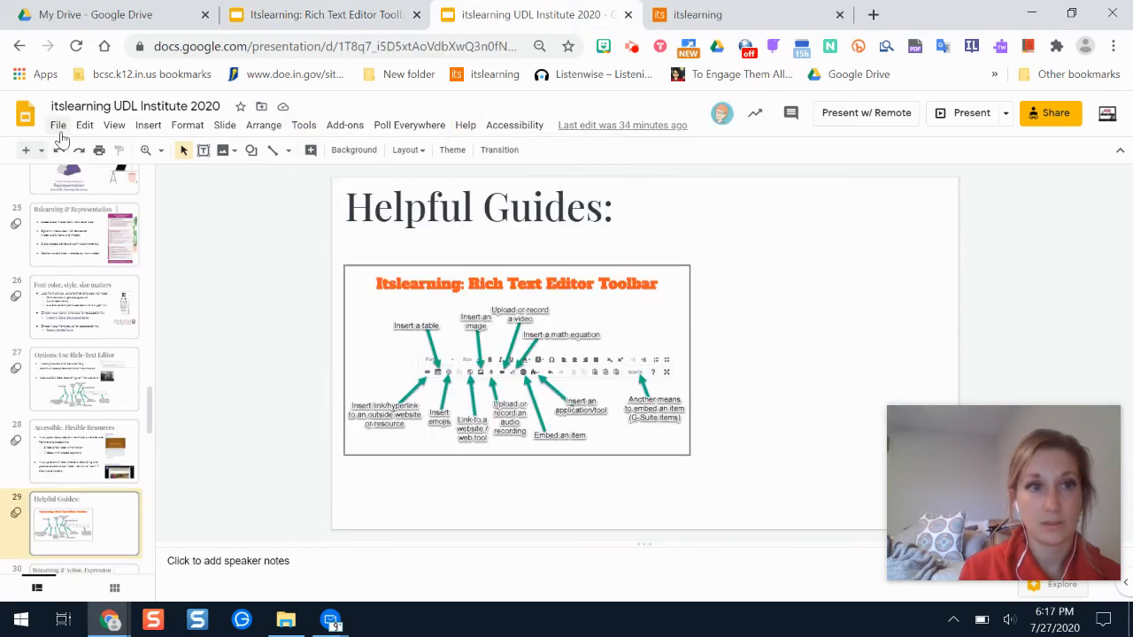
click(57, 123)
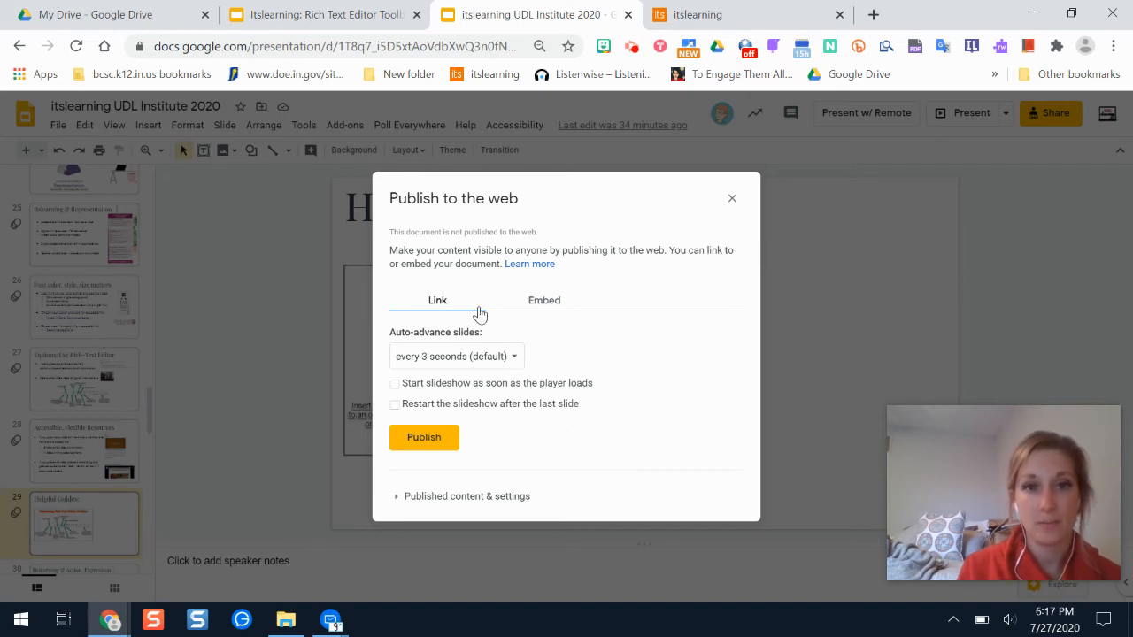
In Publish to the web, choose Embed with Slide size Small
click(543, 301)
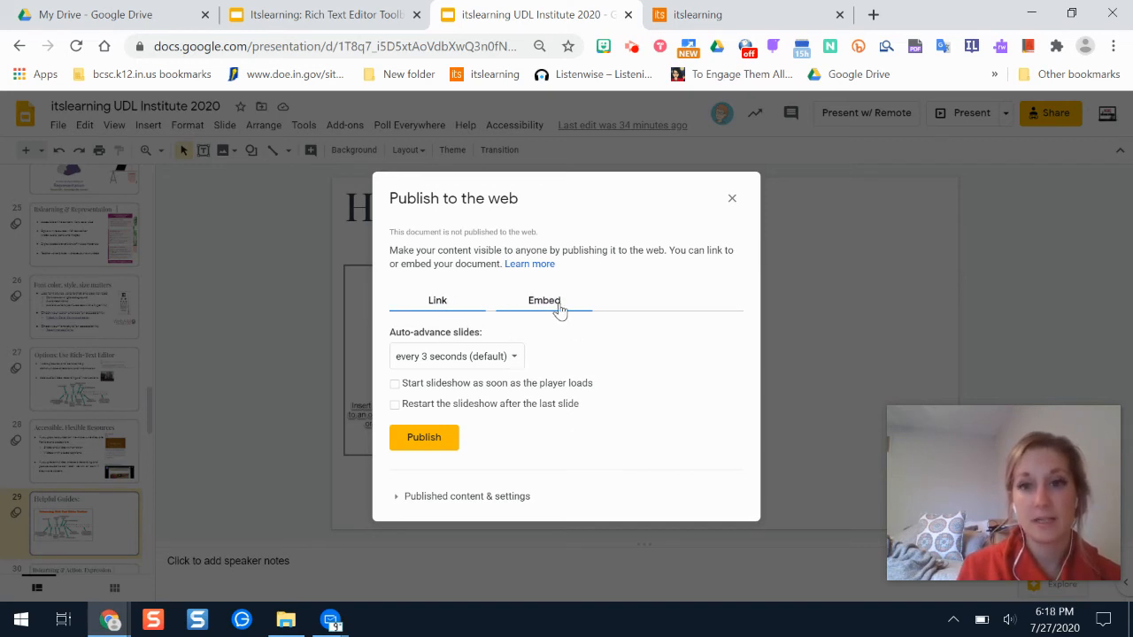
click(437, 301)
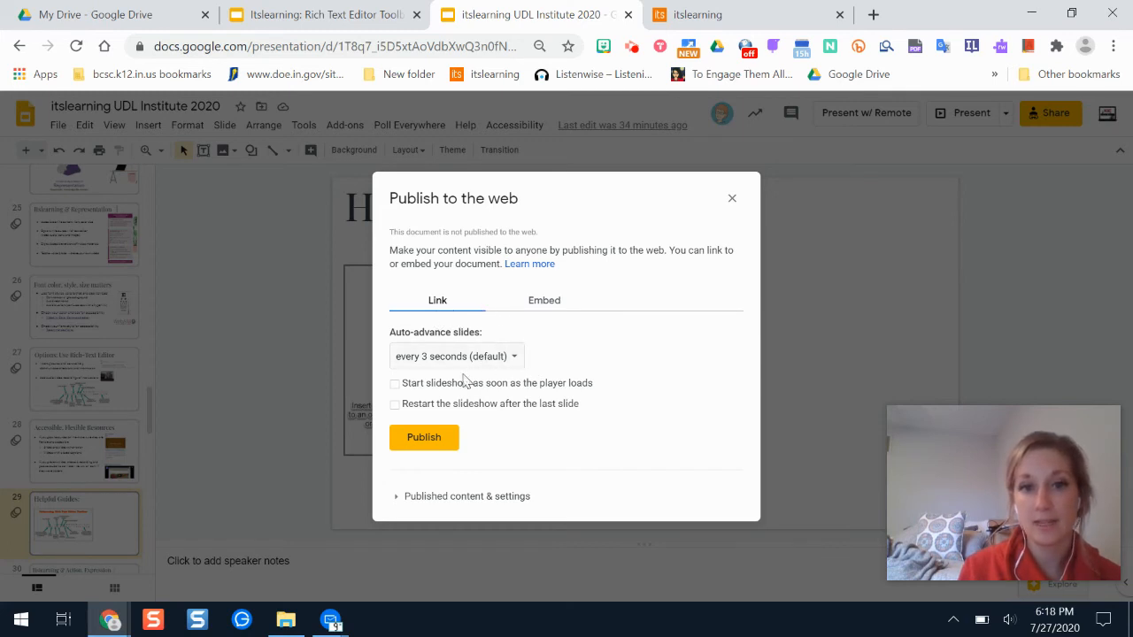
mouse_move(485, 366)
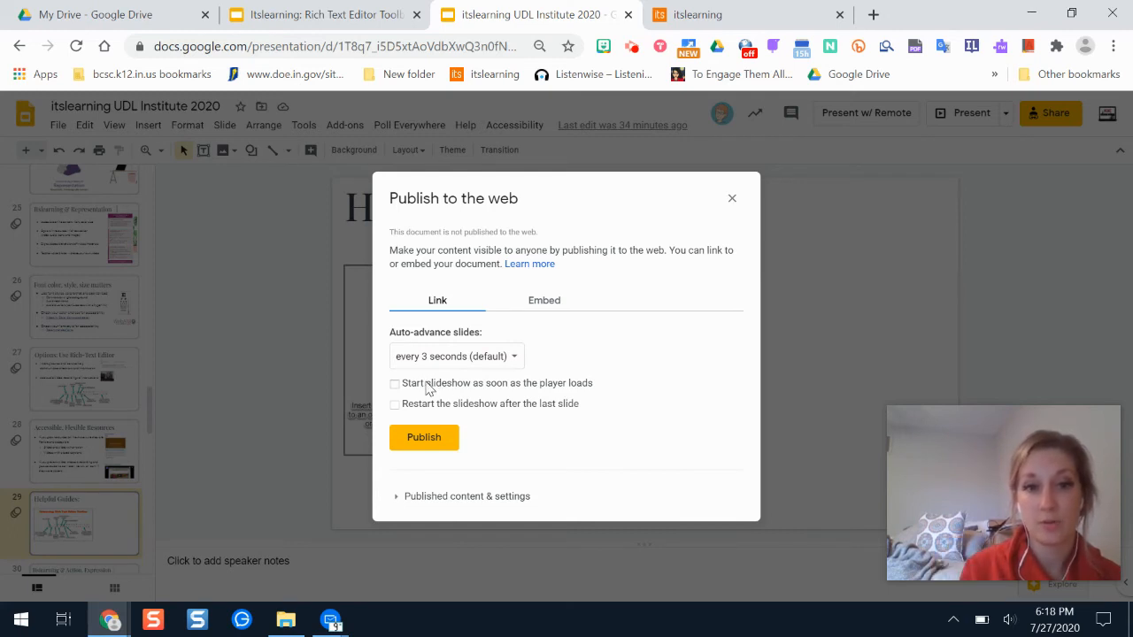
click(543, 301)
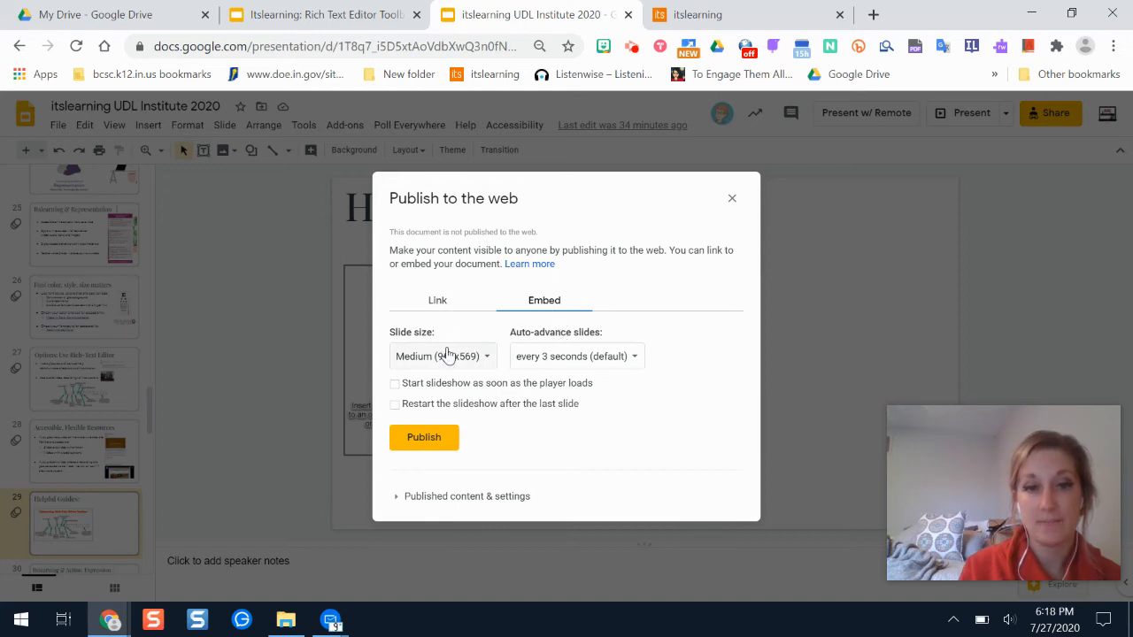
click(435, 355)
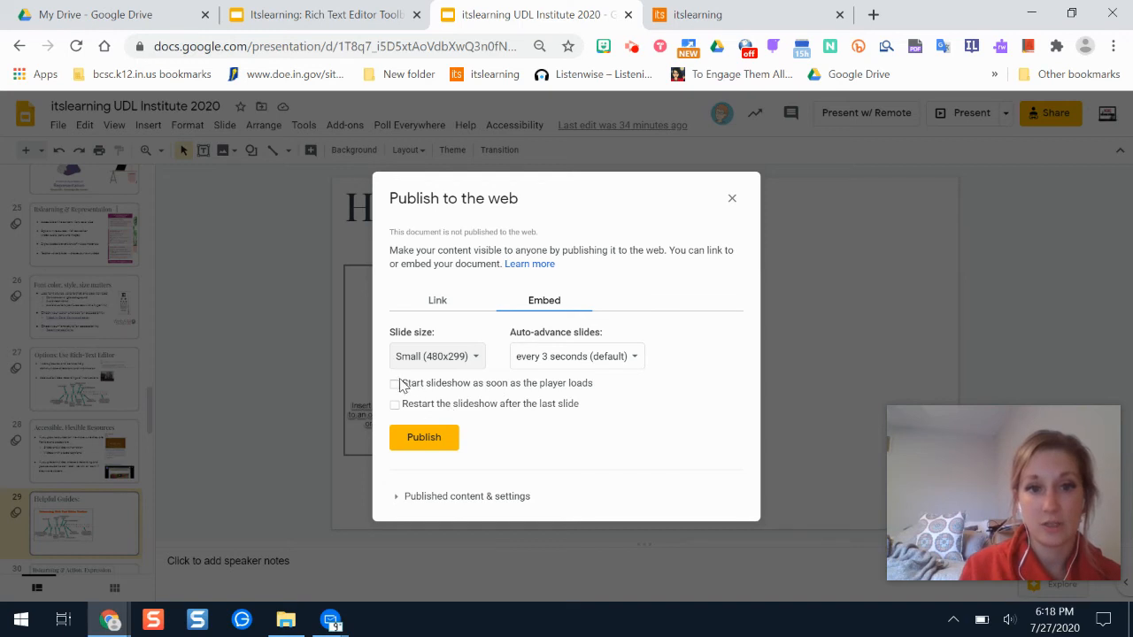
Publish the UDL Institute 2020 deck and return to the itslearning lesson page
click(423, 438)
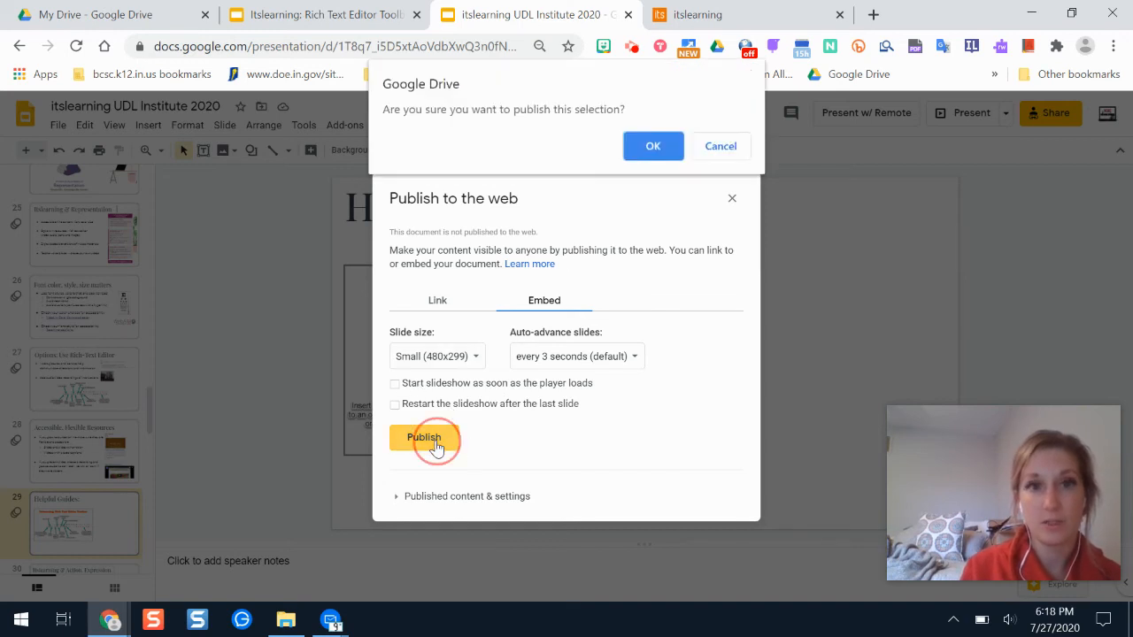
click(653, 145)
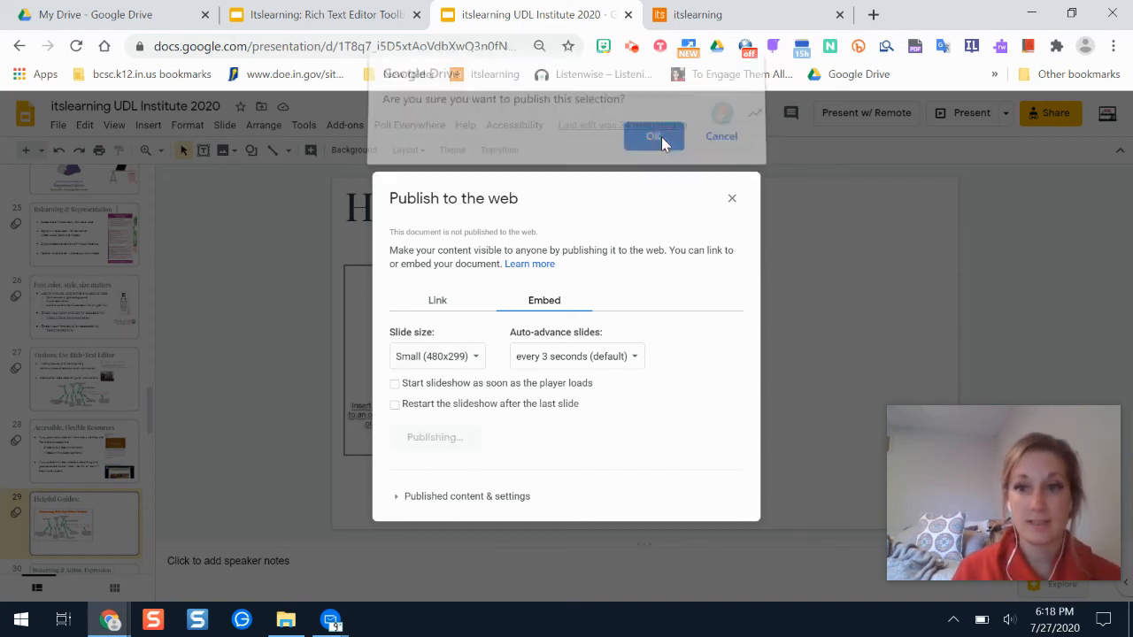
click(653, 136)
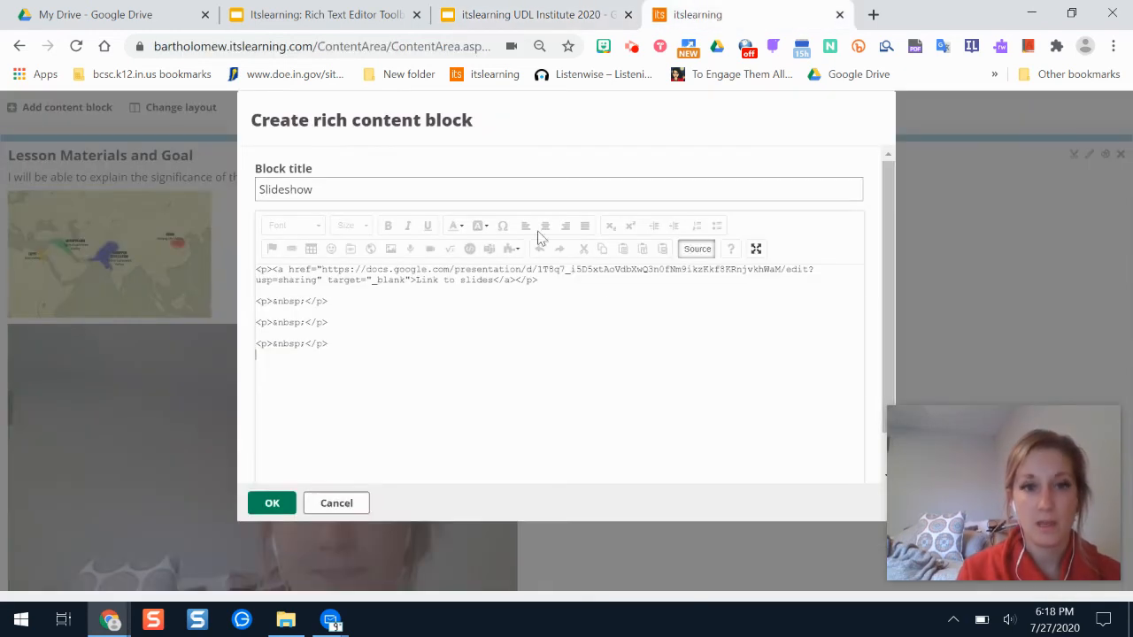
Leave Source view and save the Slideshow block with its link and embedded slideshow
click(697, 248)
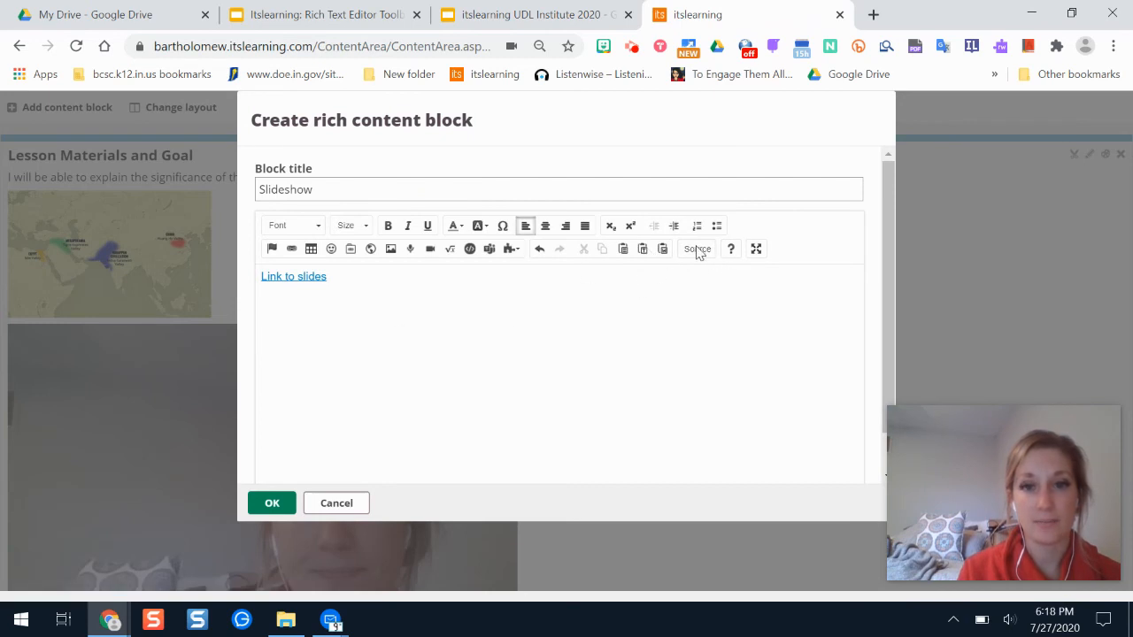
click(697, 248)
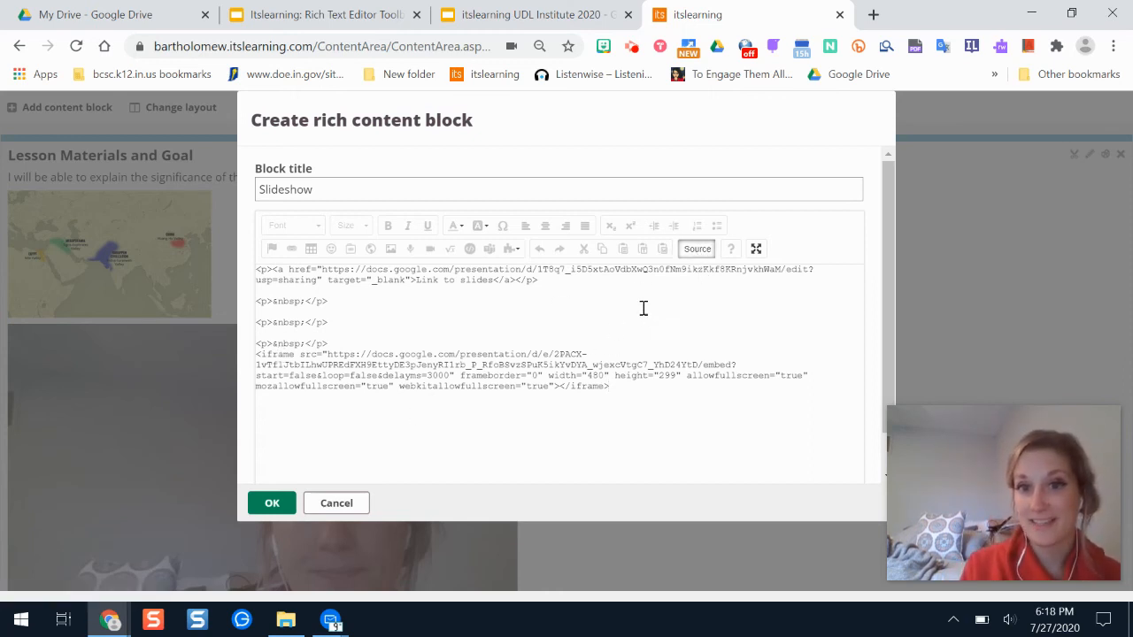
click(698, 248)
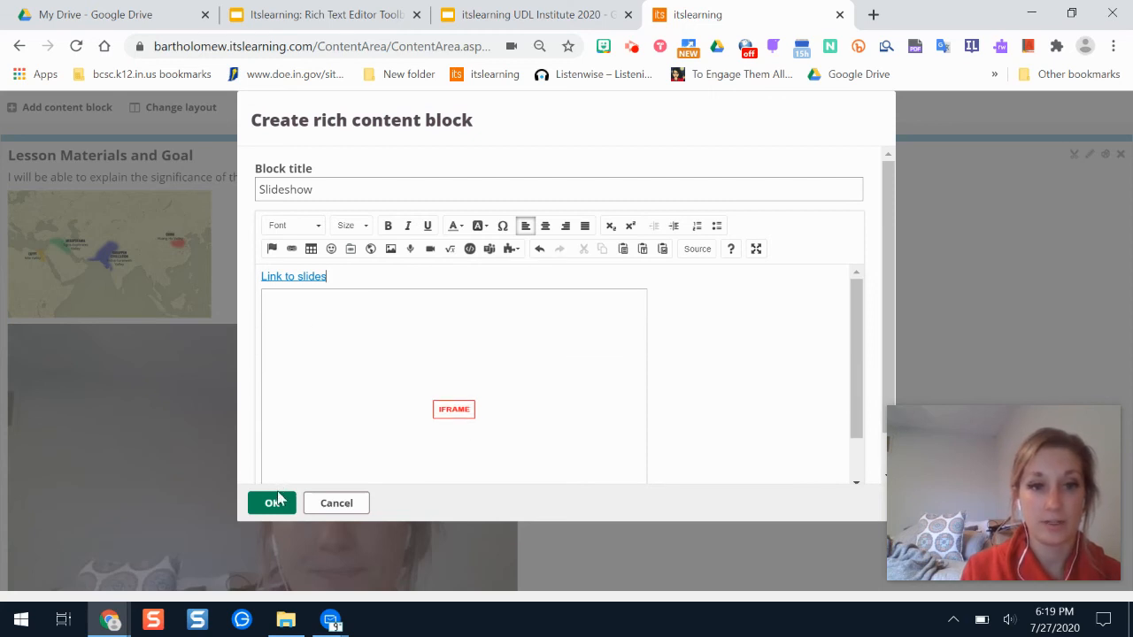
click(273, 503)
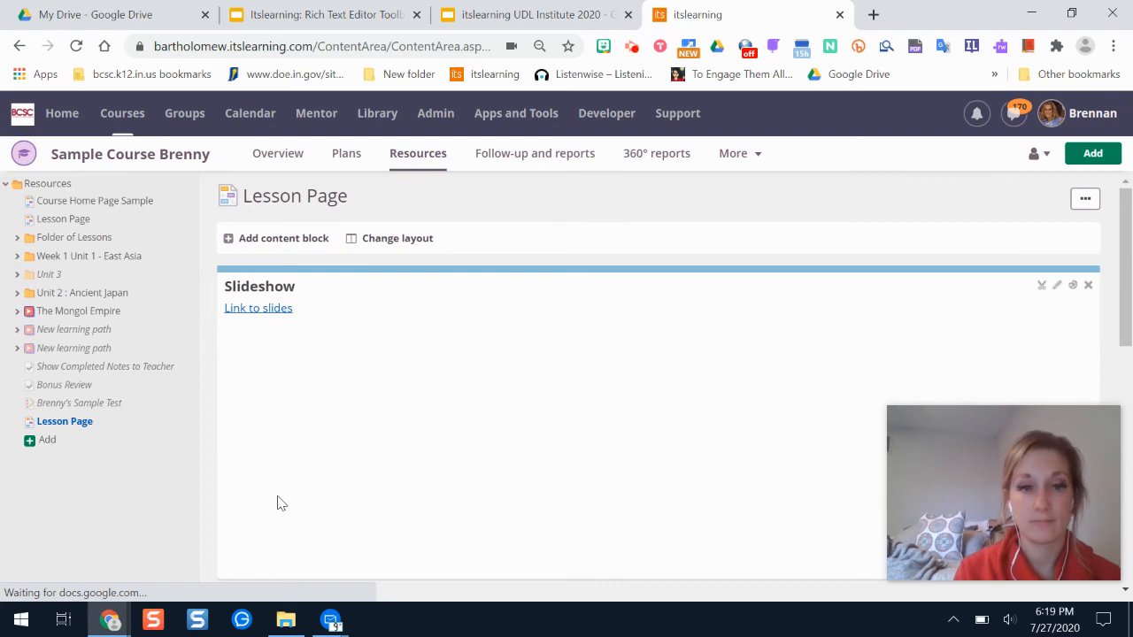
scroll(down, 3)
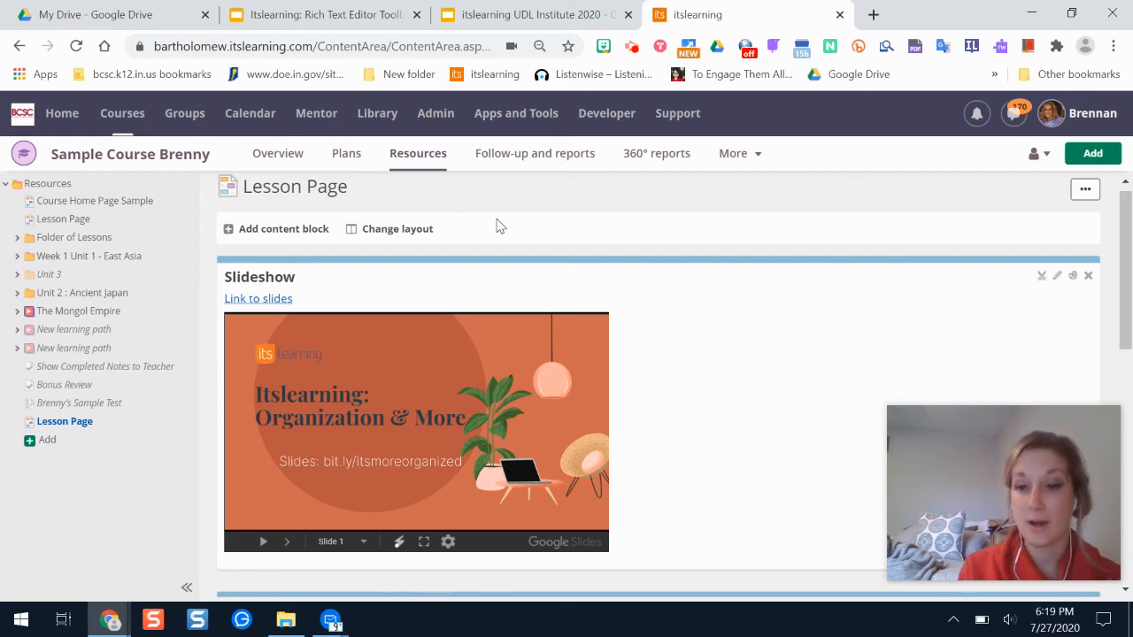
mouse_move(354, 256)
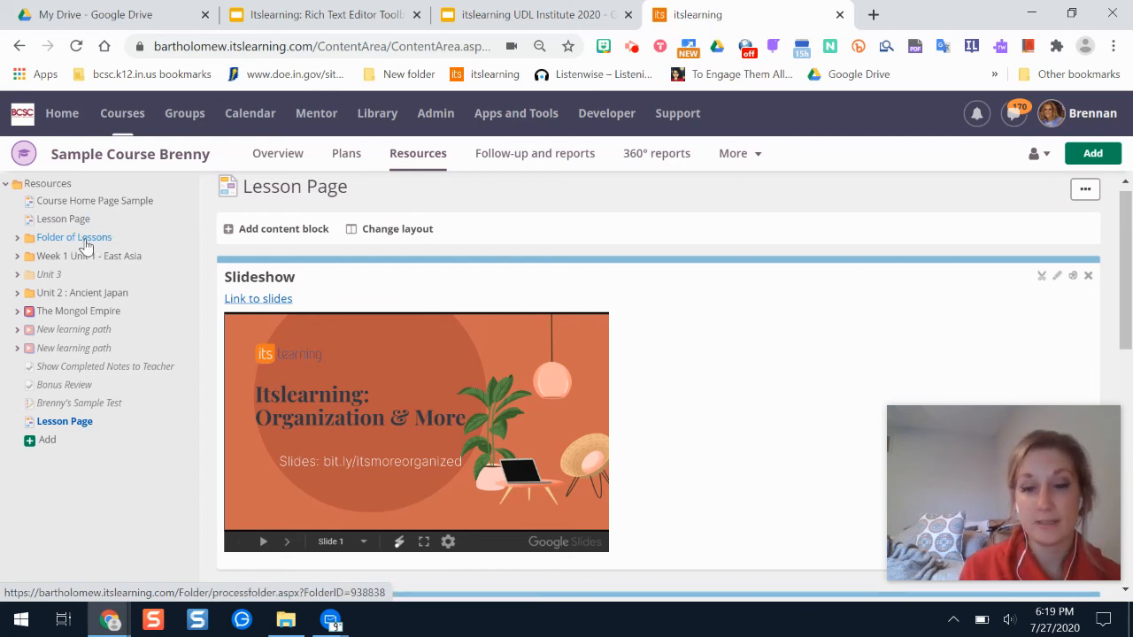
right_click(75, 237)
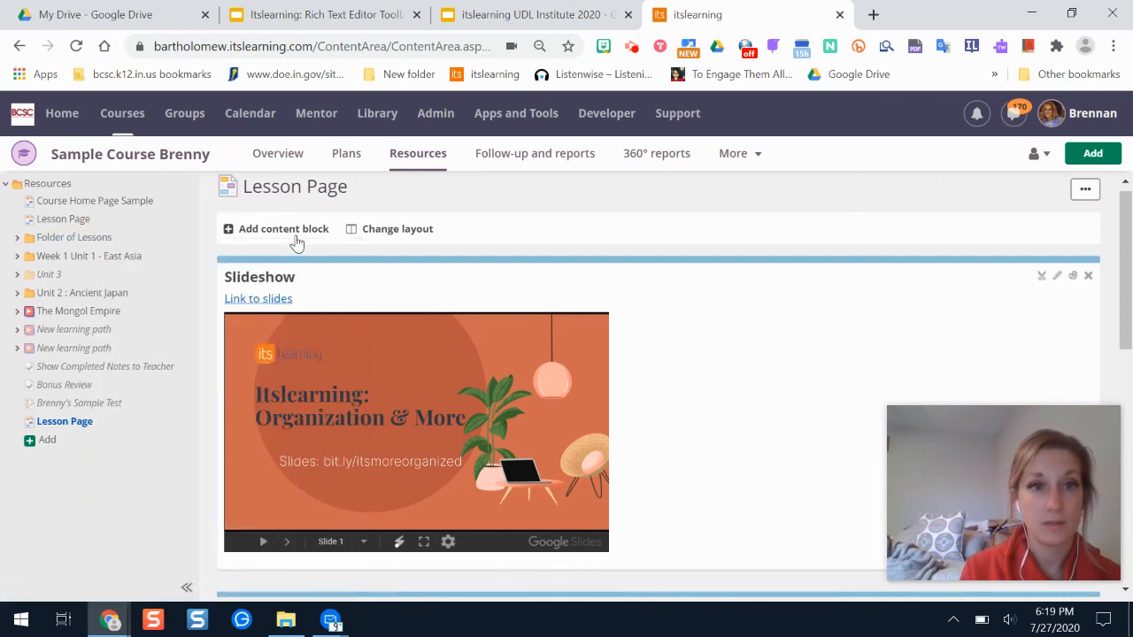
Add a Rich content block titled 'Past Lessons' containing the text 'Link to past lessons'
click(283, 228)
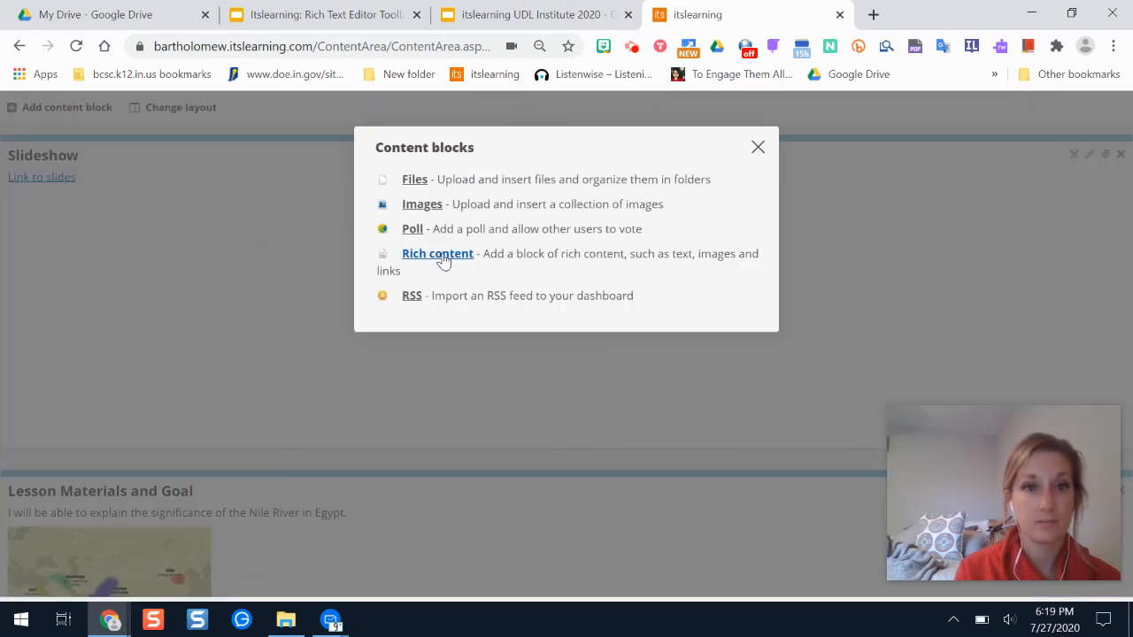
click(438, 253)
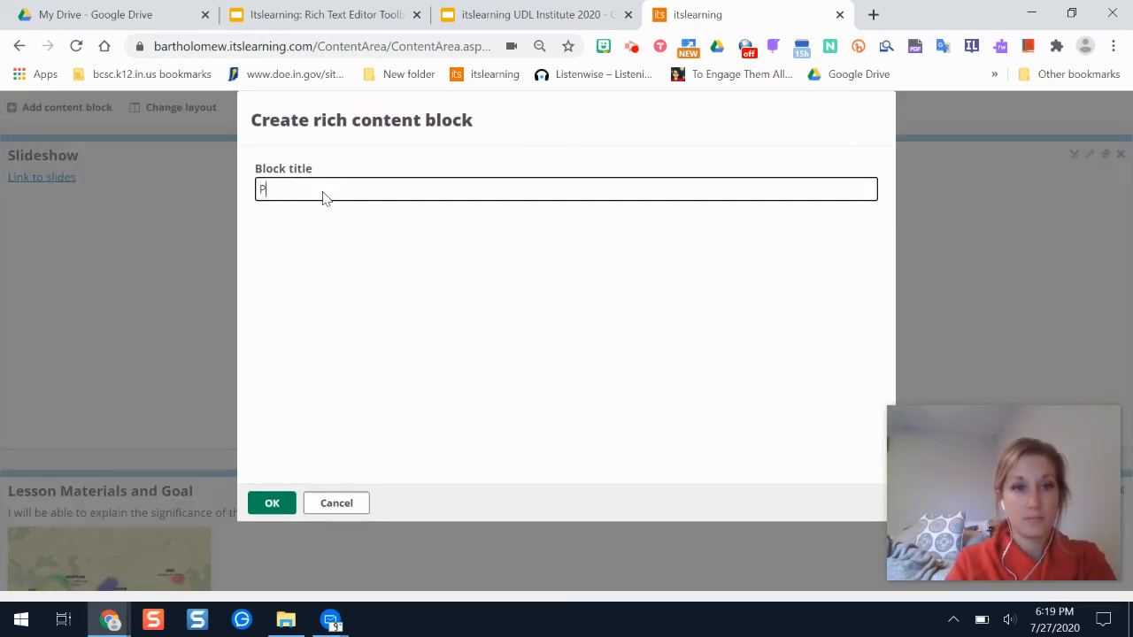
text(Past Lesson)
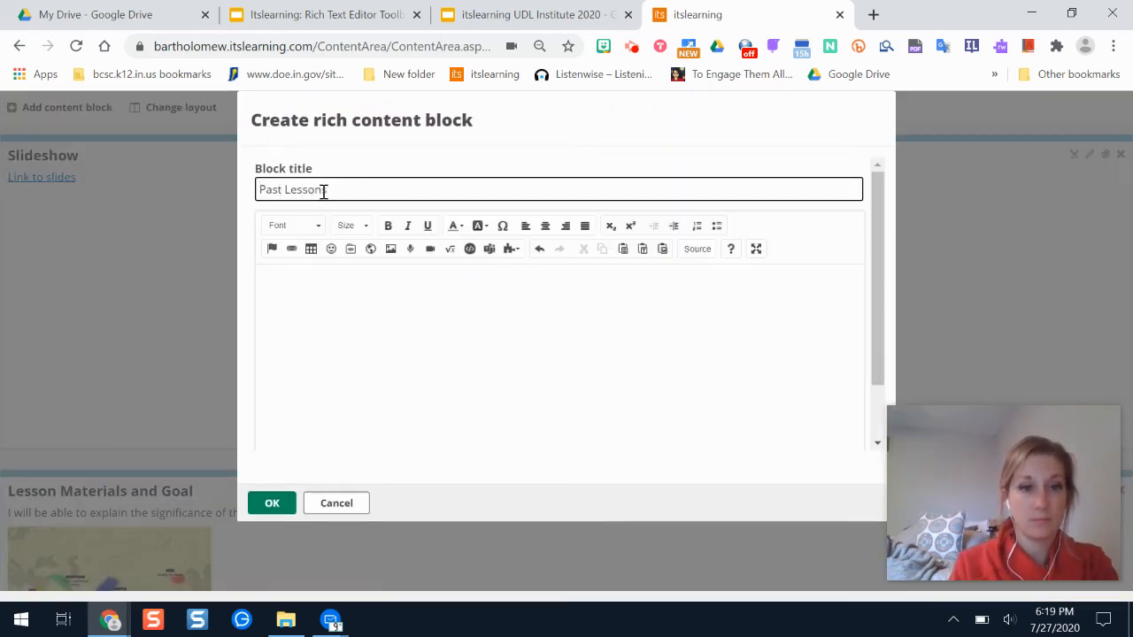
text(L)
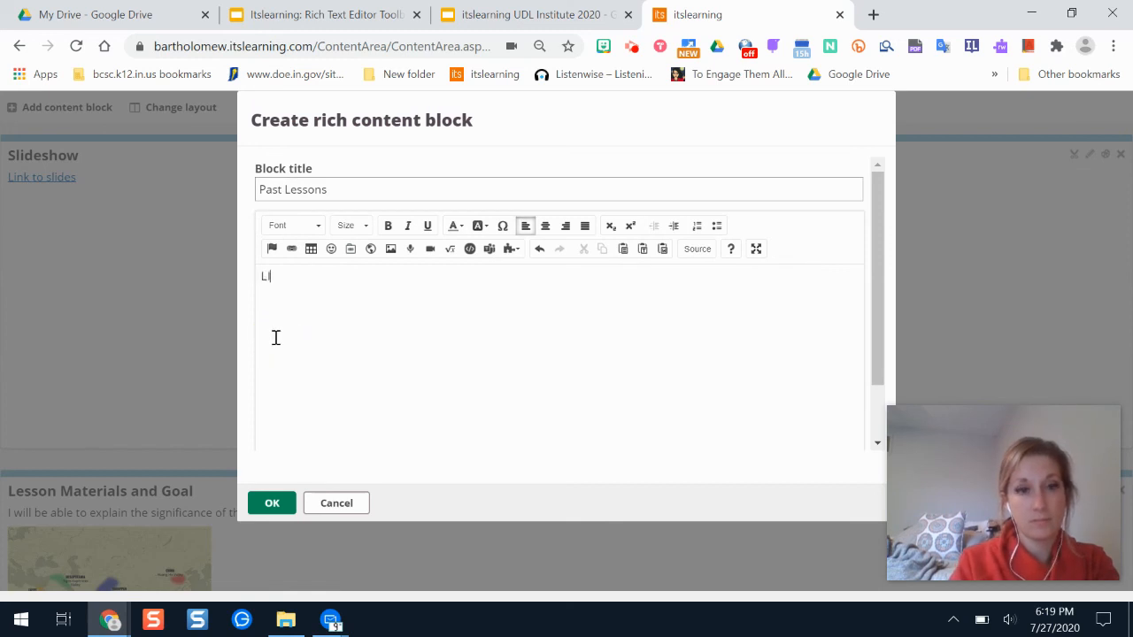
text(ink to p)
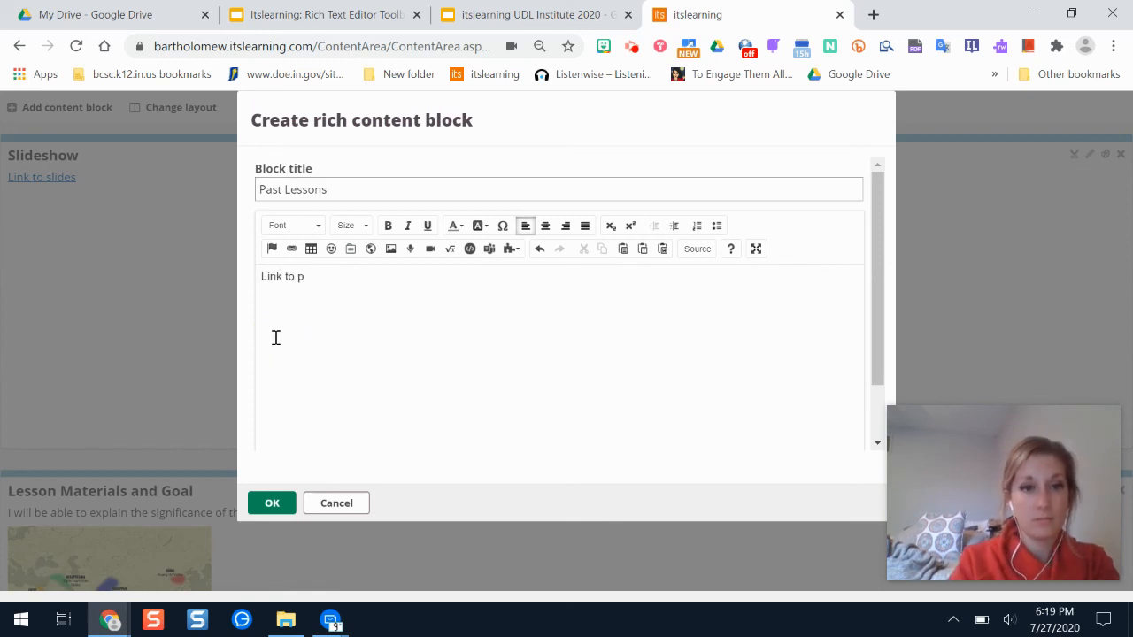
text(ast lessons)
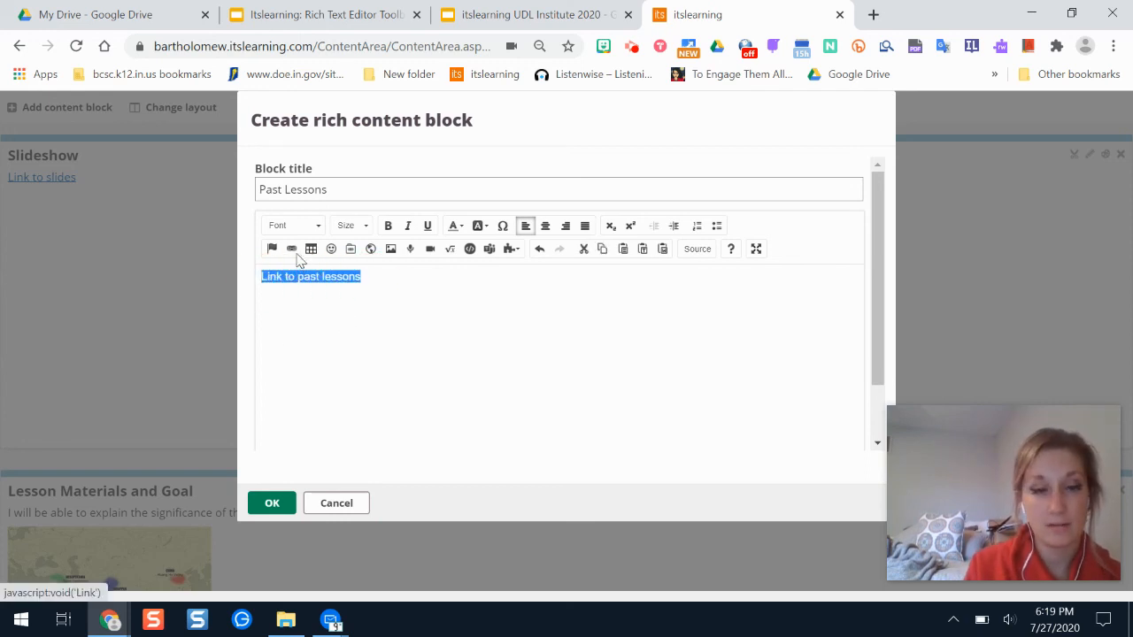
Link the text to /Folder/processfolder.aspx?FolderID=938838 and save the Past Lessons block
click(290, 247)
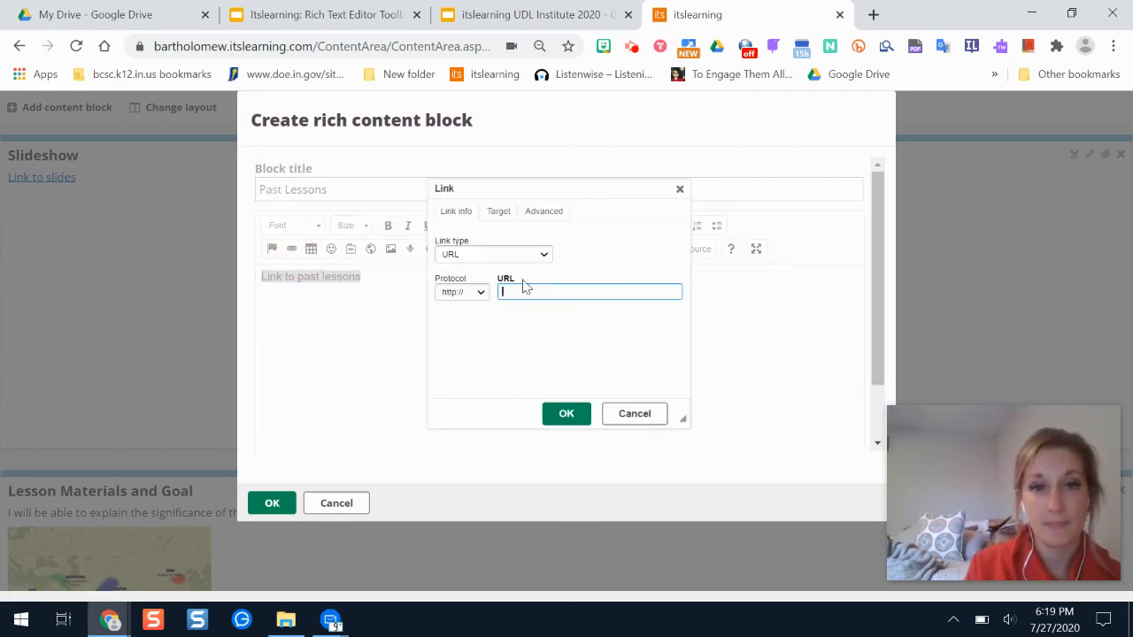
text(/Folder/processfolder.aspx?FolderID=938838)
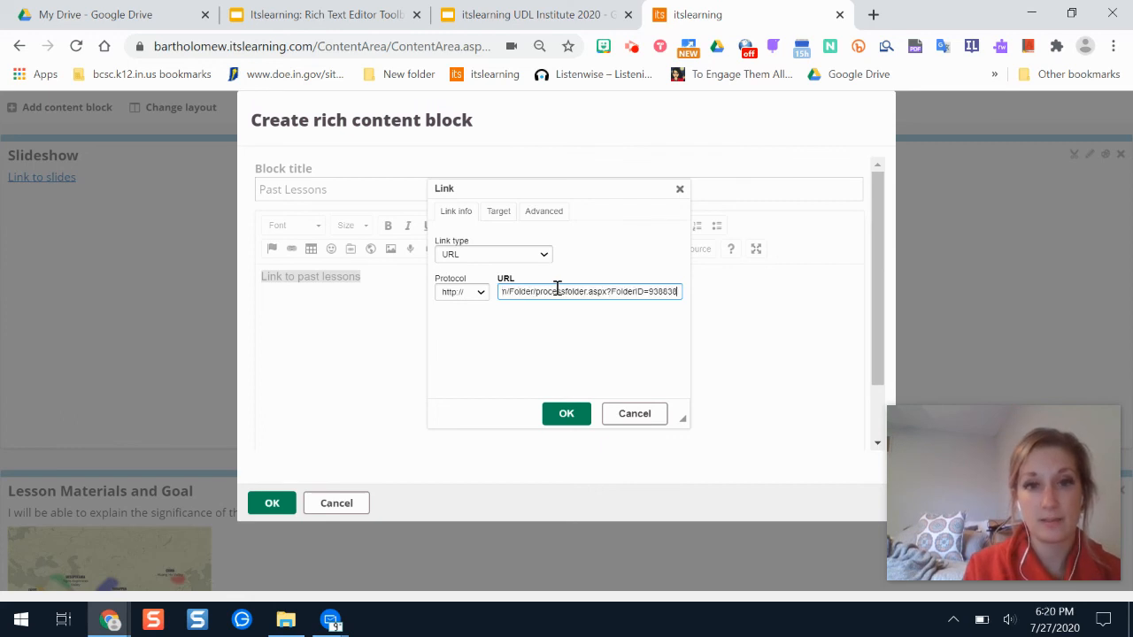
click(566, 414)
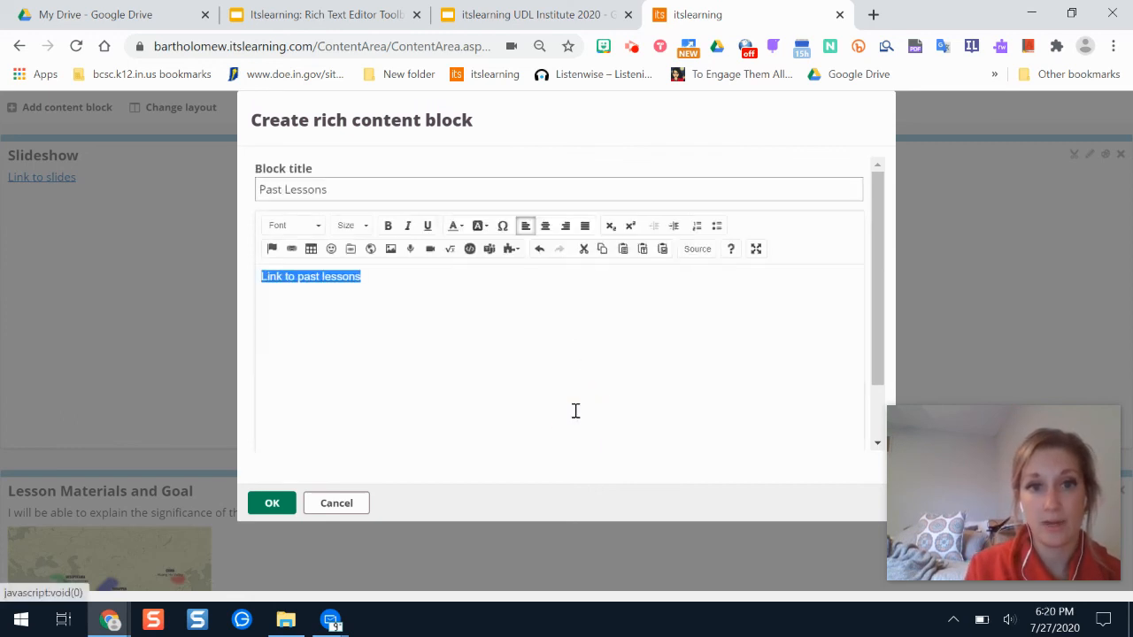
click(270, 502)
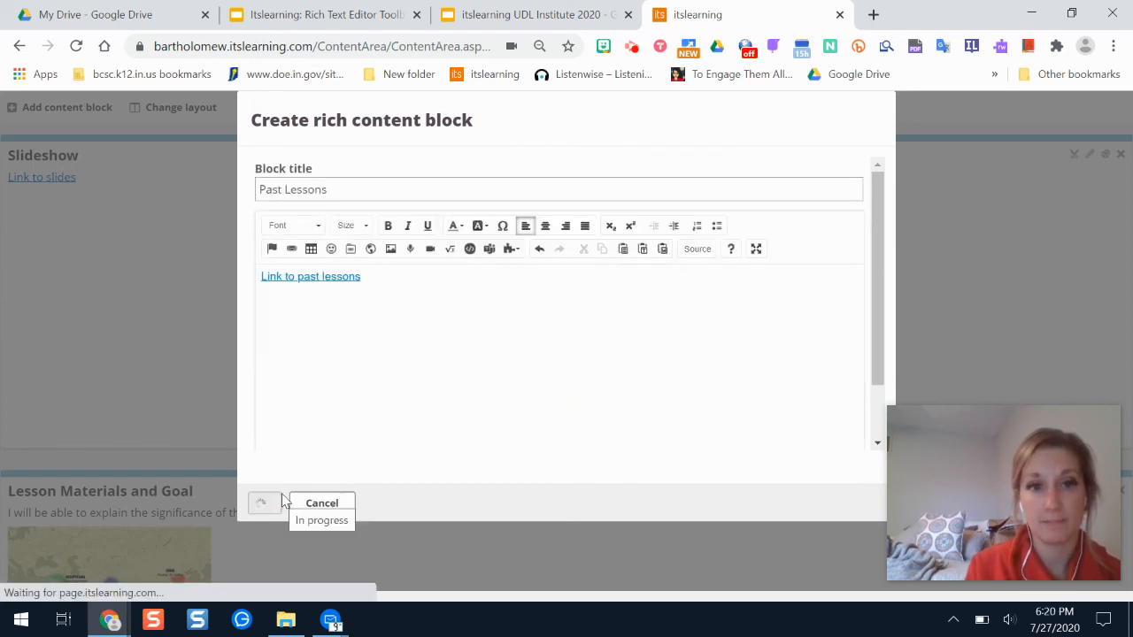
click(262, 502)
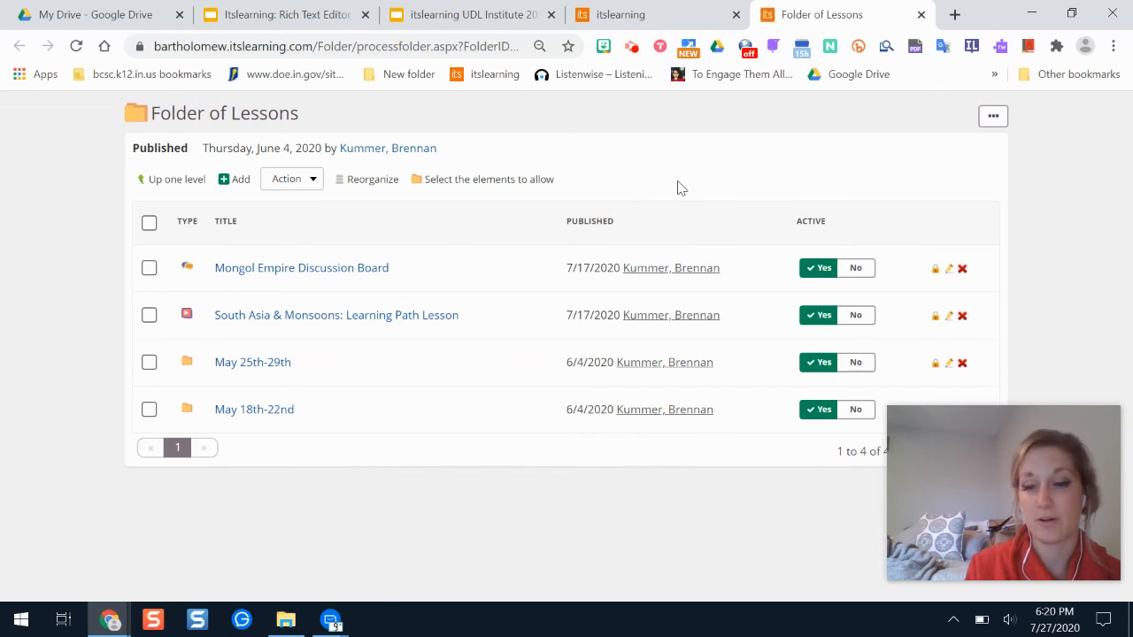
Copy the link address of the Folder of Lessons
click(620, 14)
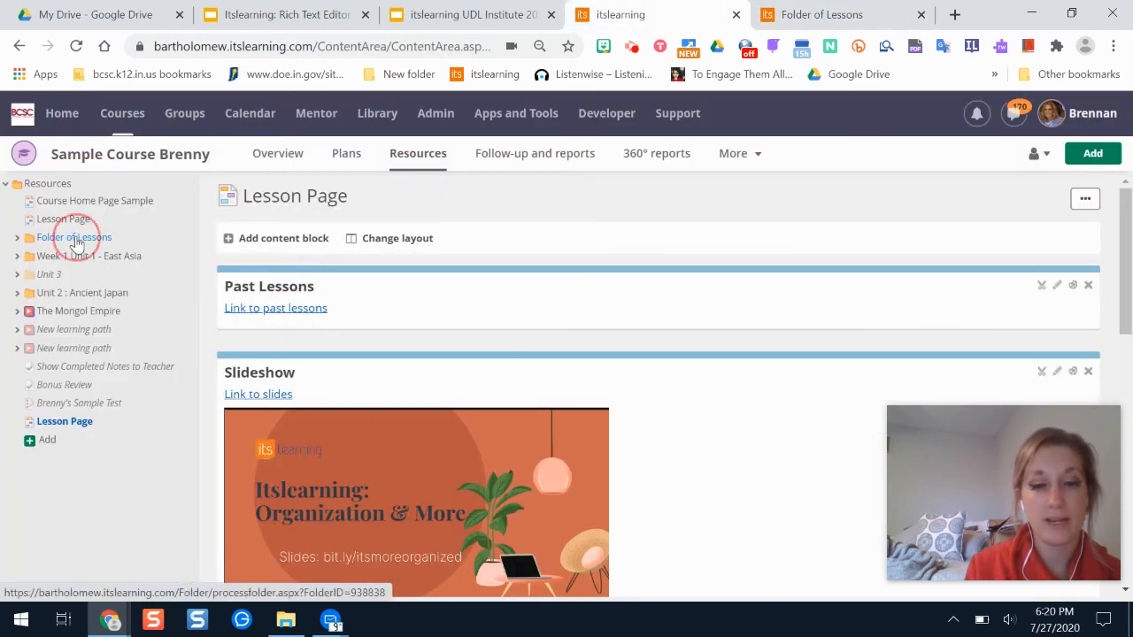
right_click(75, 237)
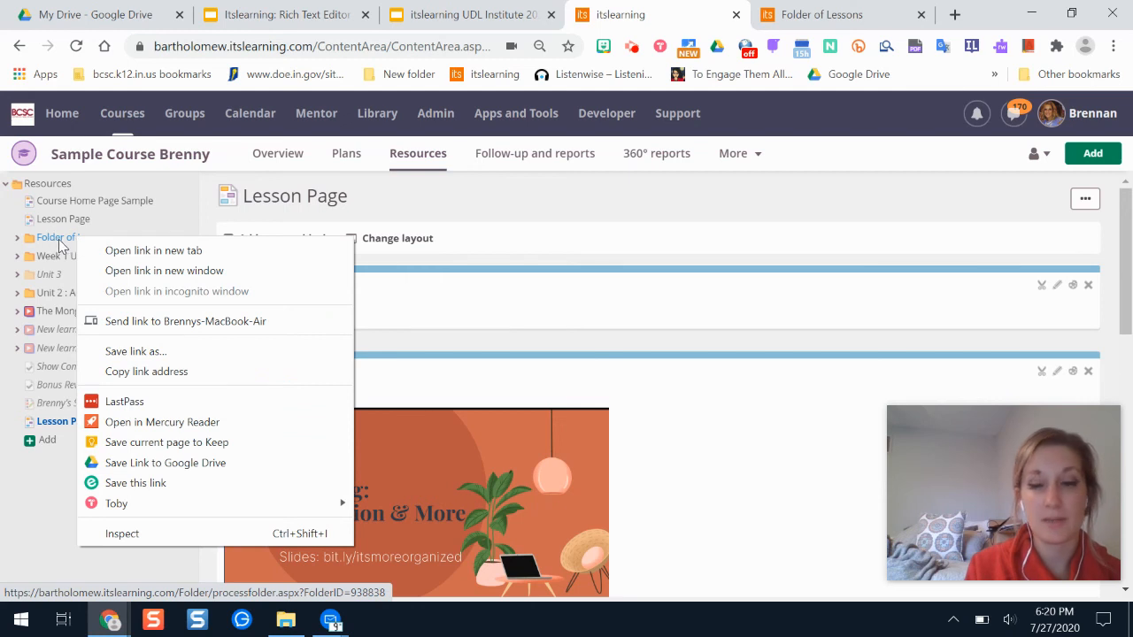
mouse_move(146, 371)
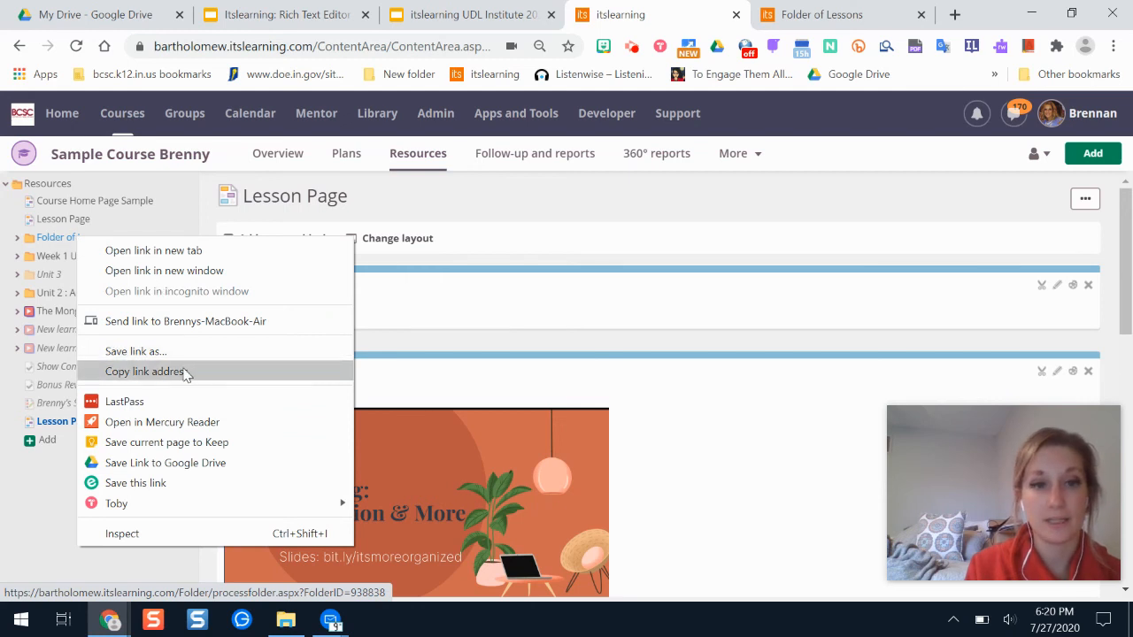
click(460, 175)
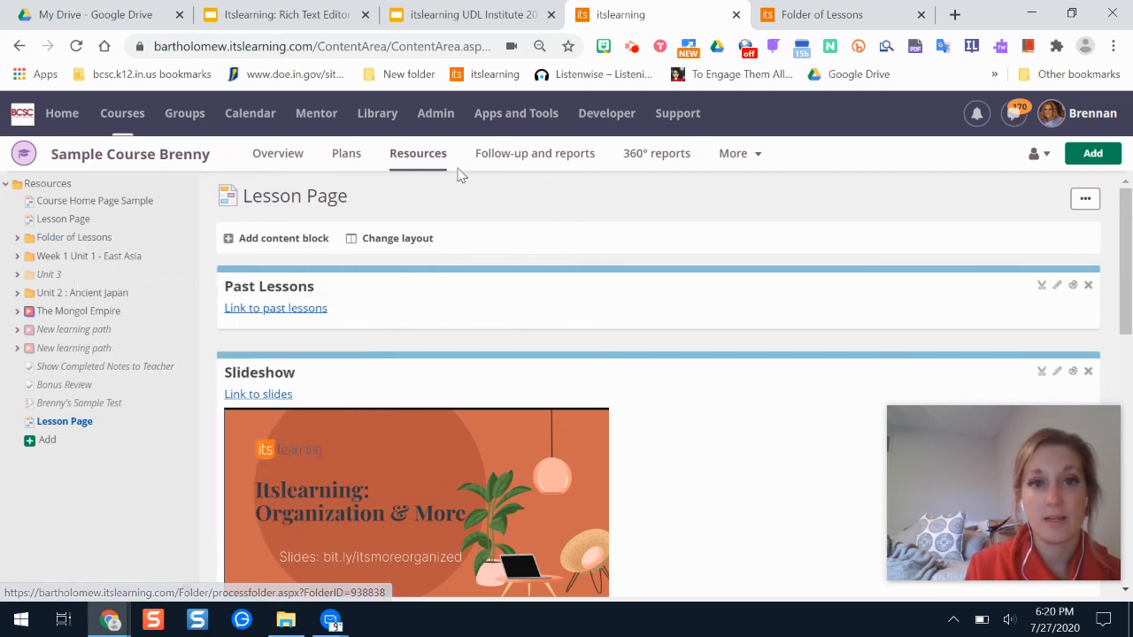
View the Folder of Lessons tab and return to the Lesson Page with its two blocks
click(822, 14)
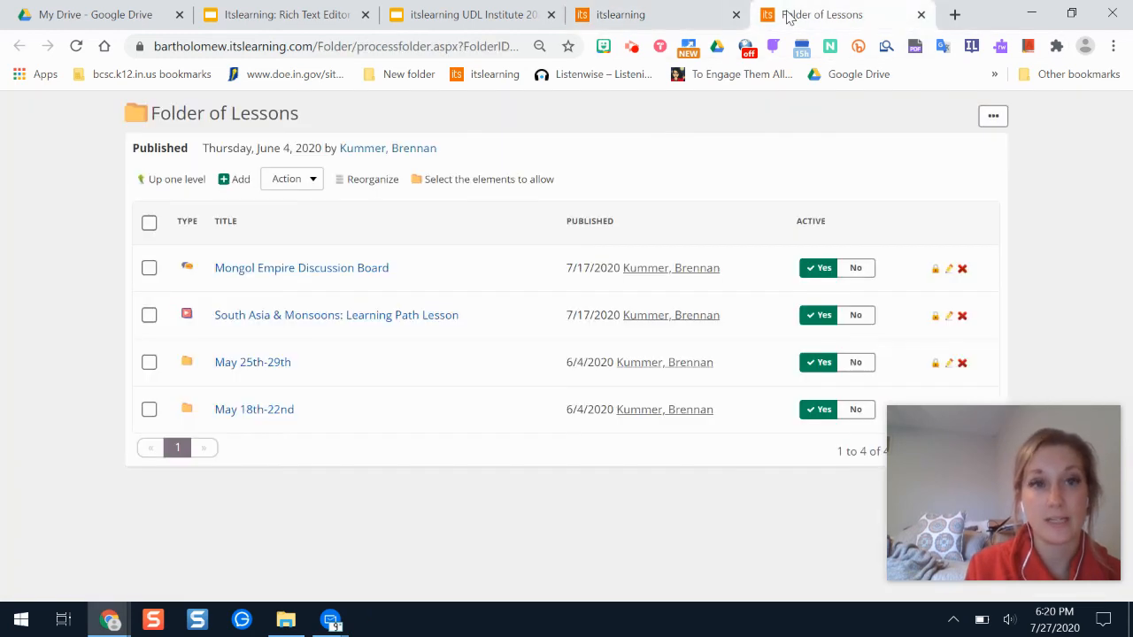
click(336, 46)
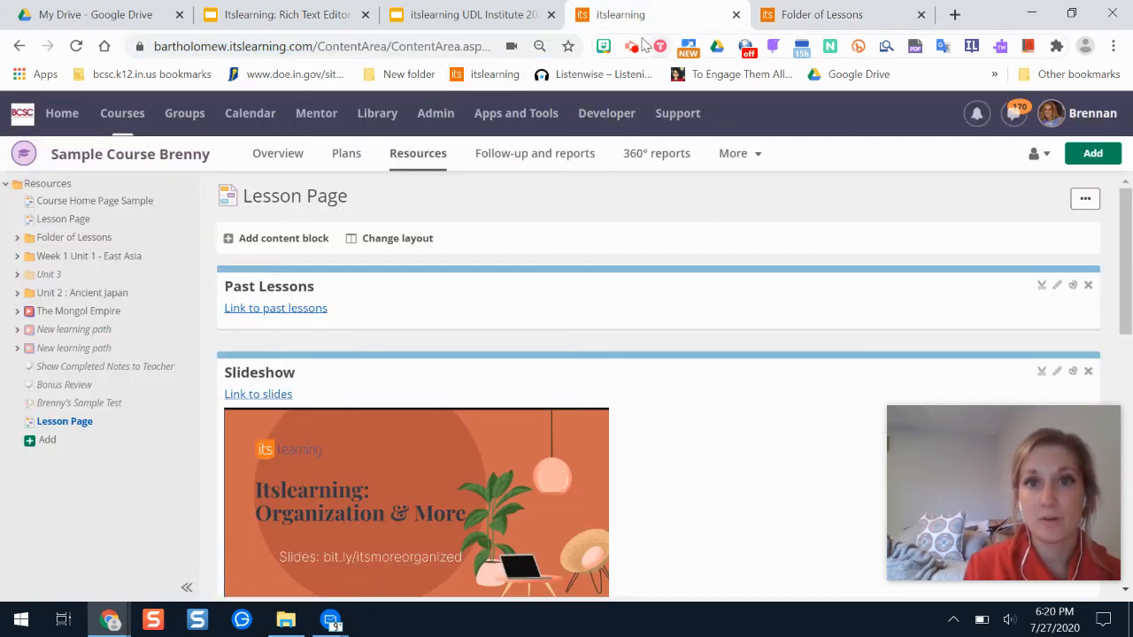
mouse_move(630, 46)
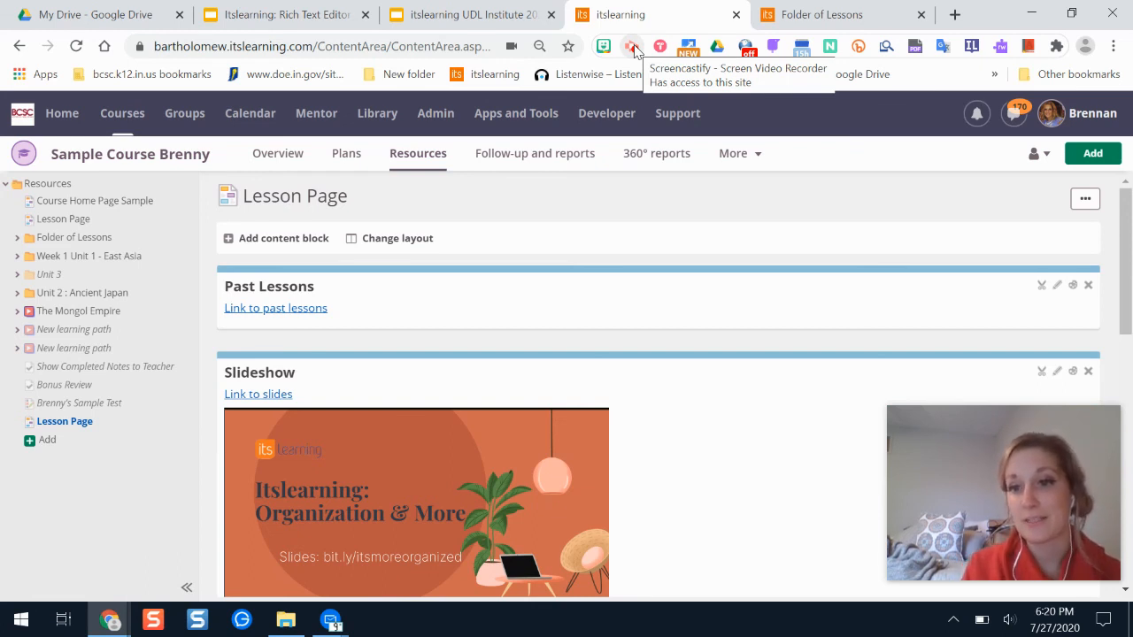
click(630, 46)
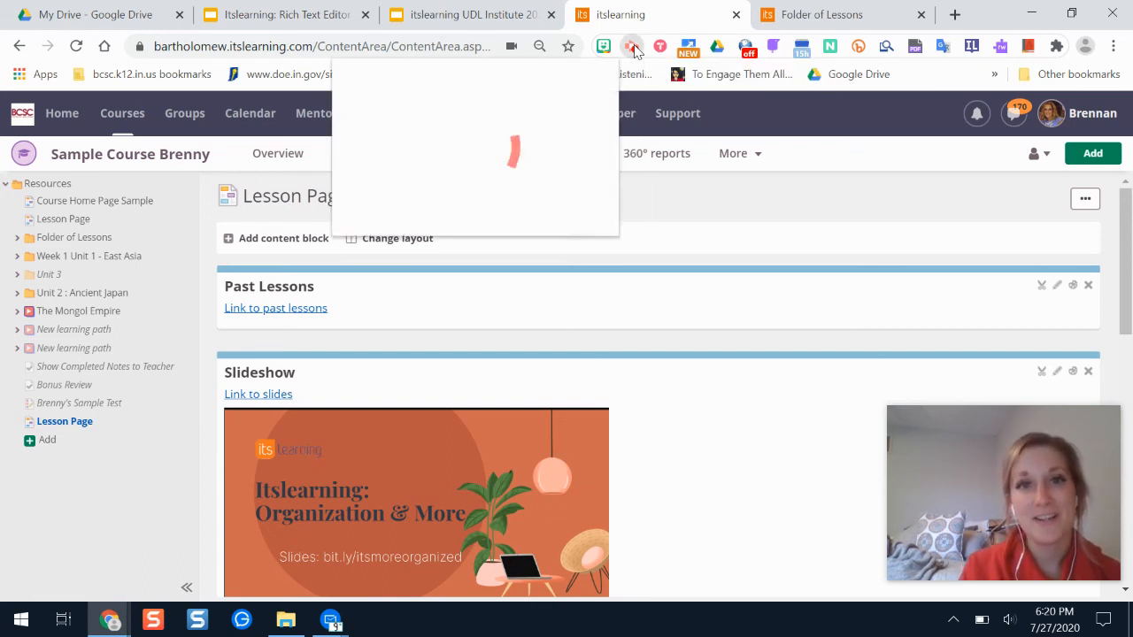